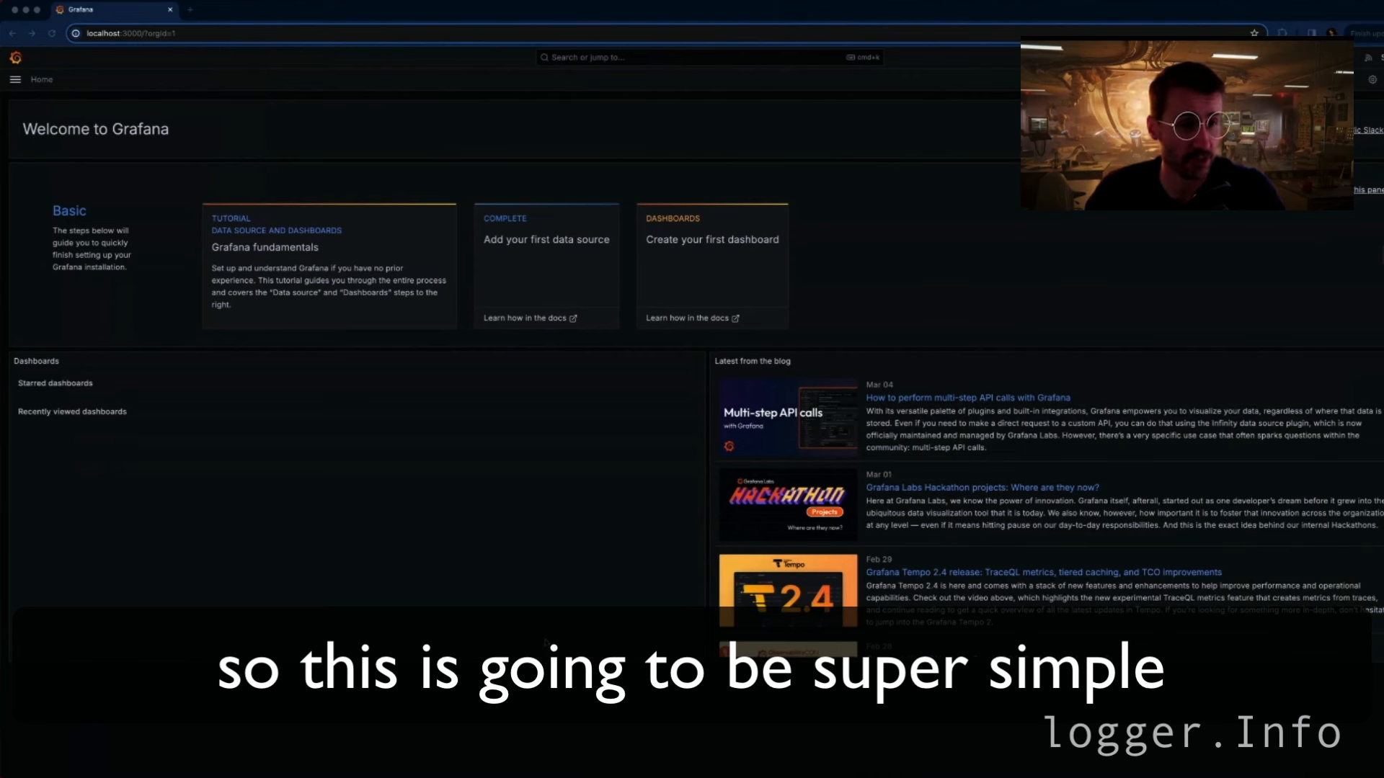
# In Explore, enter a sum by (level)(count_over_time(...)) query for service mimir-ingester.
pyautogui.click(16, 80)
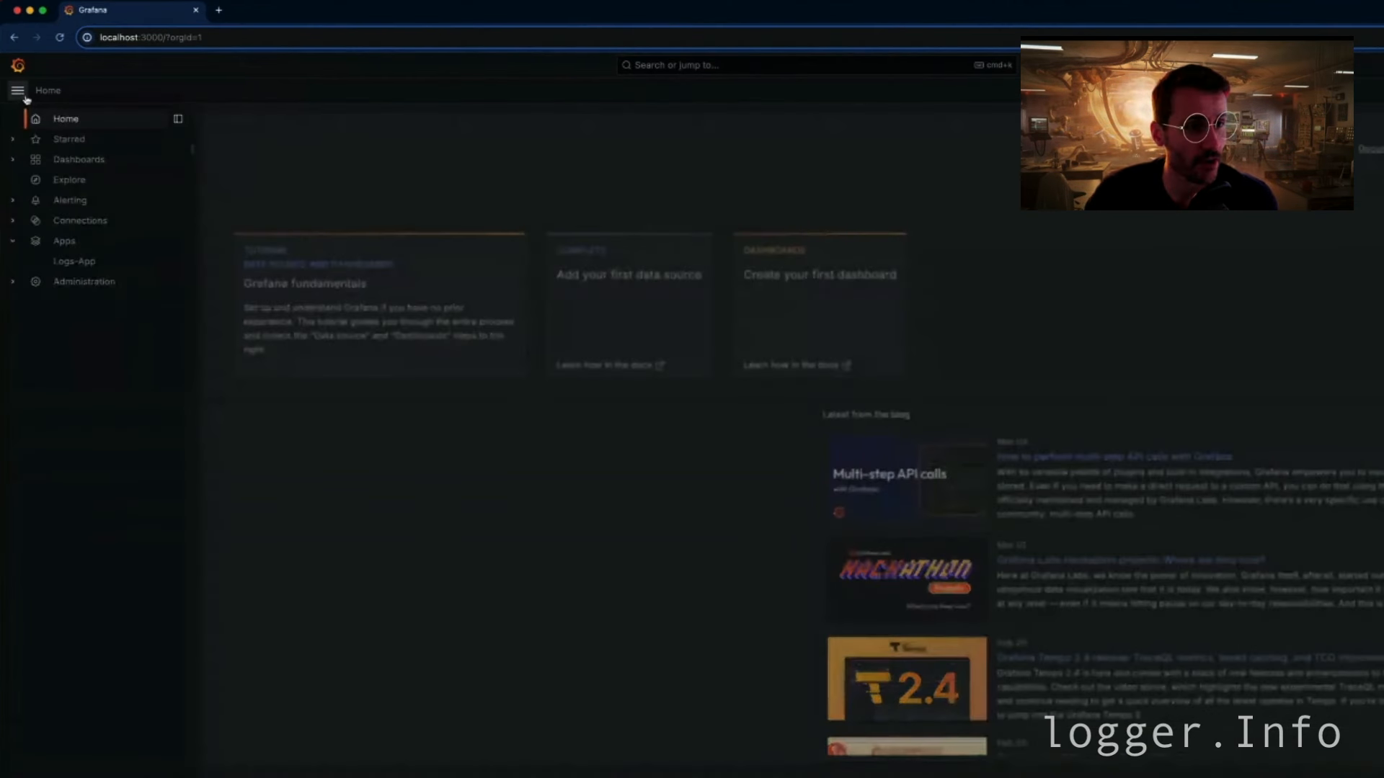
pyautogui.click(70, 179)
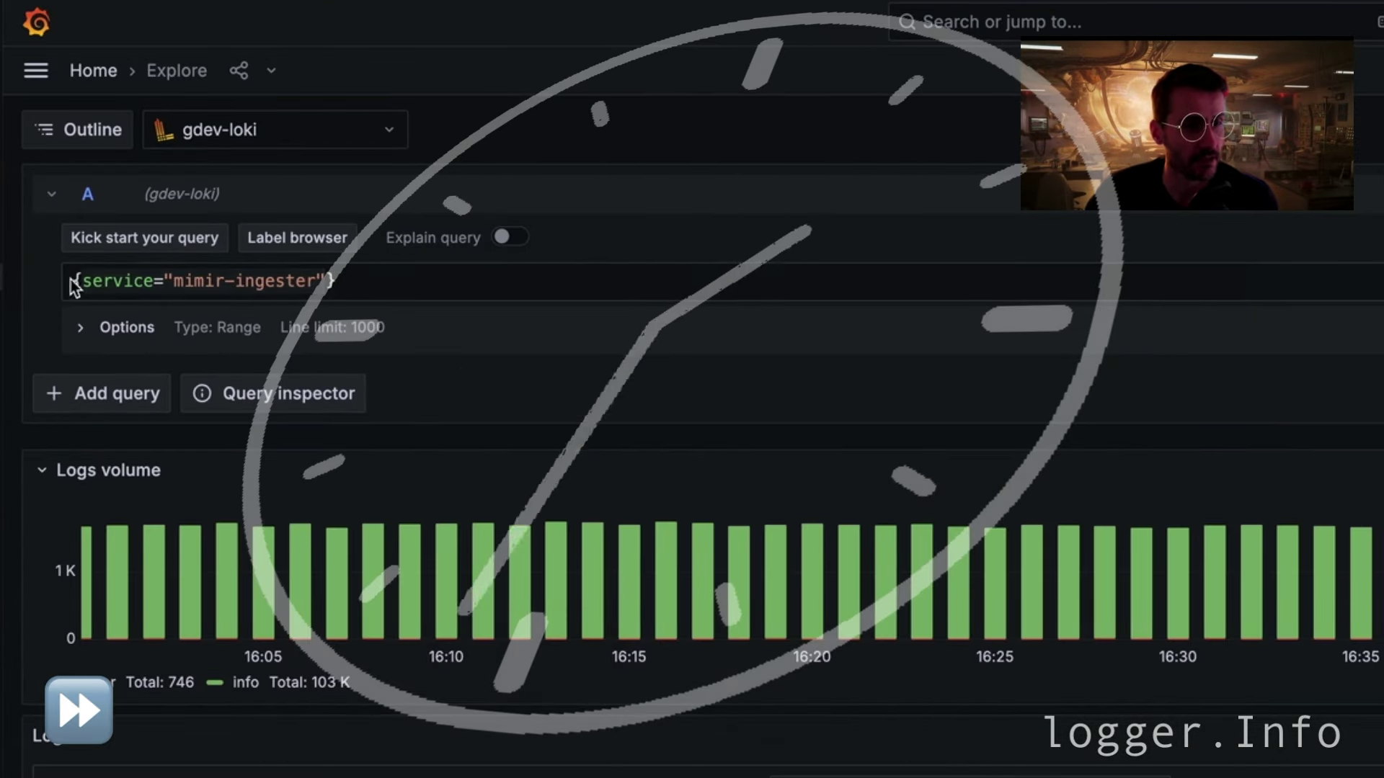
pyautogui.write('sum by (level)(count_over_time({service="mimir-ingester"}[$__auto]))')
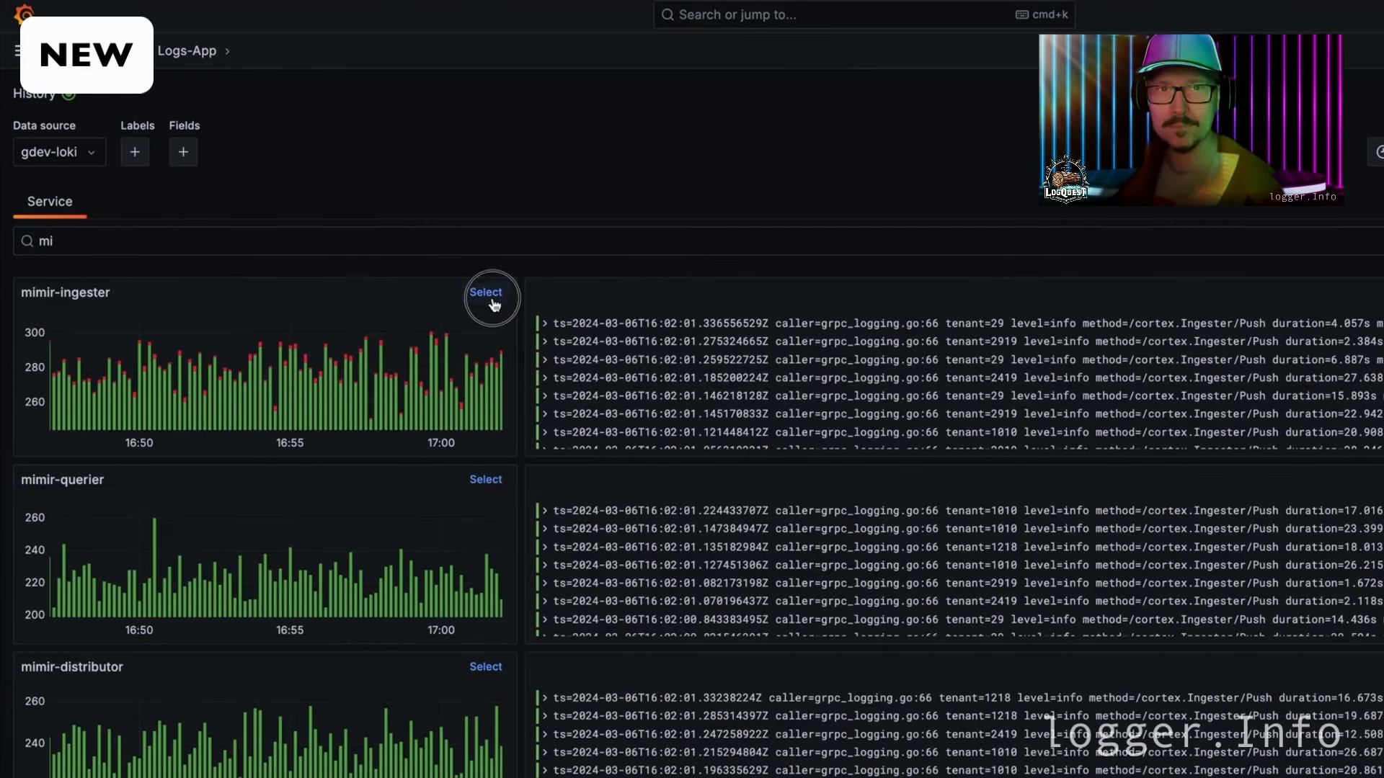
# Select mimir-ingester, break logs down by level and keep only error-level logs.
pyautogui.click(486, 293)
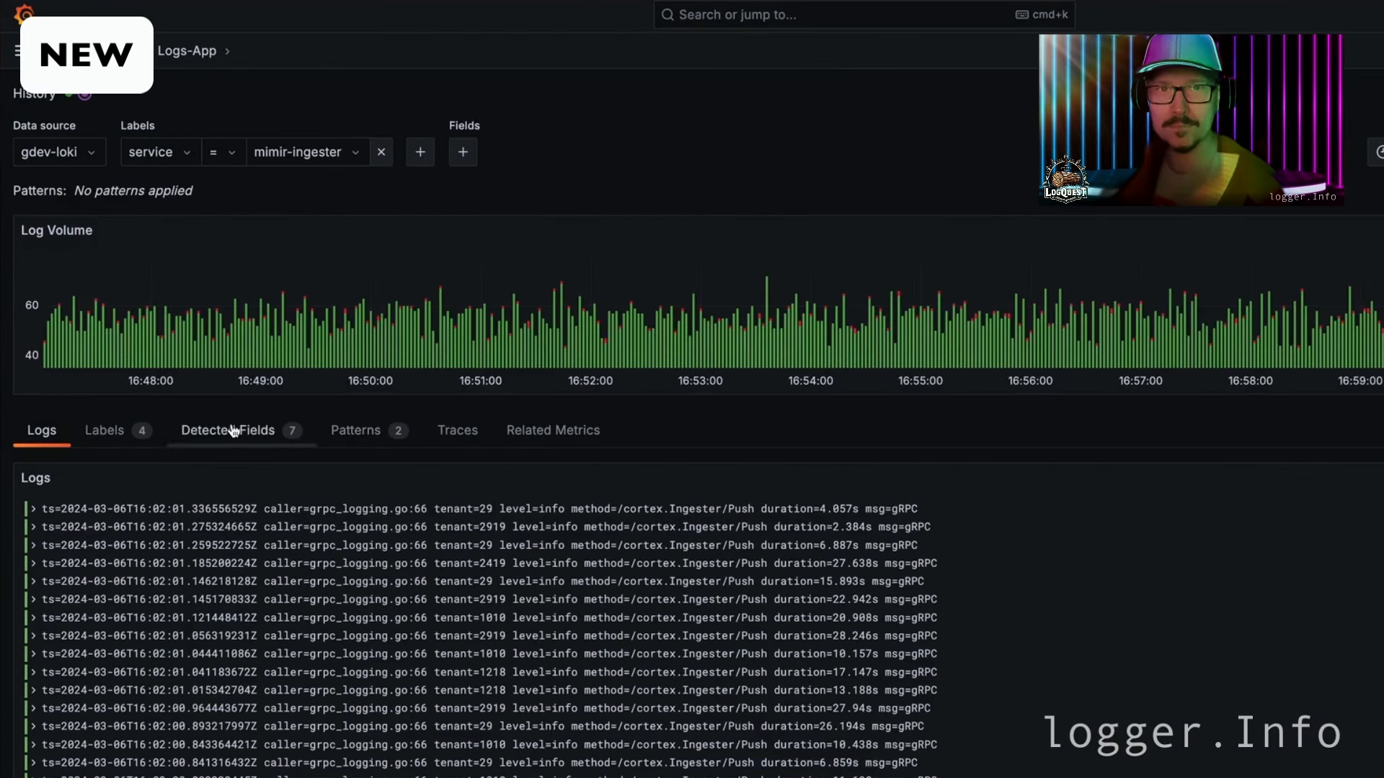
pyautogui.click(104, 431)
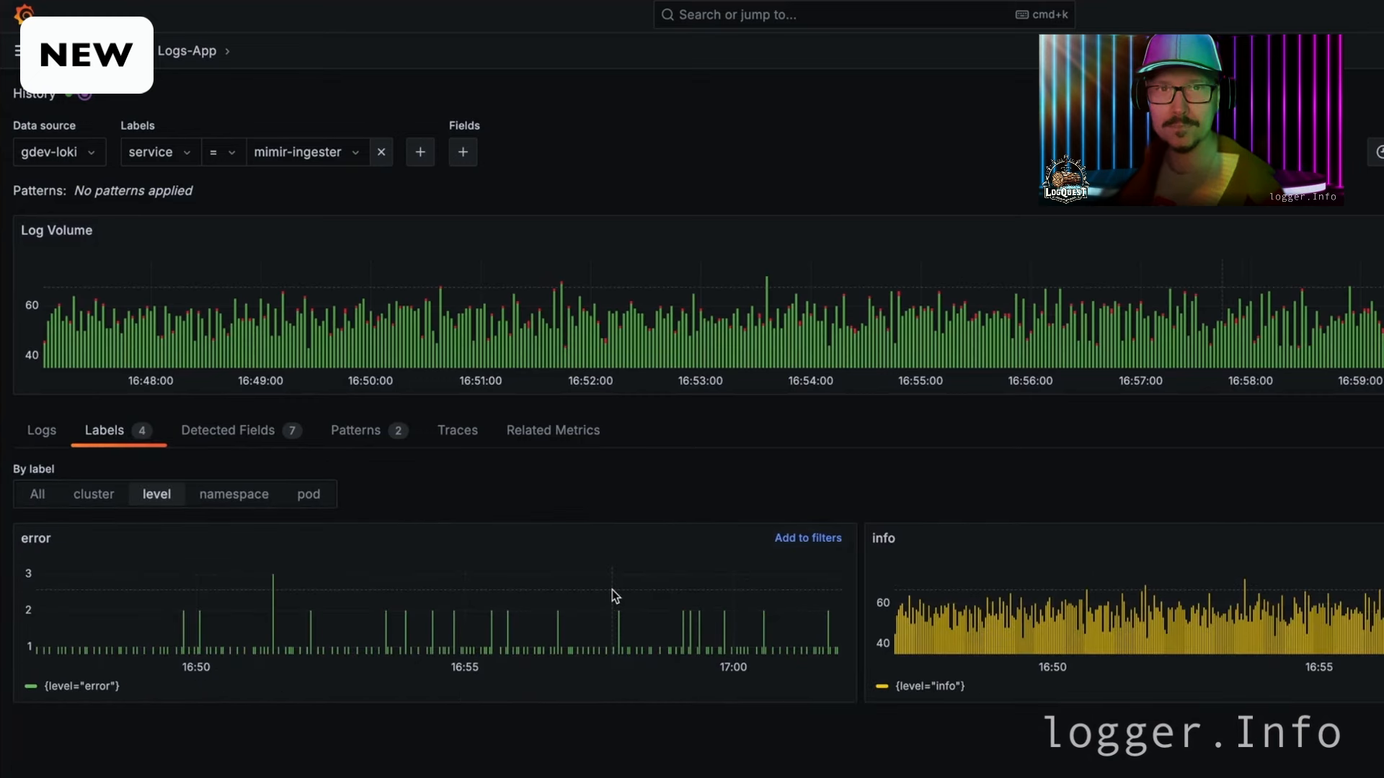
pyautogui.click(807, 538)
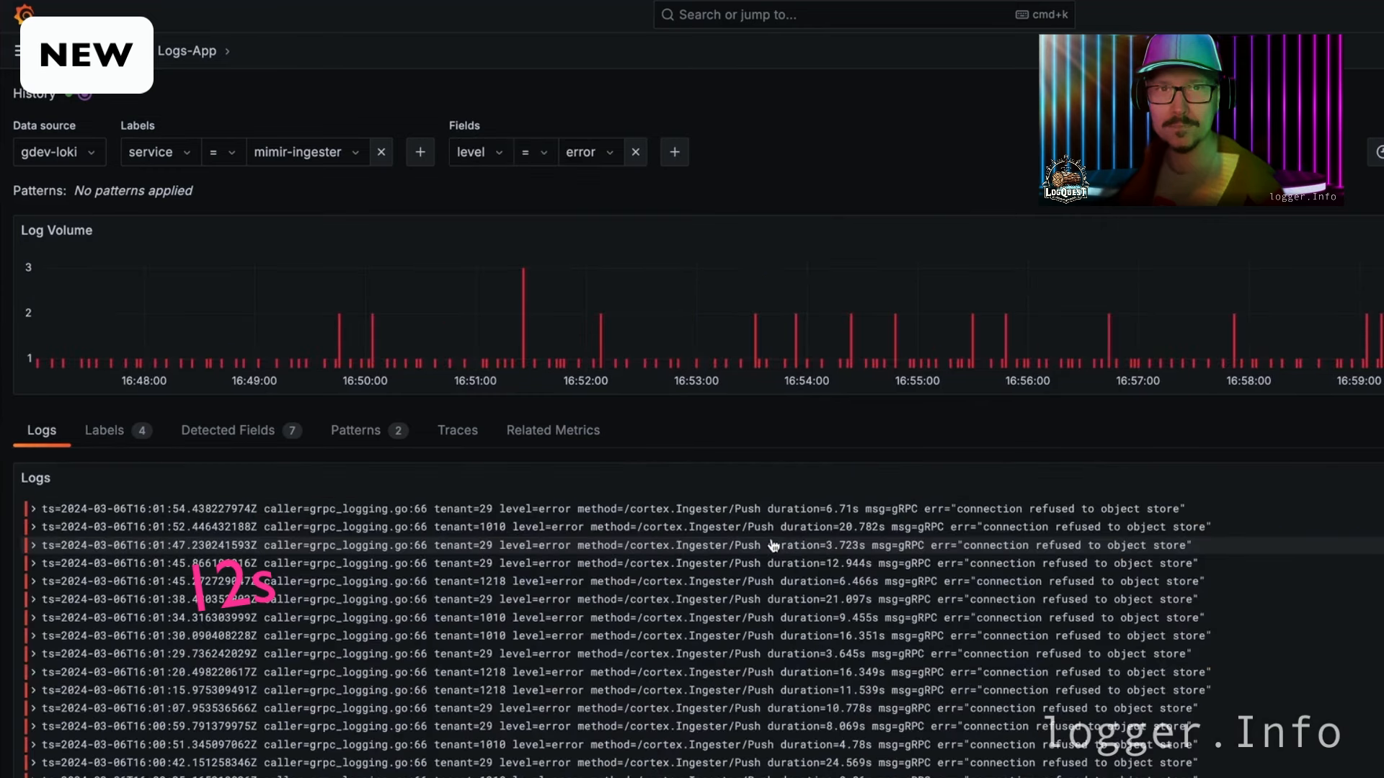
pyautogui.click(103, 430)
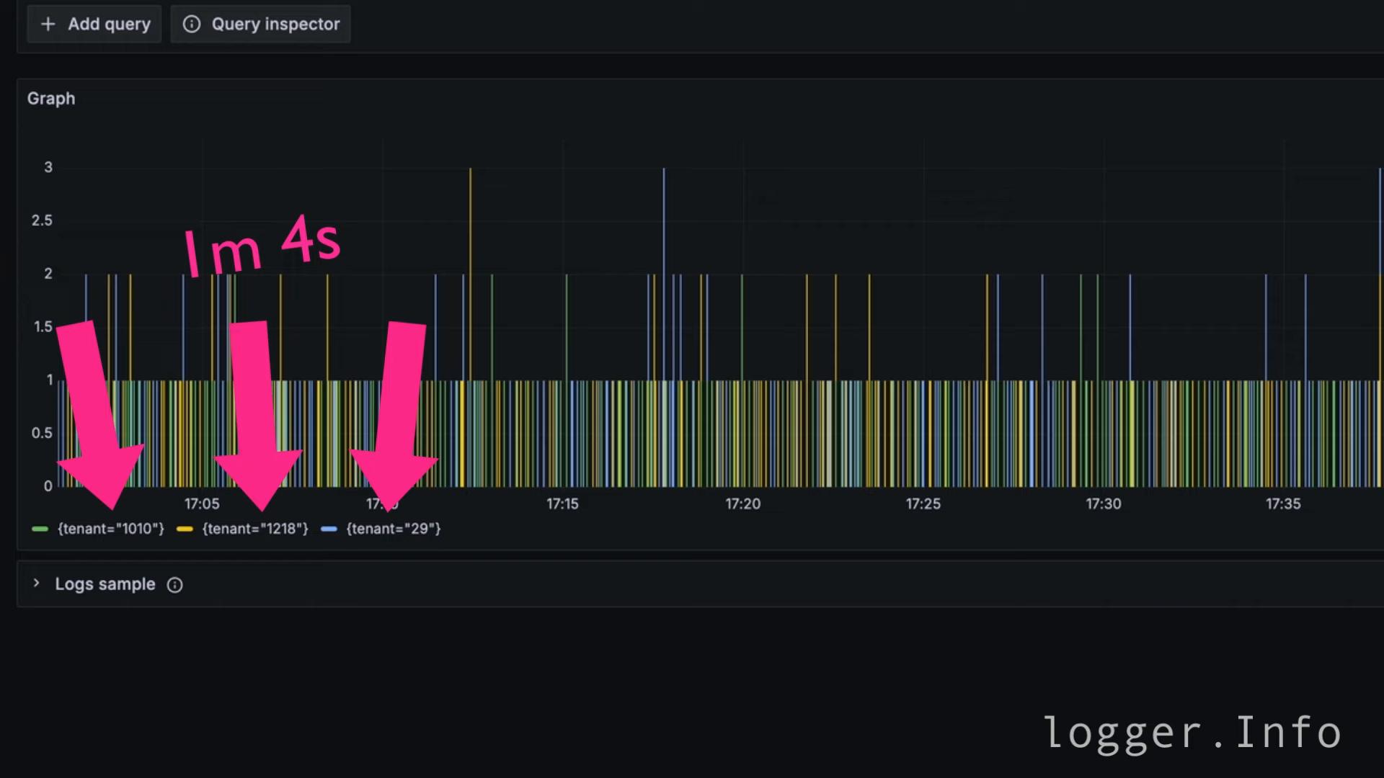
# View the error count query grouped by tenant as a Graph panel.
pyautogui.click(225, 277)
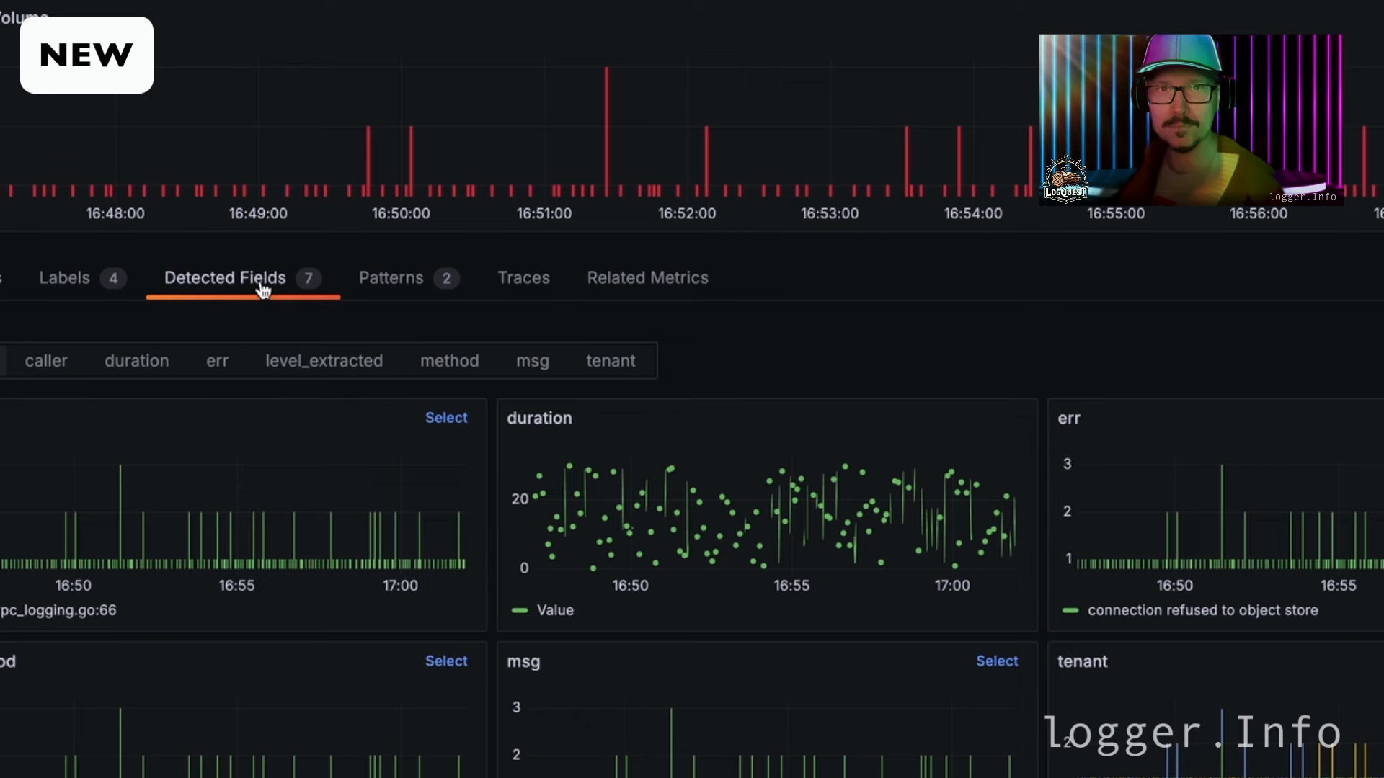
# Show the Detected Fields of the error logs and split them by the tenant field.
pyautogui.click(608, 360)
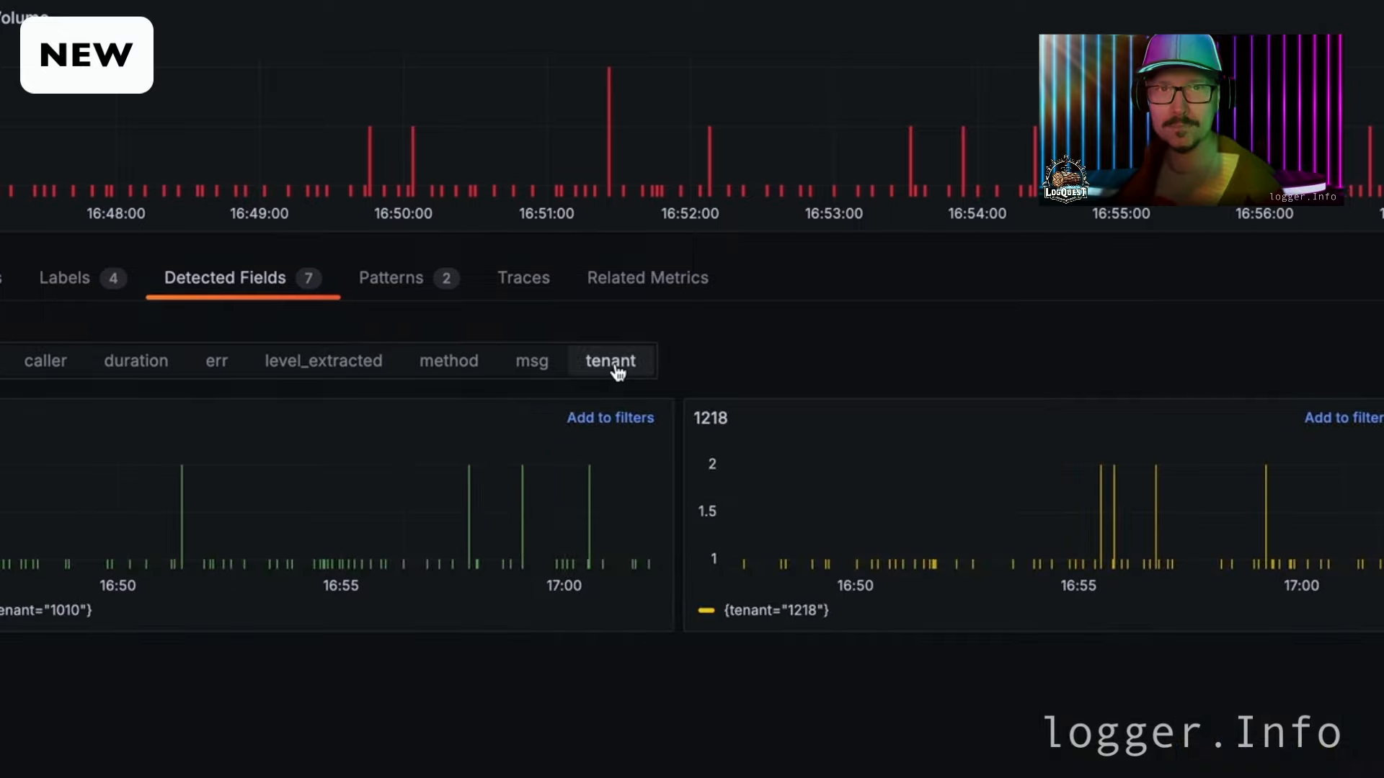
pyautogui.click(1187, 293)
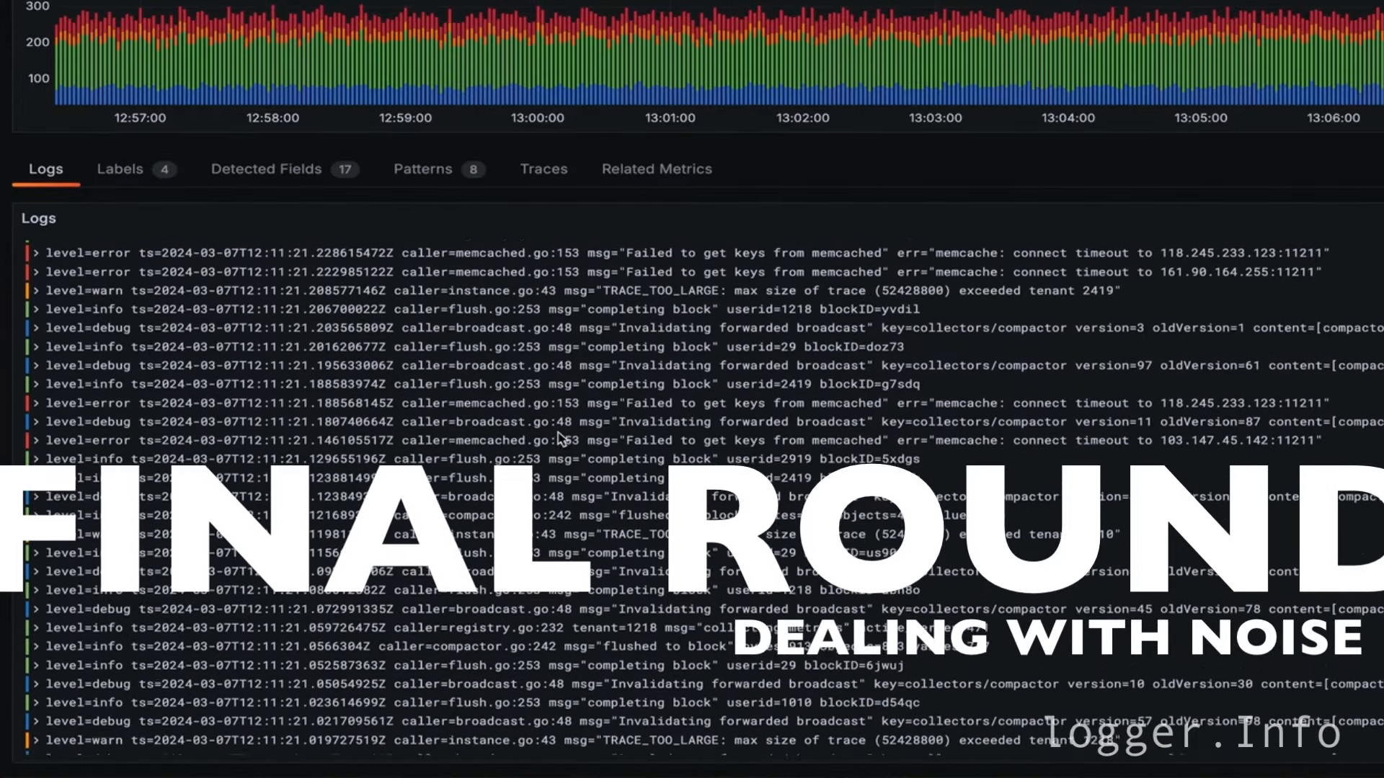
# Append a != 'completing' line filter to the tempo-ingester query alongside Invalidating and Failed.
pyautogui.scroll(-3)
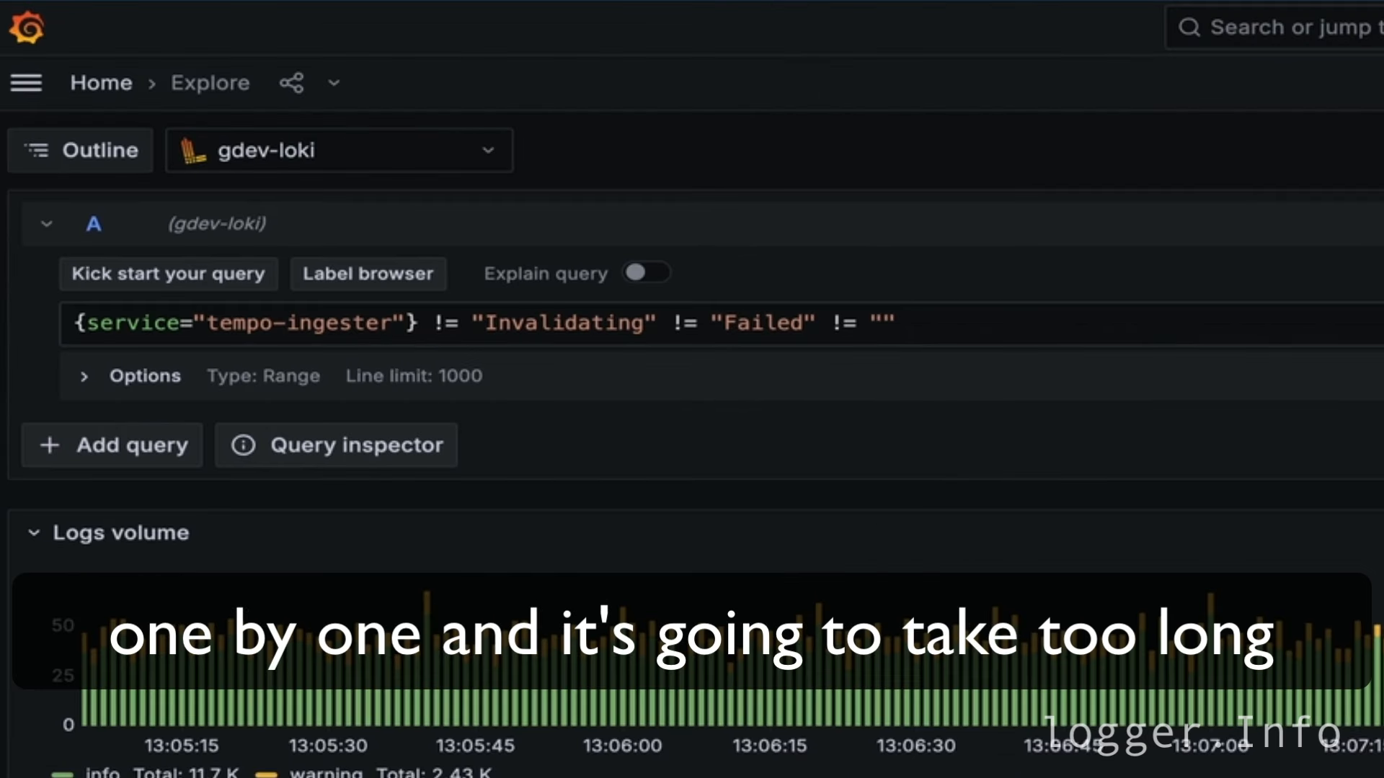
pyautogui.write('completing')
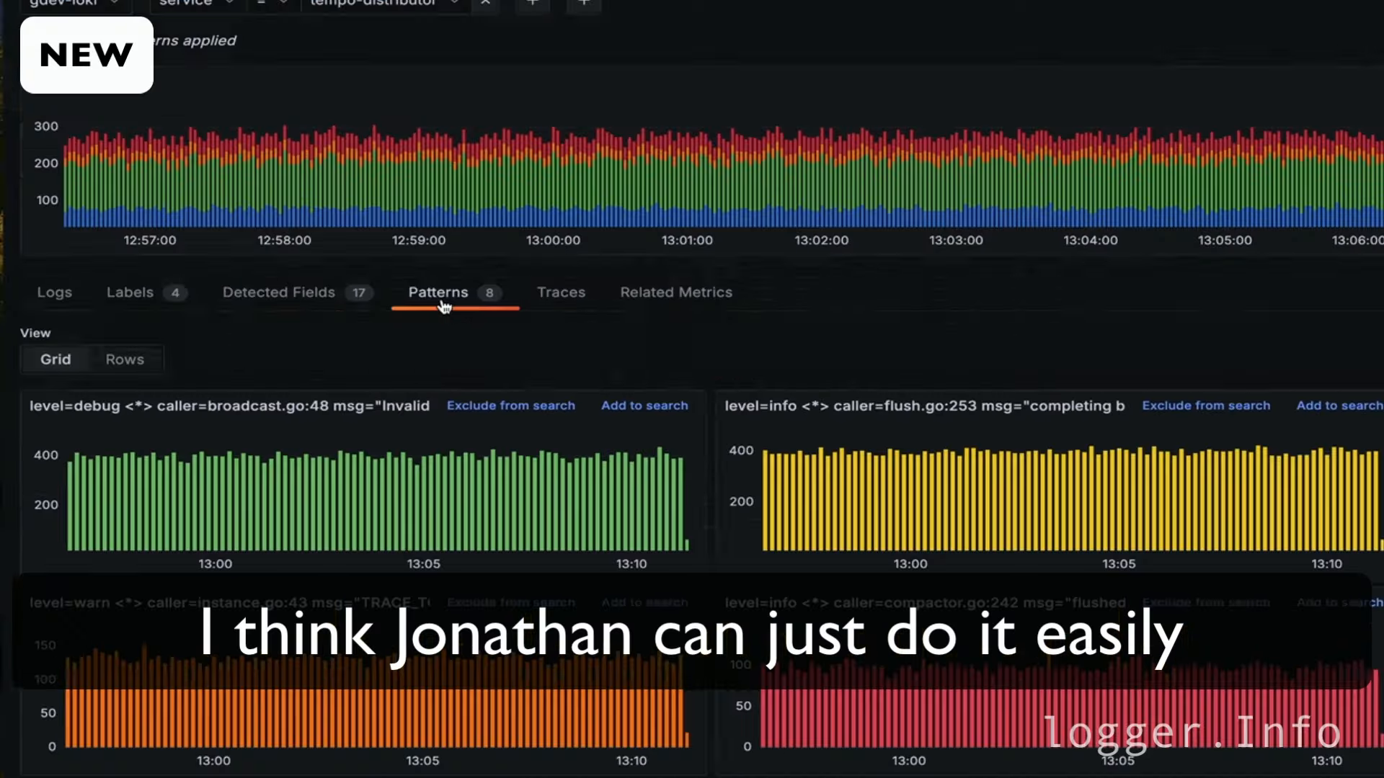
# View the recurring log patterns of tempo-distributor and add one to the search.
pyautogui.click(124, 359)
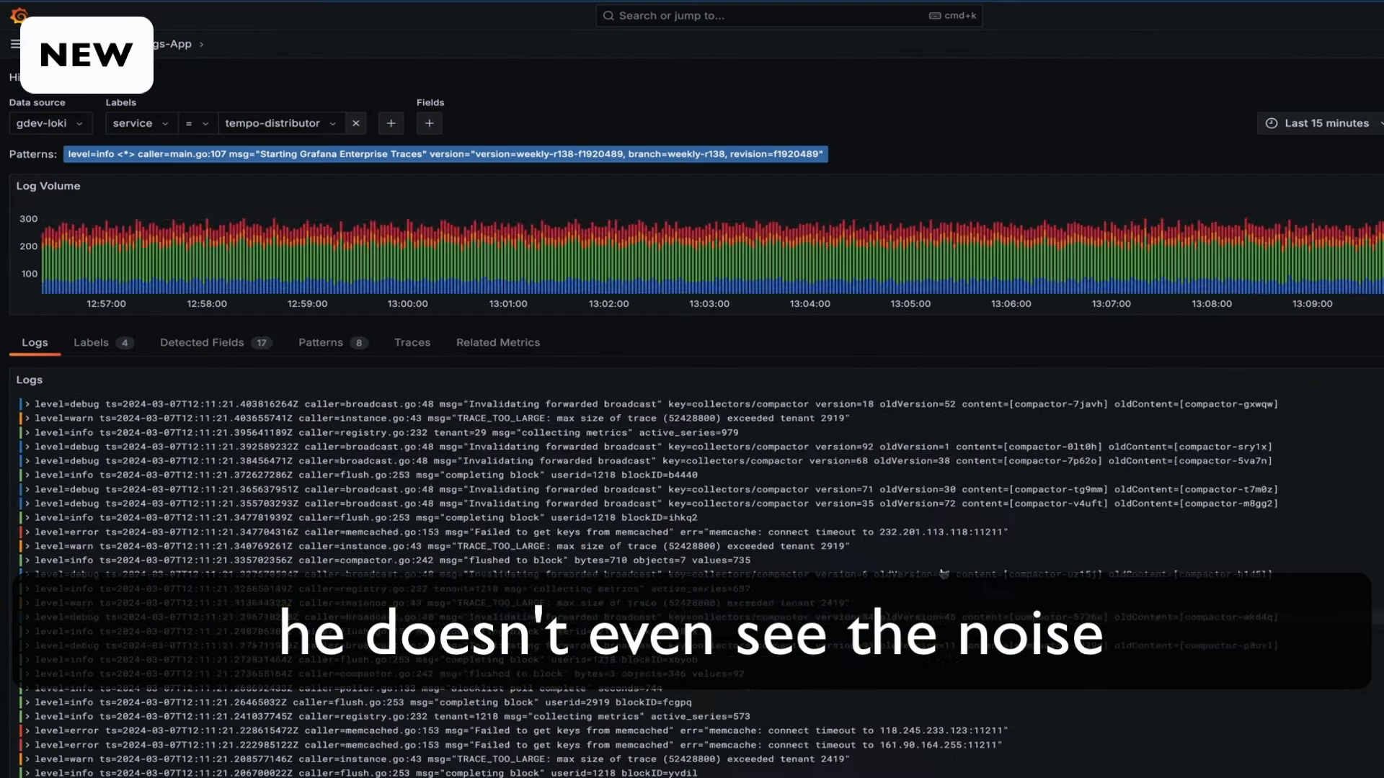
pyautogui.click(446, 154)
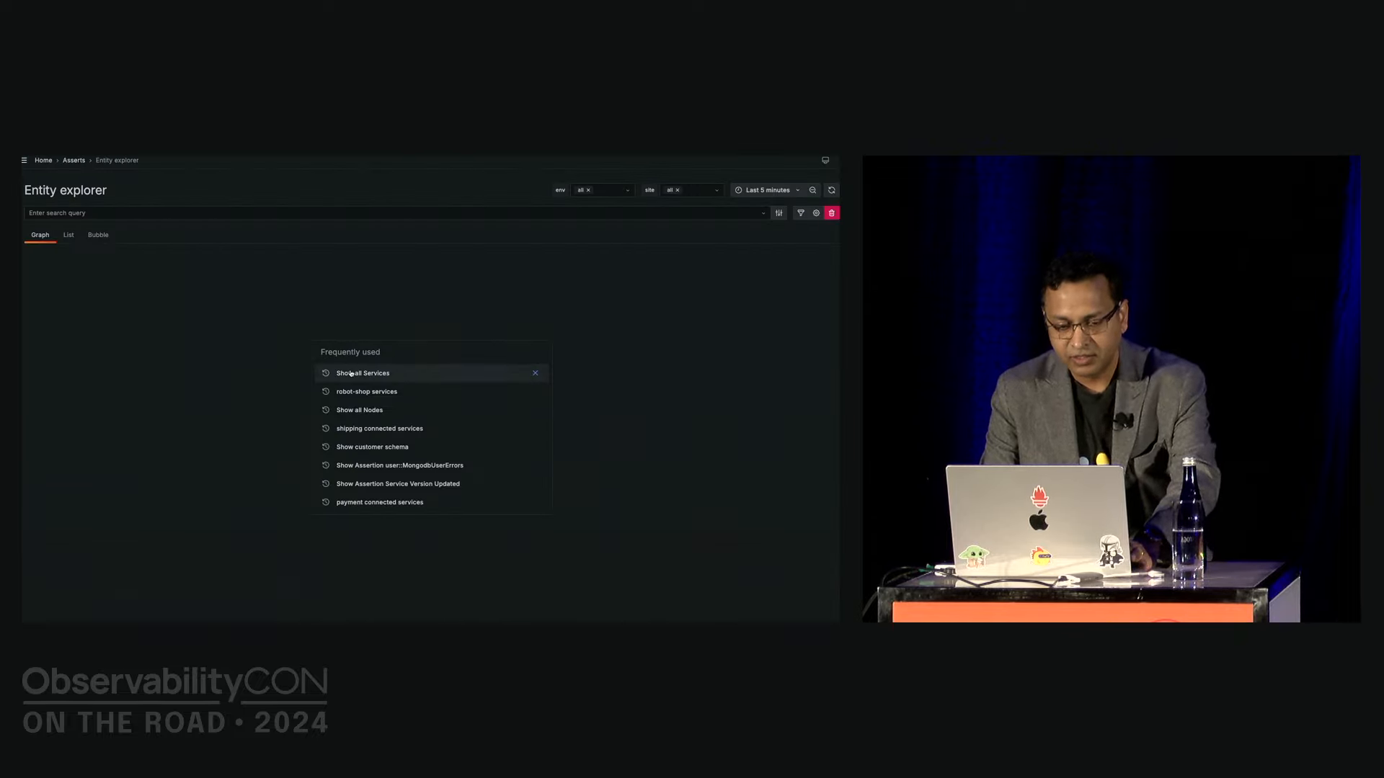
# Load the 'Show all Services' graph of 43 services, then start editing the search.
pyautogui.click(364, 372)
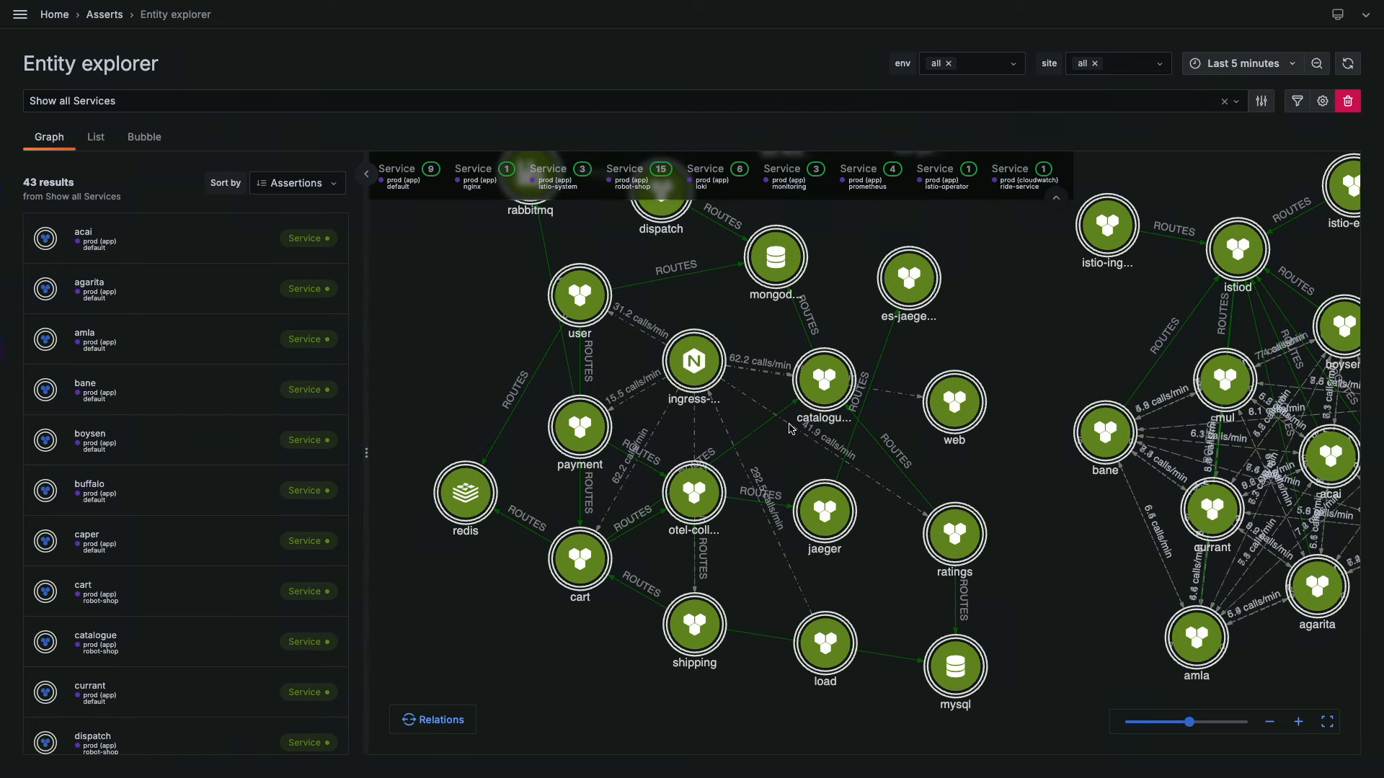
pyautogui.moveTo(332, 242)
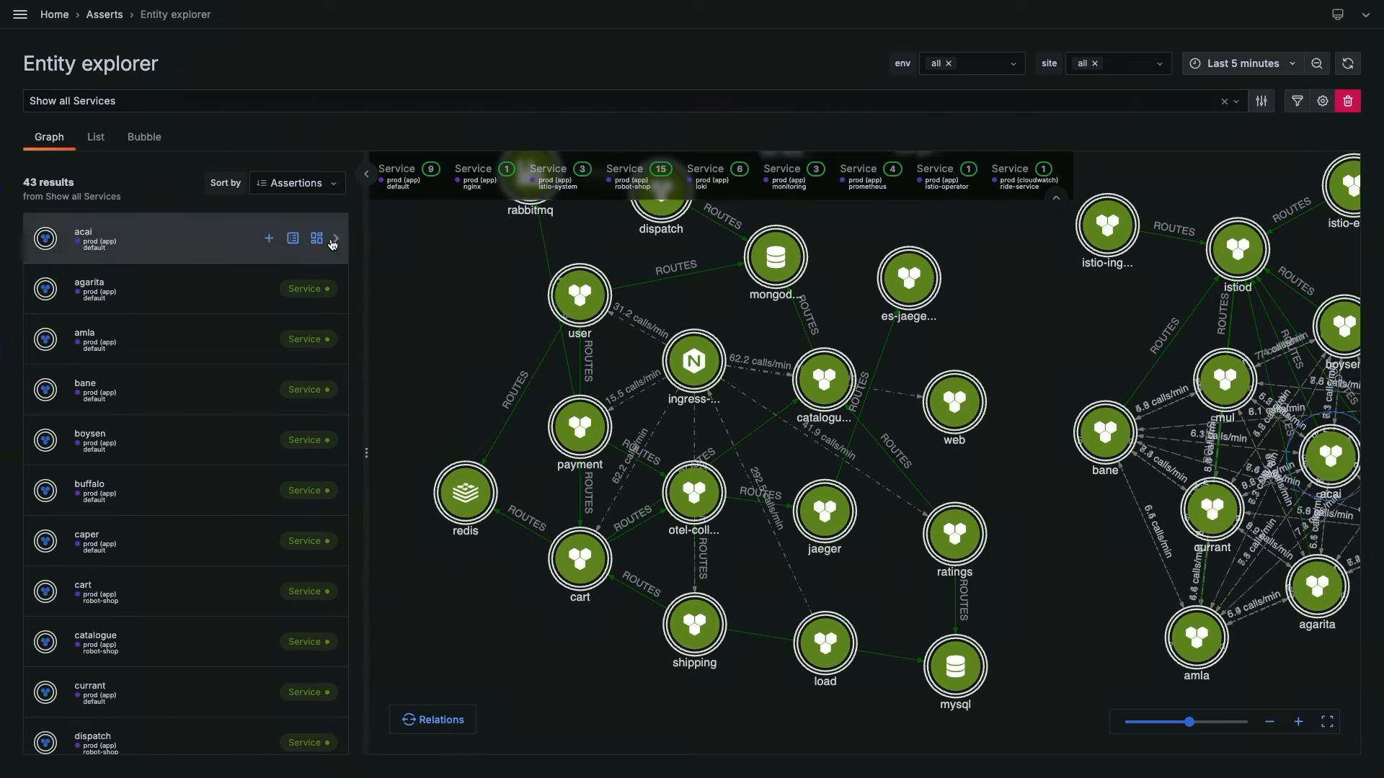
pyautogui.click(333, 242)
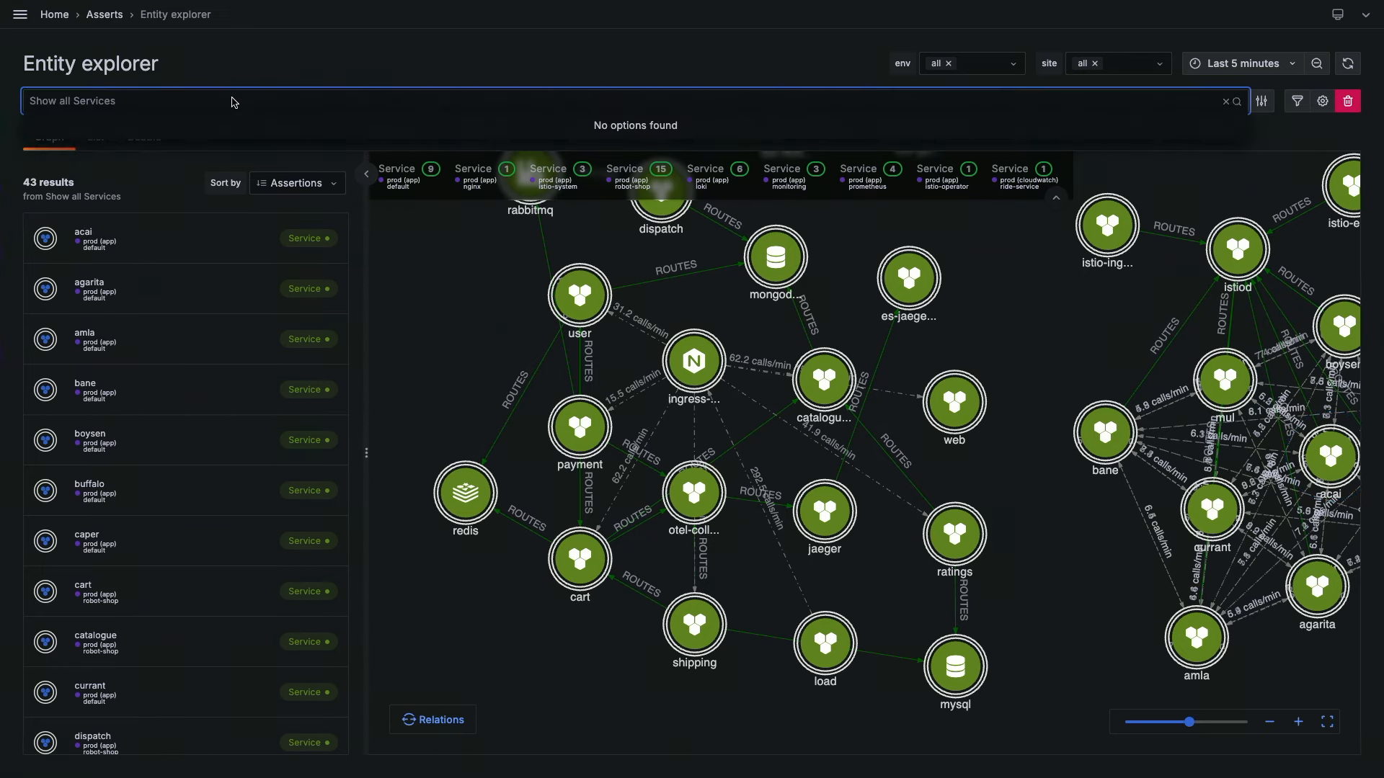
# Search 'show all', list entities connected to the acai service and focus its pod.
pyautogui.write('show all')
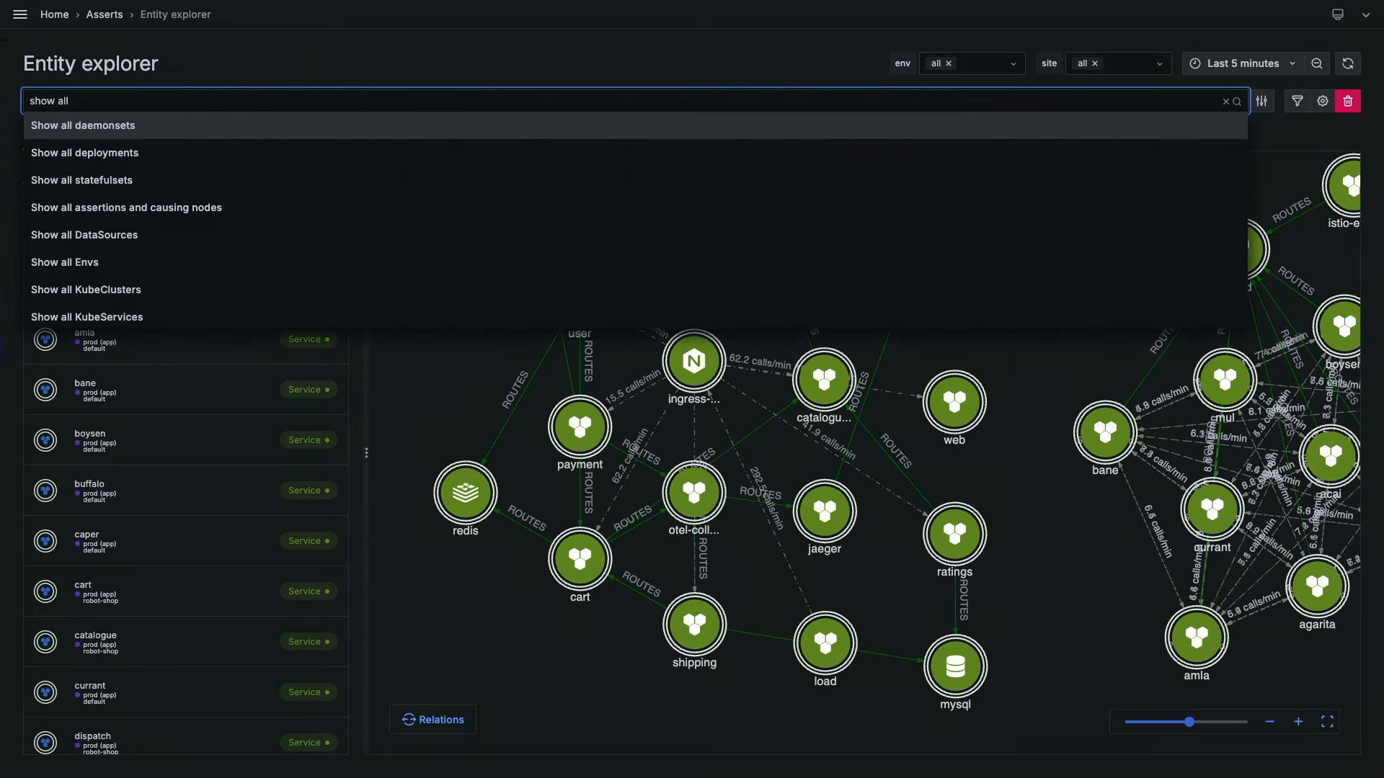
pyautogui.moveTo(262, 316)
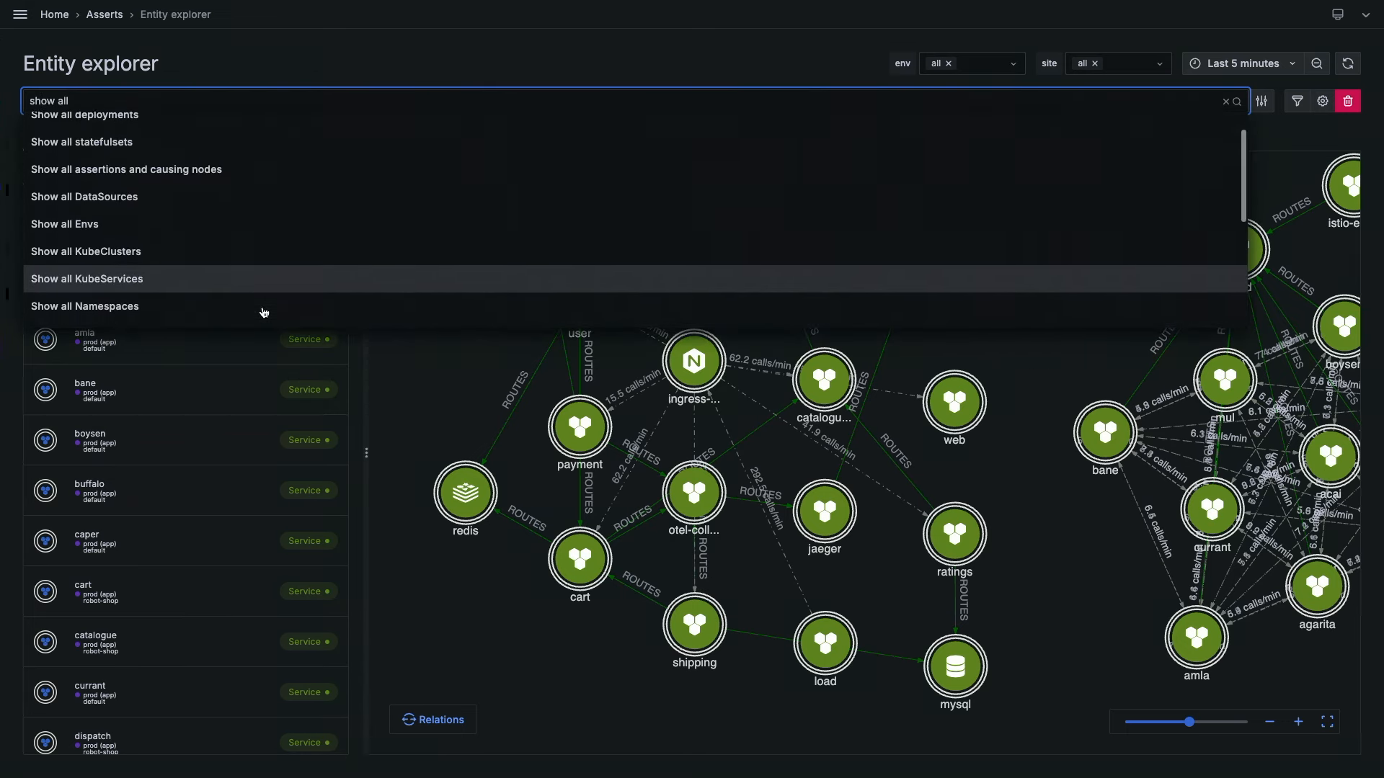
pyautogui.scroll(-3)
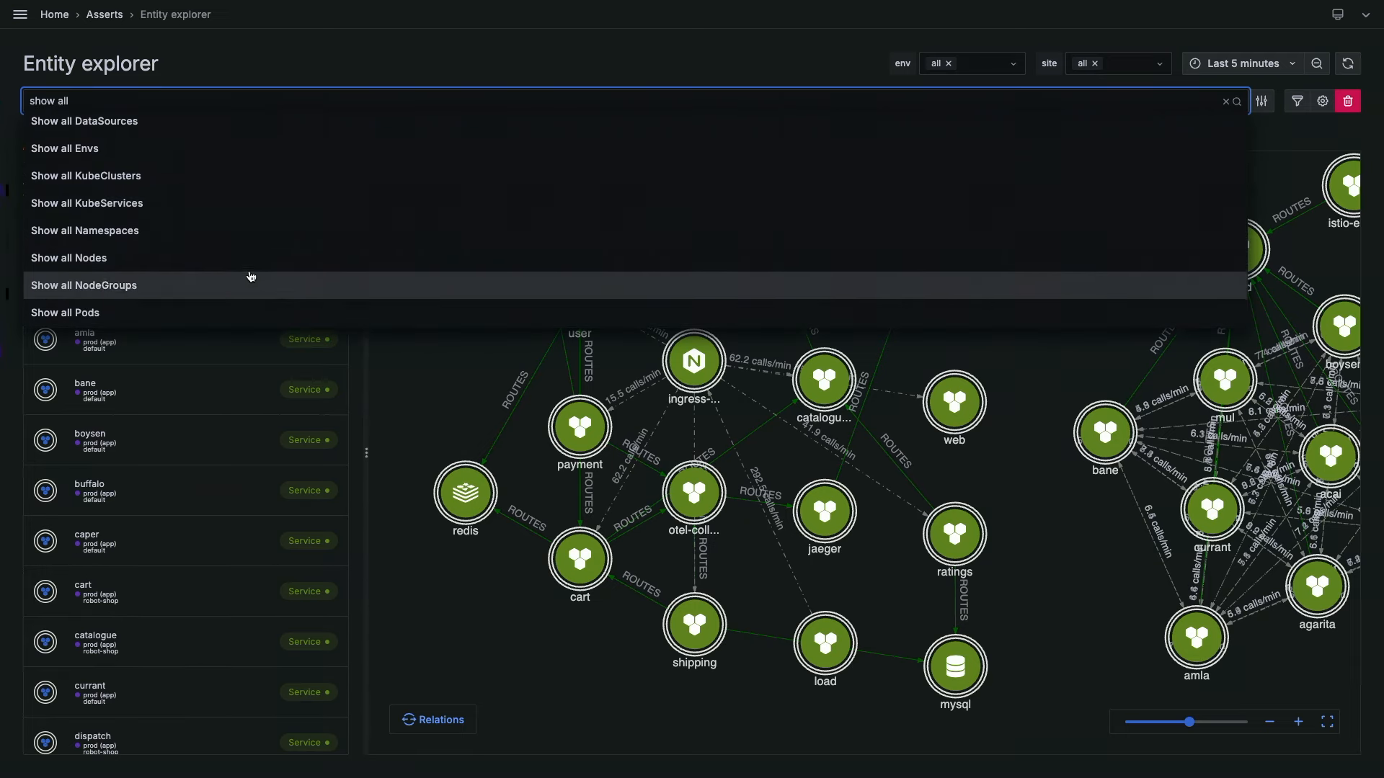
pyautogui.moveTo(240, 258)
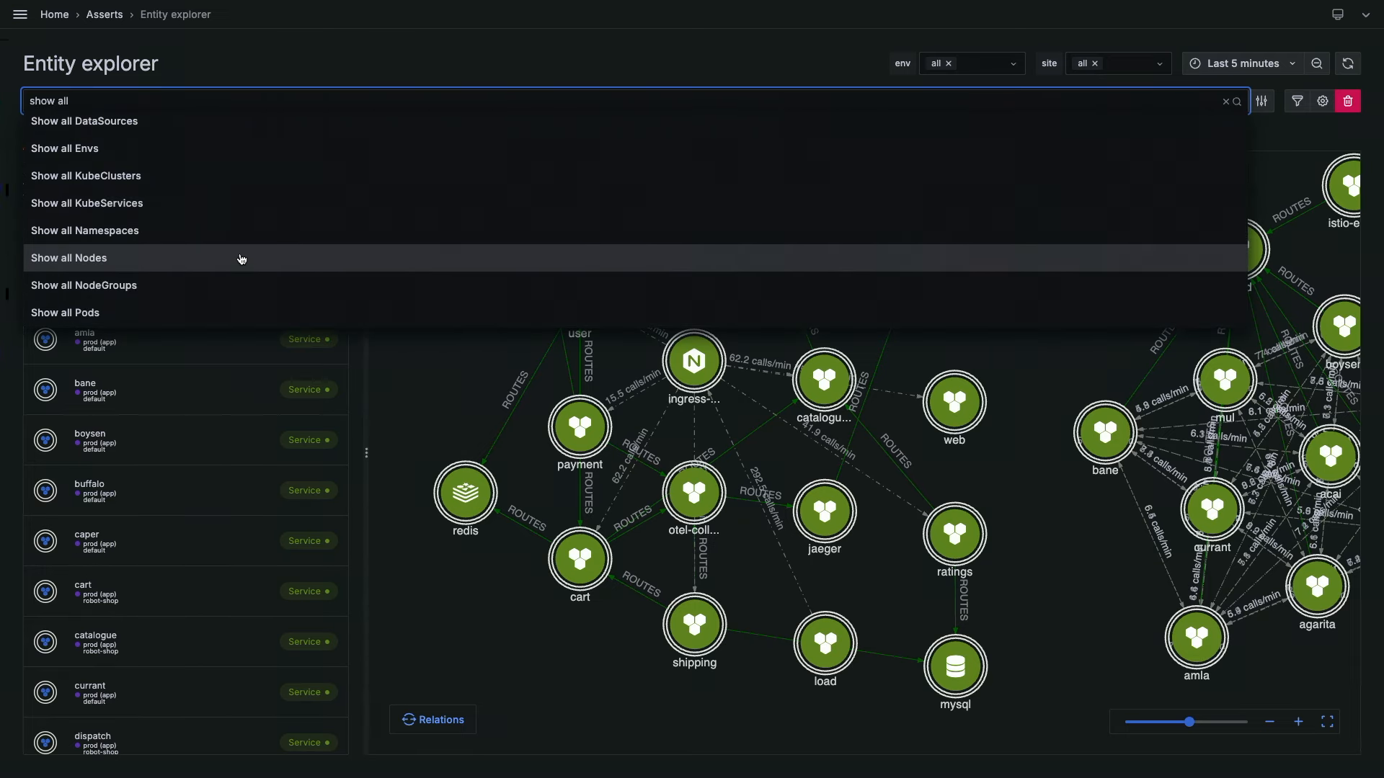
pyautogui.click(88, 203)
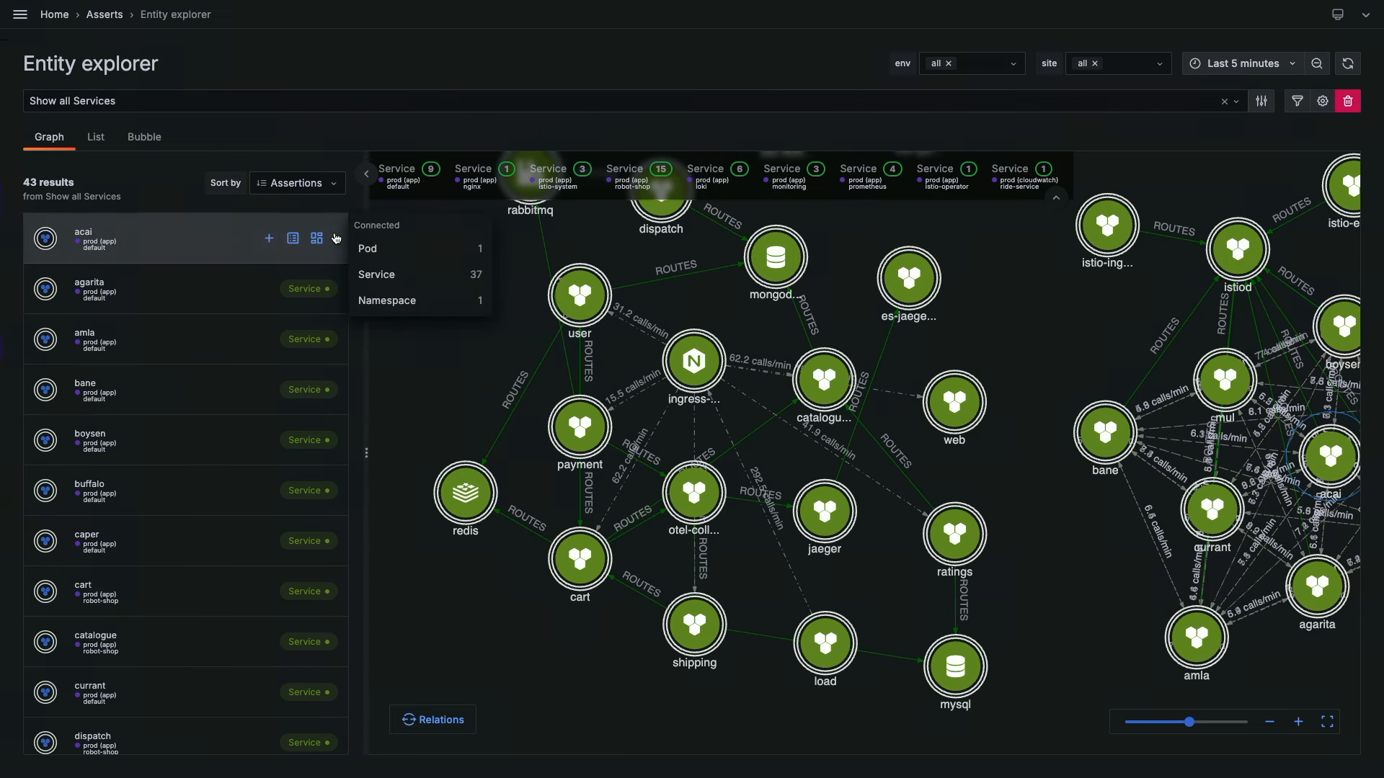
pyautogui.click(84, 235)
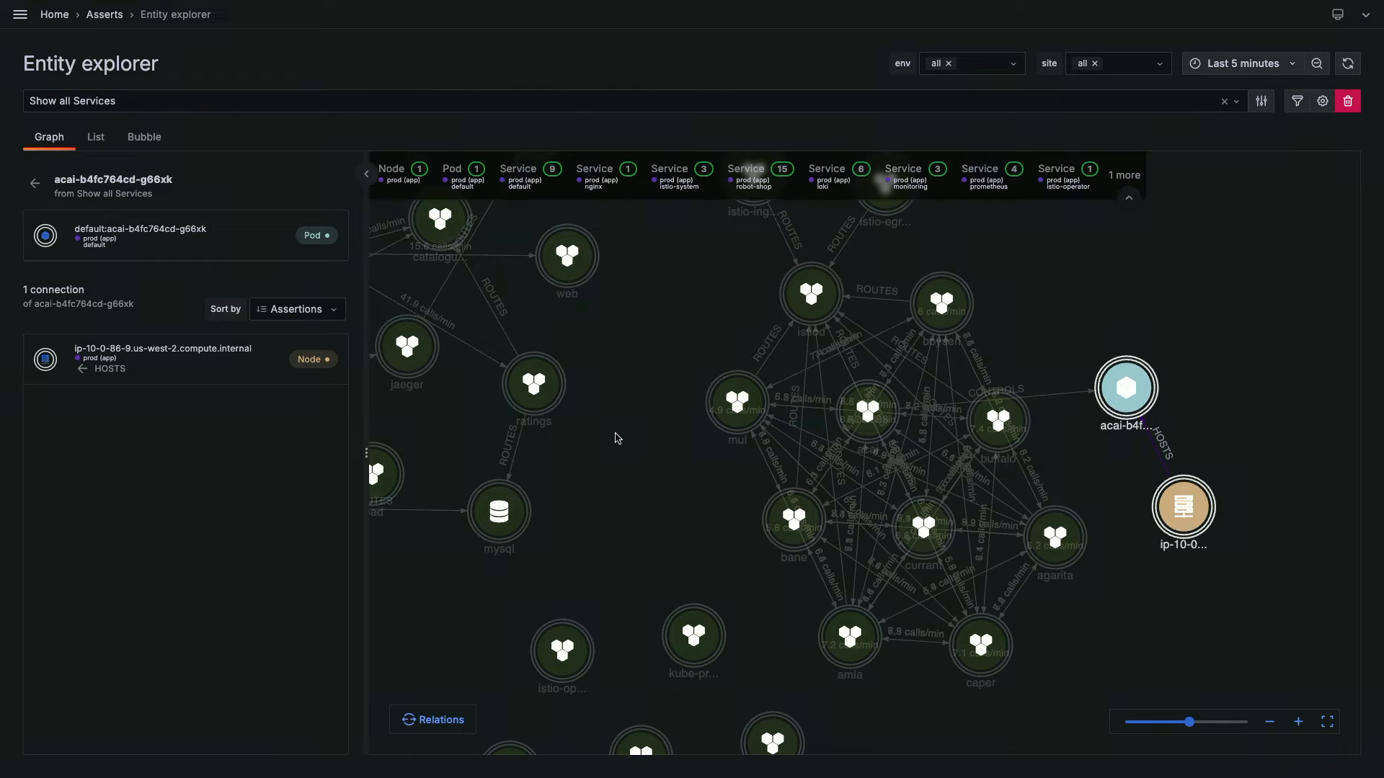
pyautogui.moveTo(540, 148)
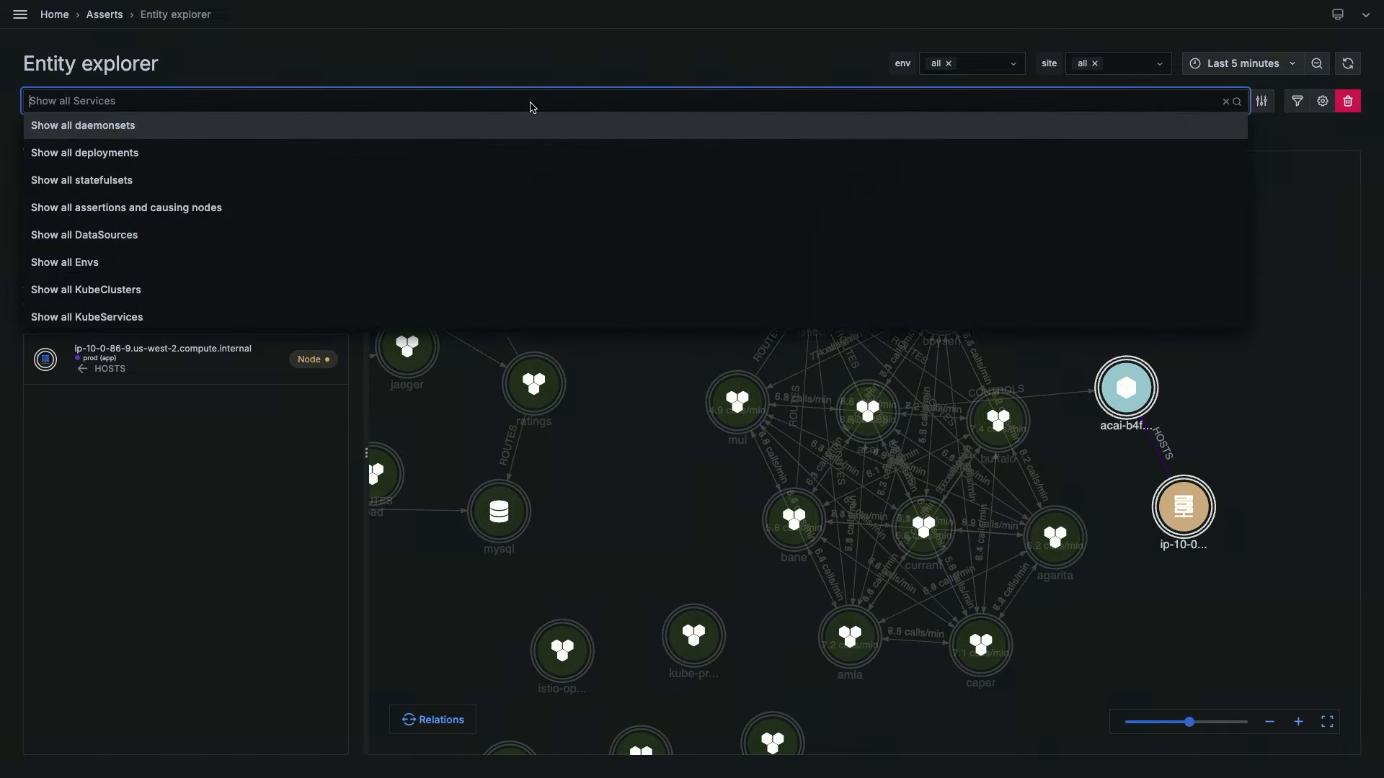
# Search 'robot' and choose the 'robot-shop services' search showing 17 services.
pyautogui.write('rb')
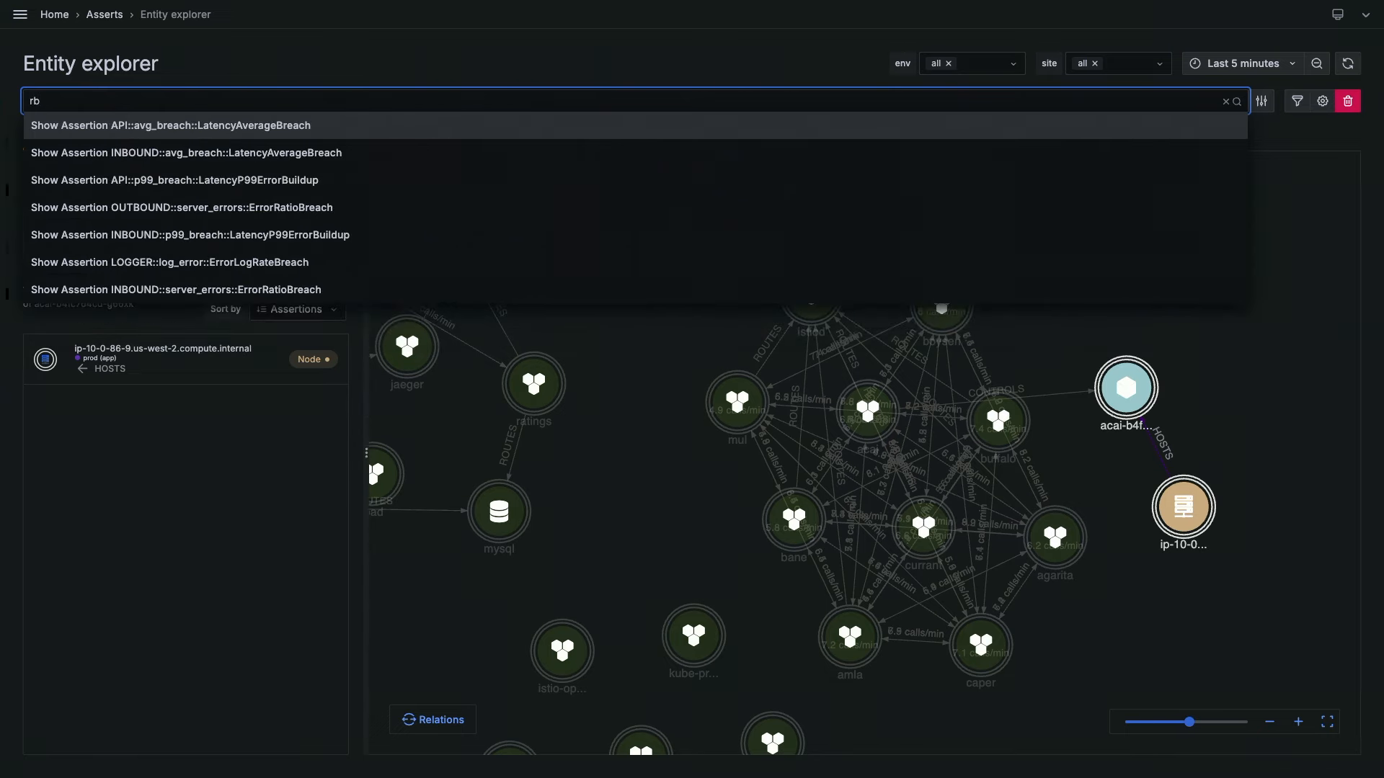
pyautogui.write('obot')
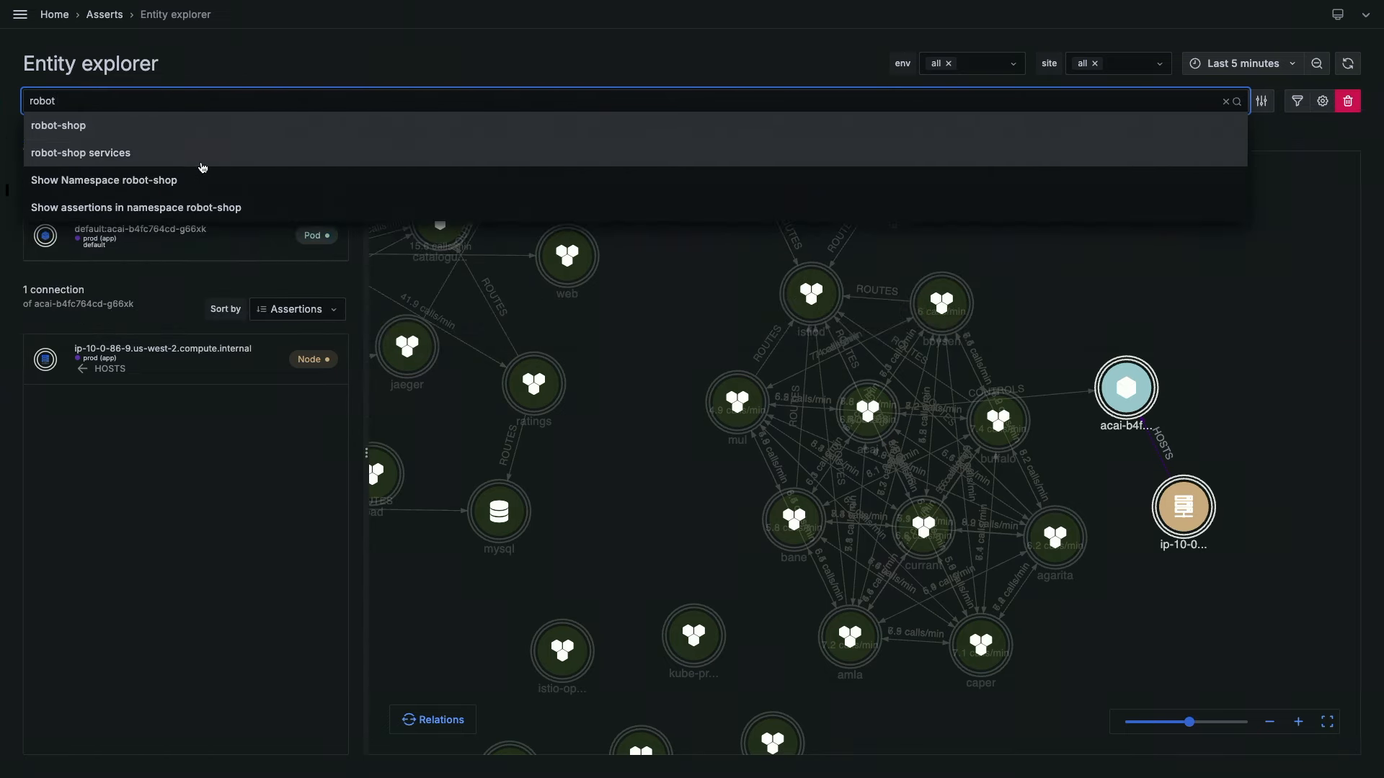
pyautogui.click(81, 152)
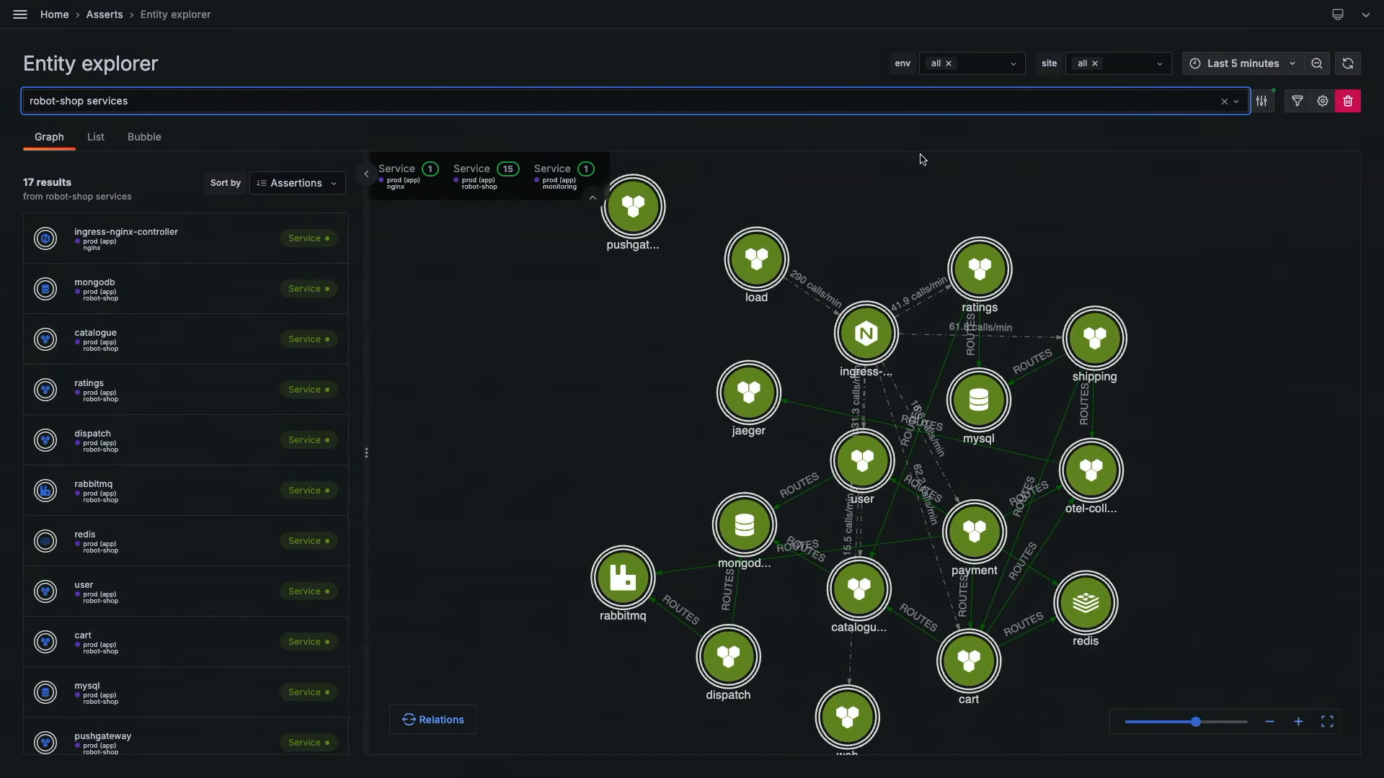
pyautogui.moveTo(1263, 101)
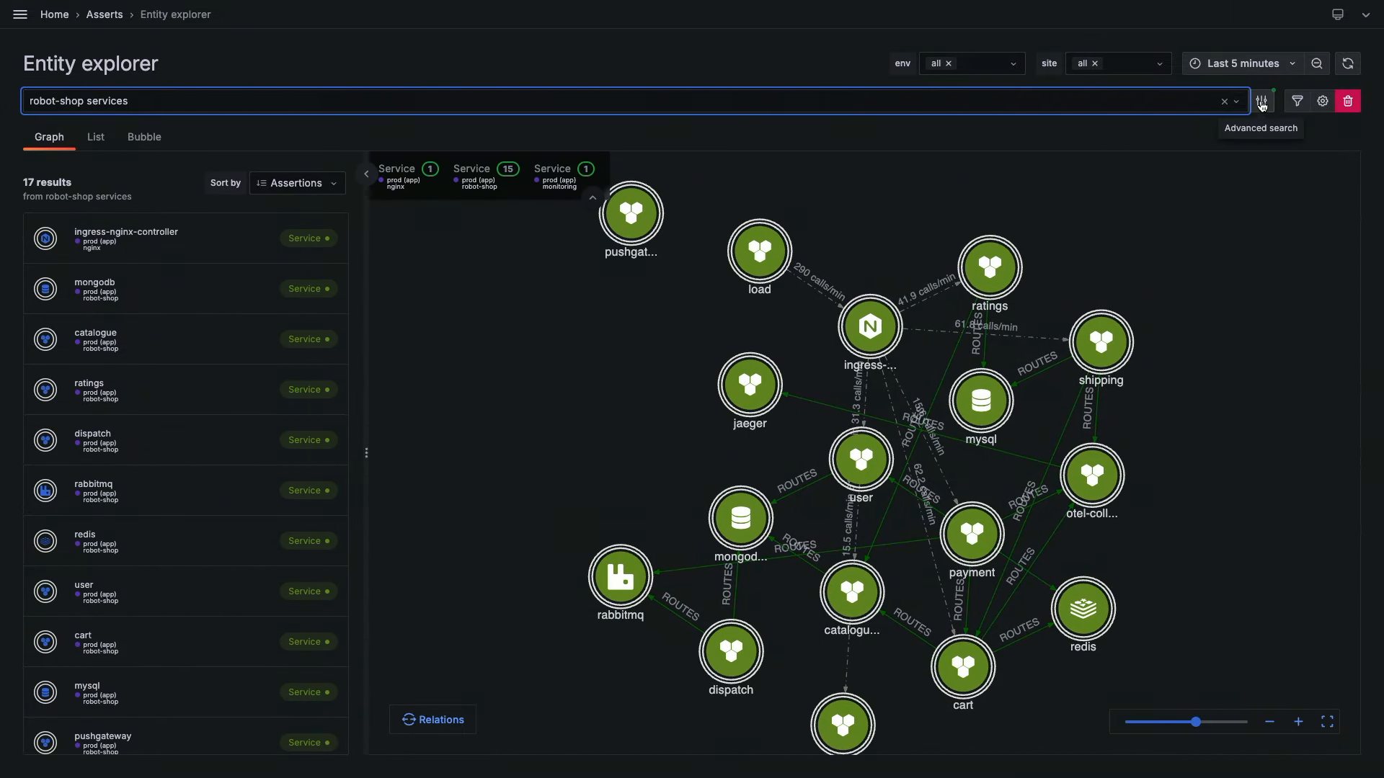
# Review the Advanced search parameters for the namespace robot-shop filter and close them.
pyautogui.click(1262, 101)
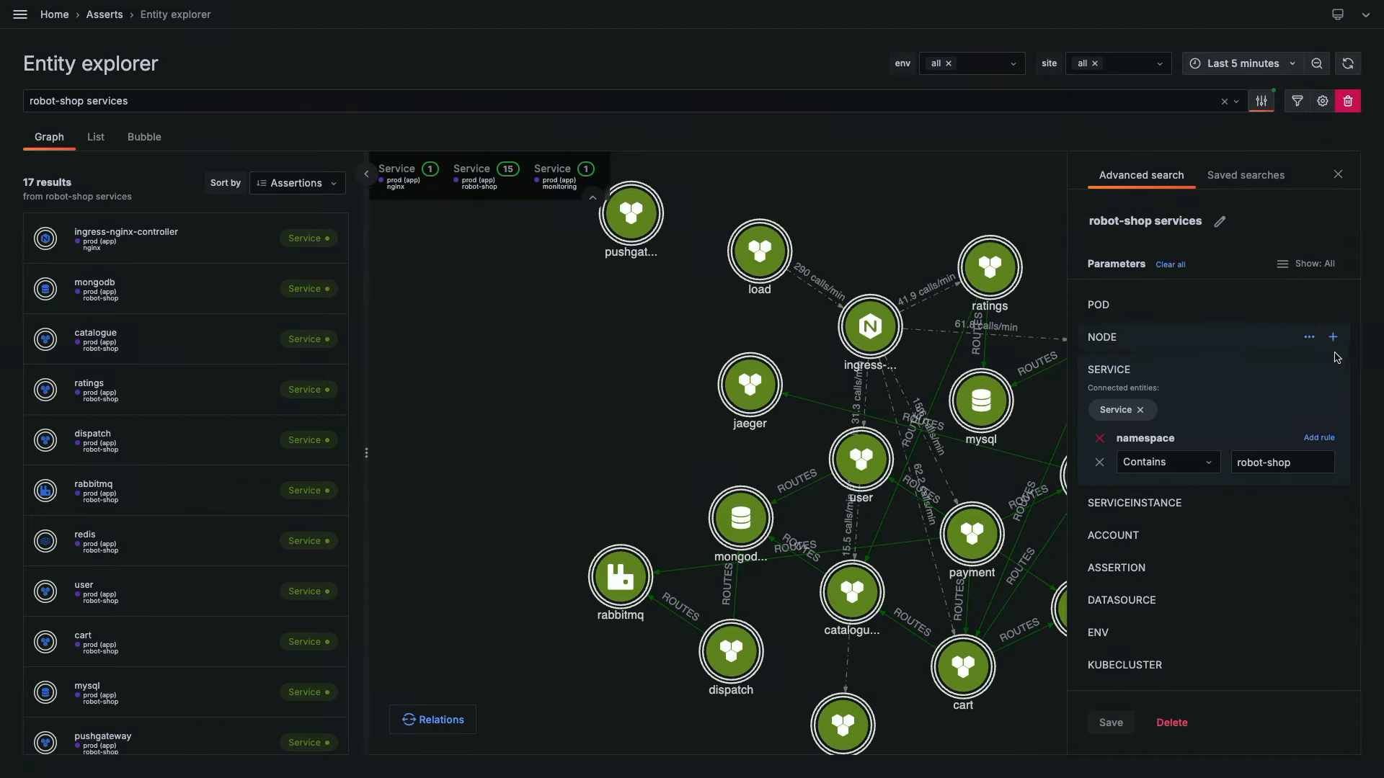
pyautogui.moveTo(1310, 370)
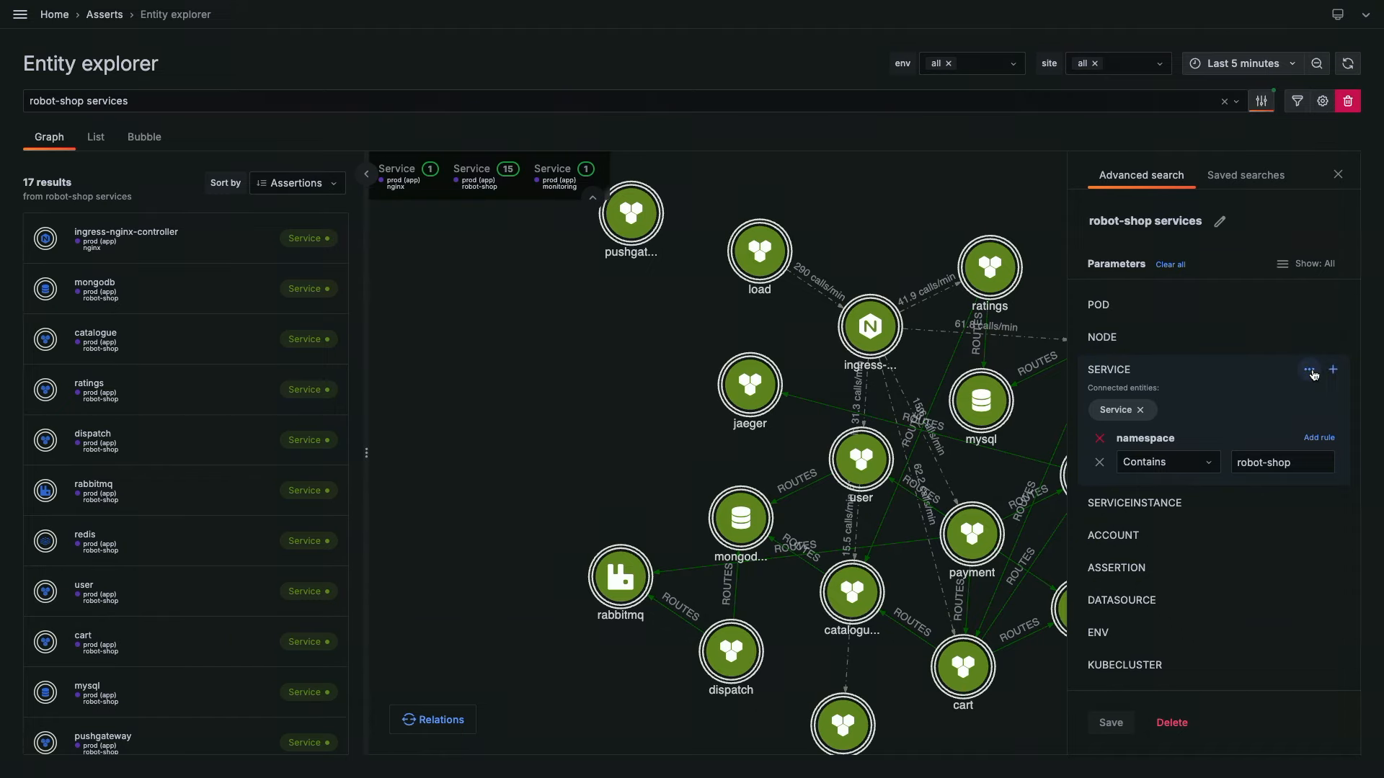
pyautogui.click(1308, 369)
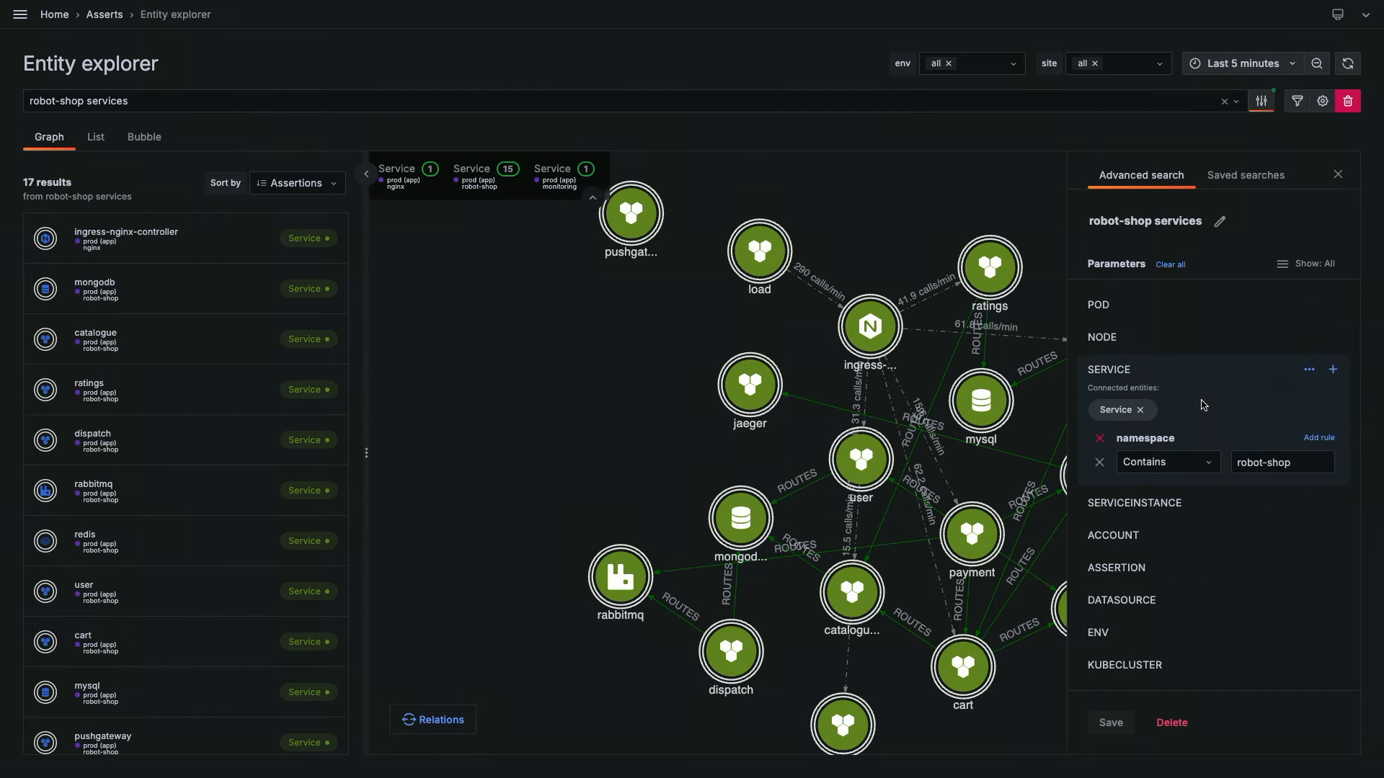
pyautogui.moveTo(1339, 183)
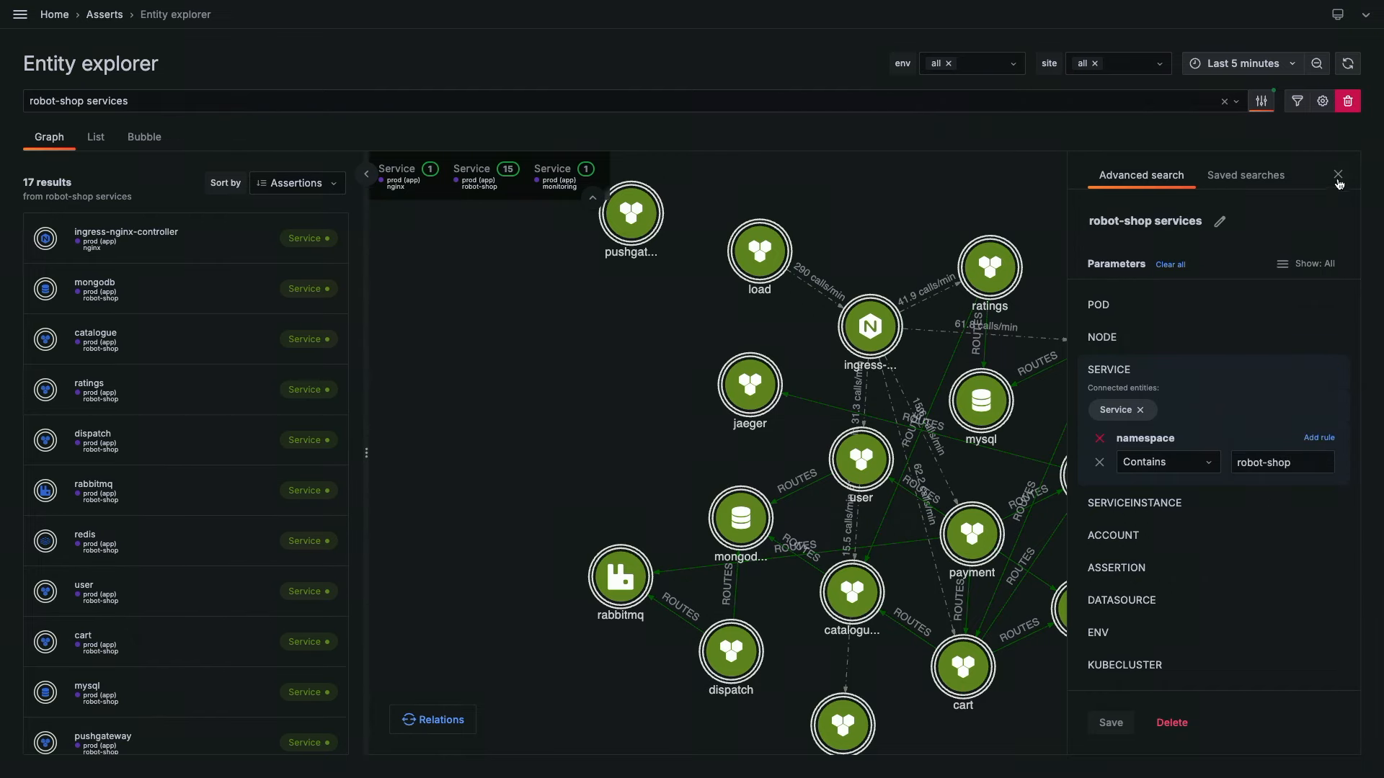
pyautogui.click(1338, 175)
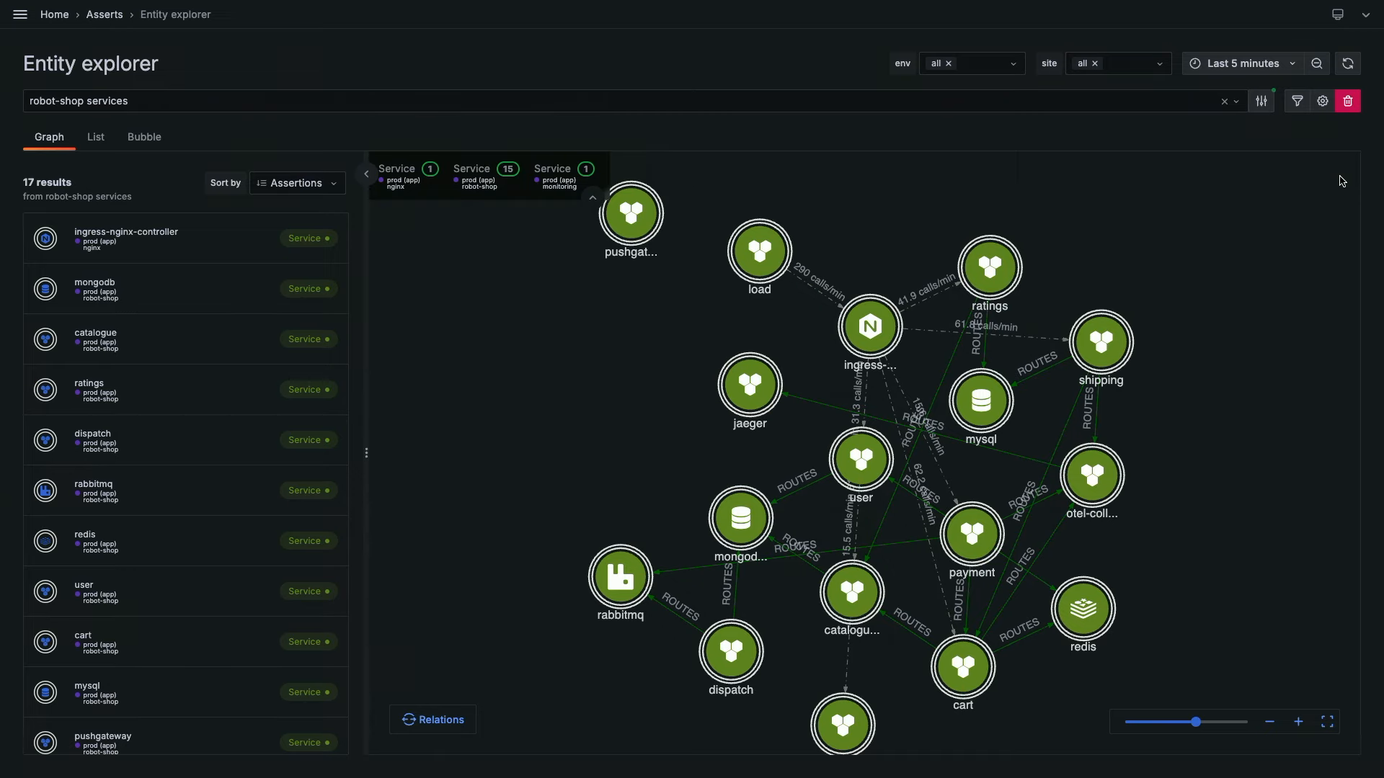
pyautogui.moveTo(747, 557)
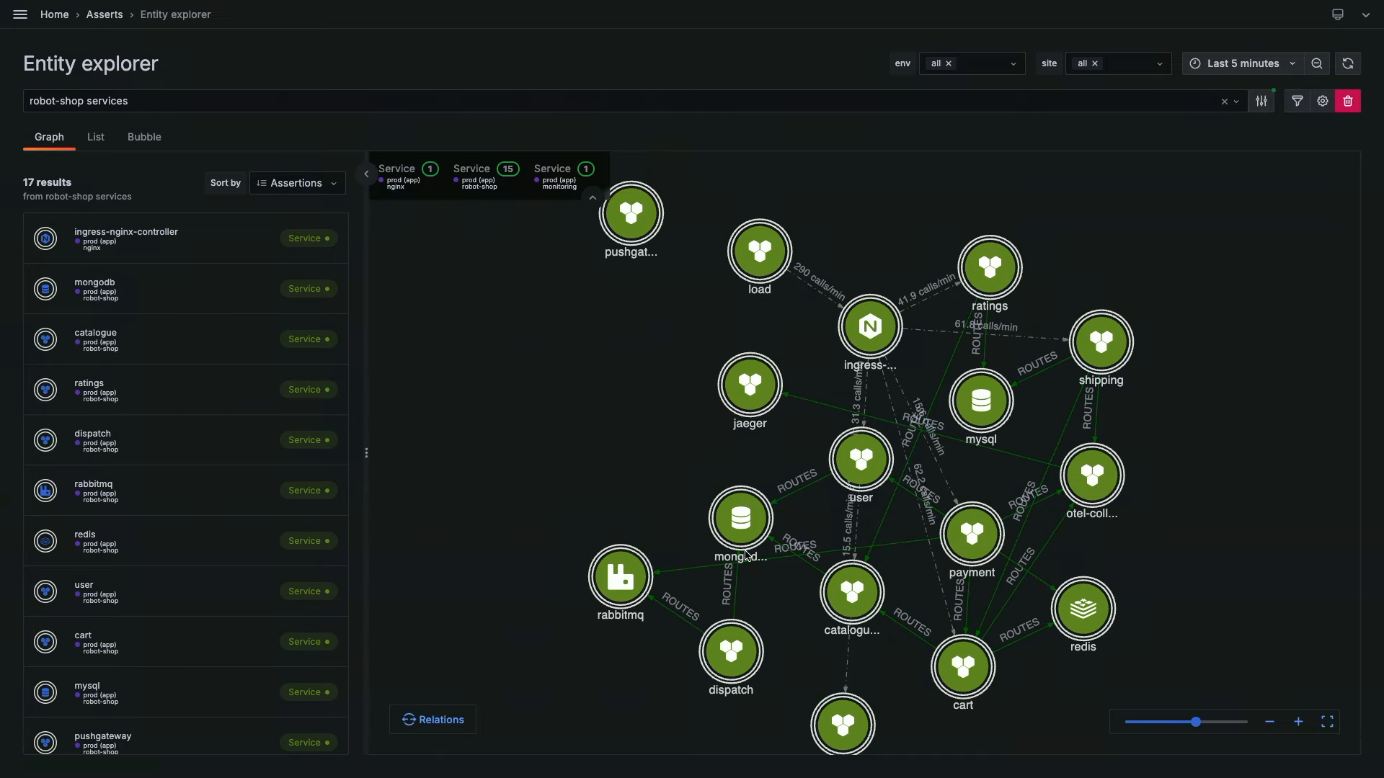
pyautogui.moveTo(878, 557)
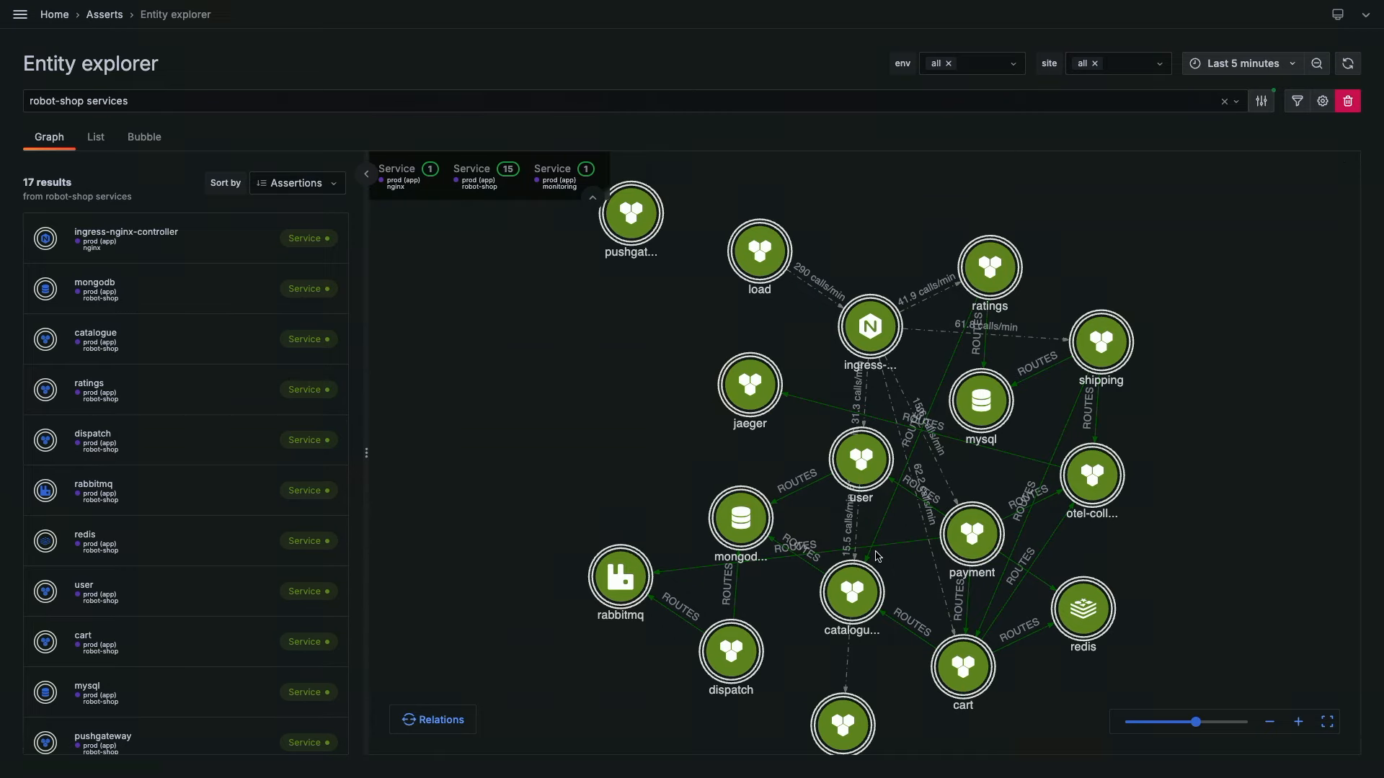
pyautogui.moveTo(1216, 166)
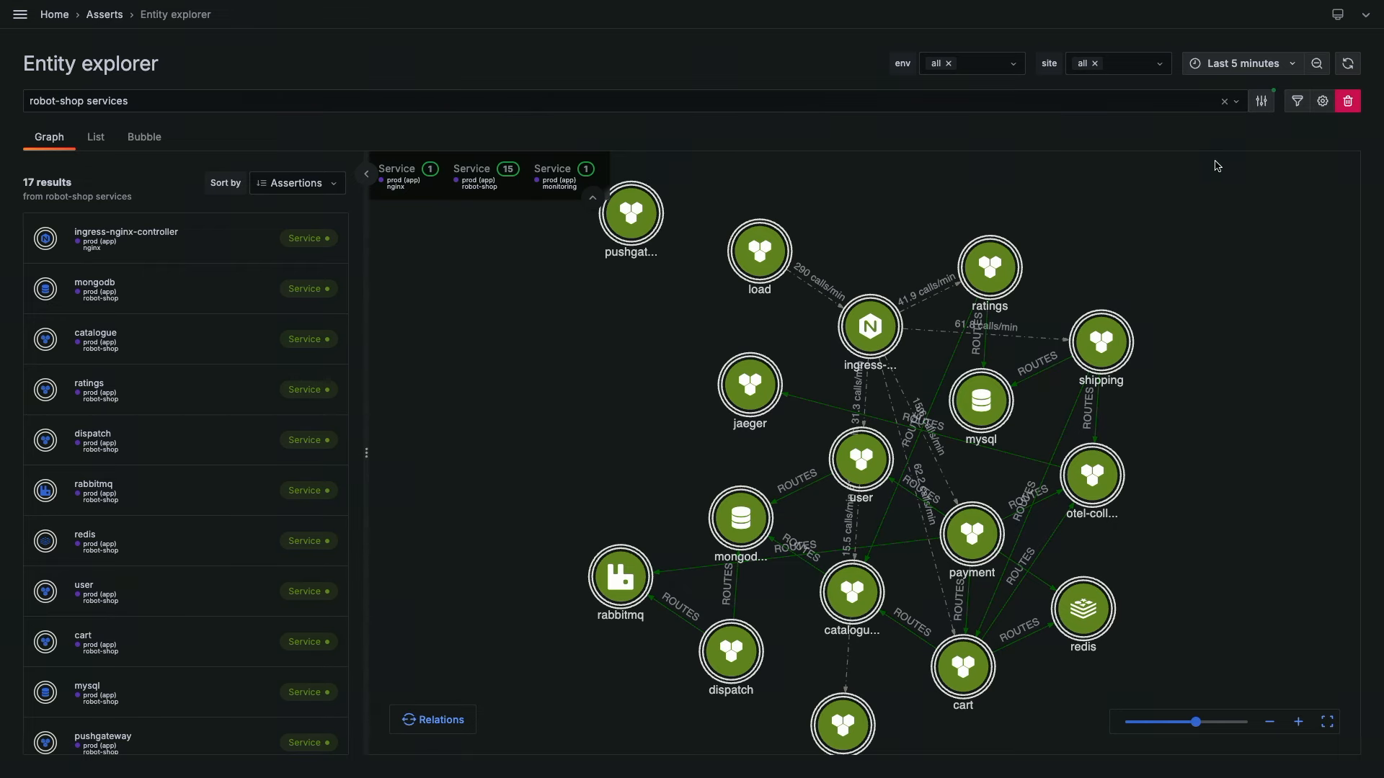
pyautogui.moveTo(1239, 62)
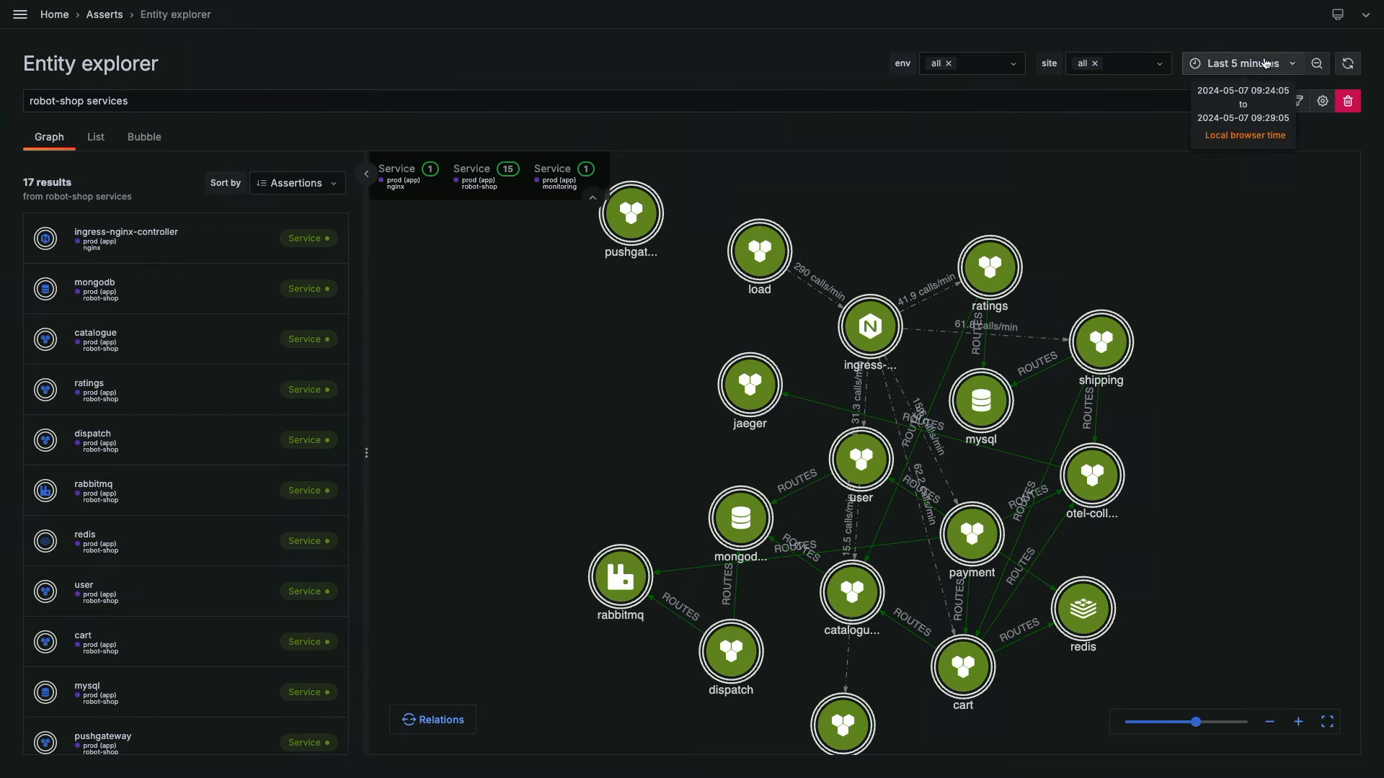
# Set the Entity explorer time range to Last 24 hours.
pyautogui.click(1241, 62)
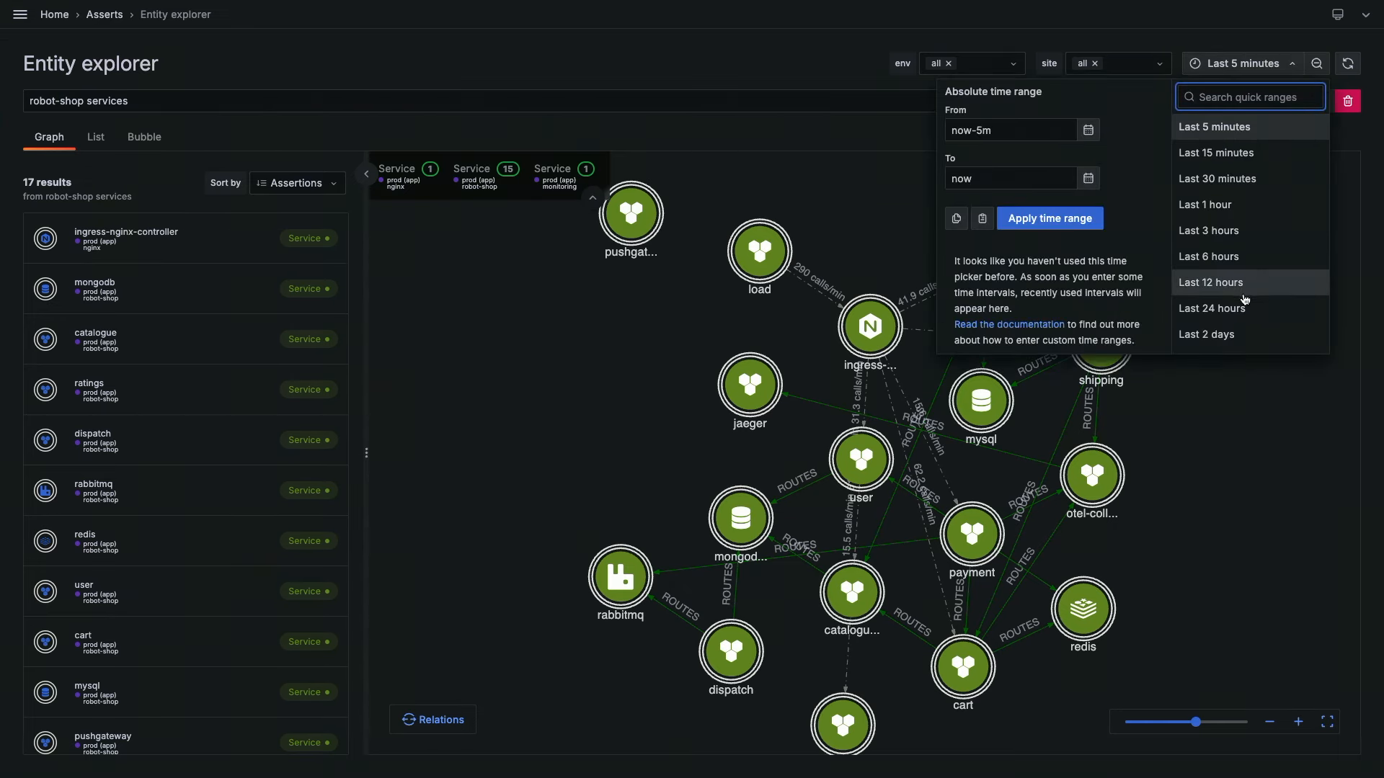
pyautogui.click(1214, 309)
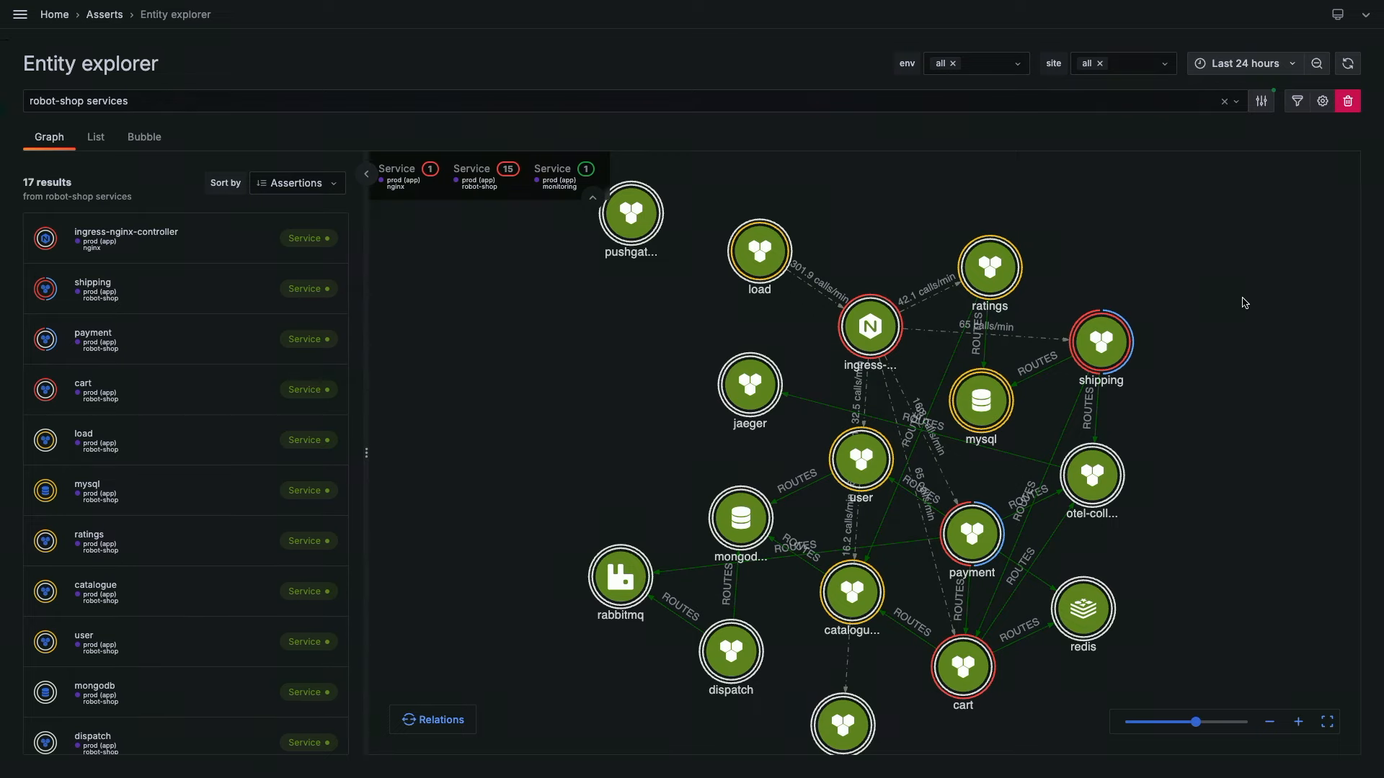
pyautogui.moveTo(1168, 302)
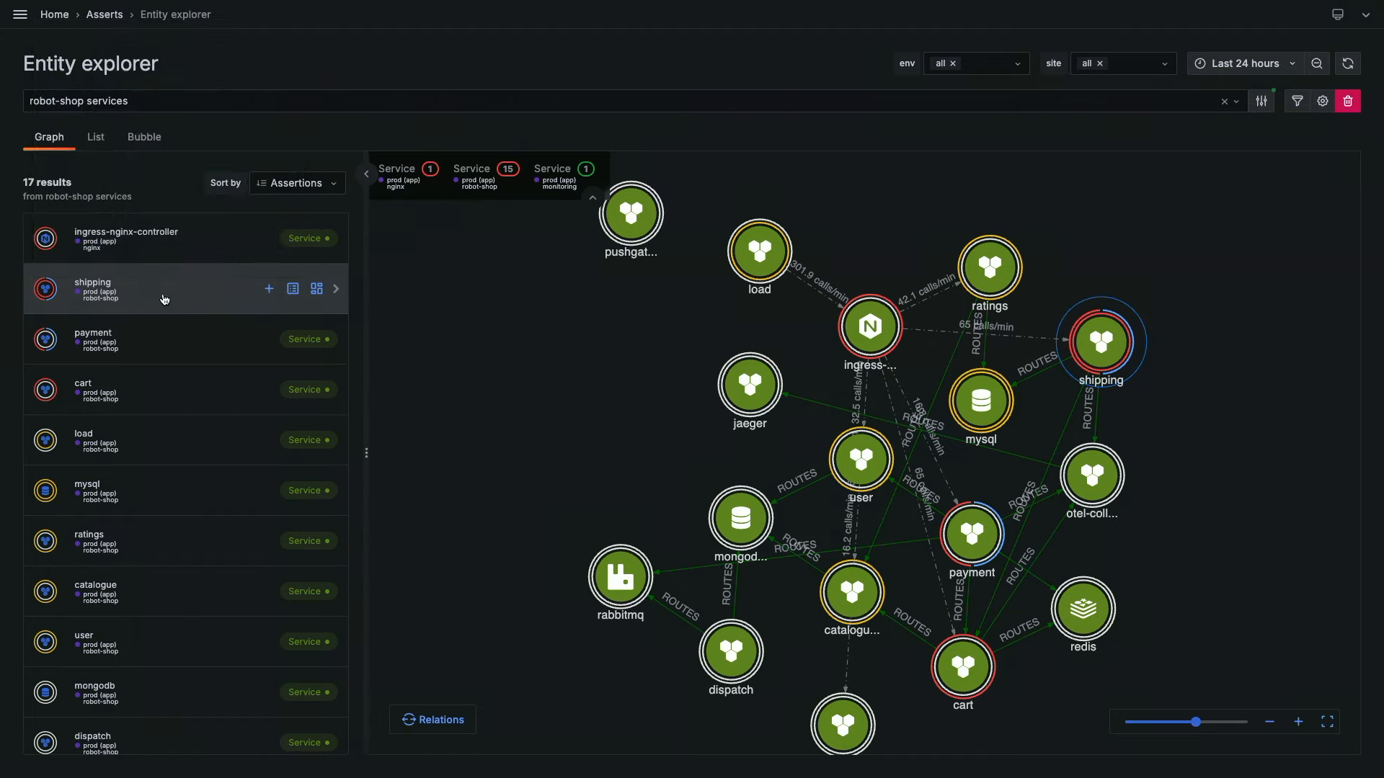
pyautogui.moveTo(127, 238)
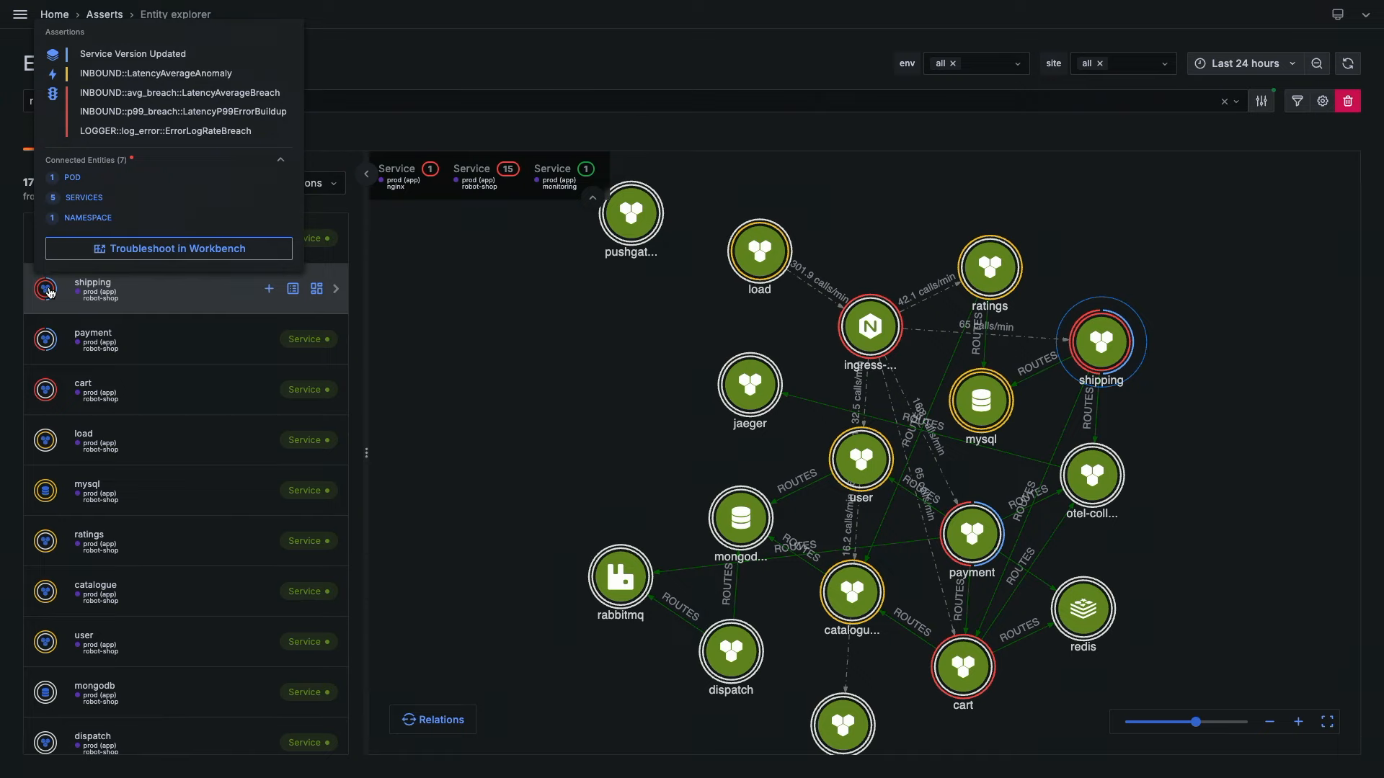
pyautogui.moveTo(167, 107)
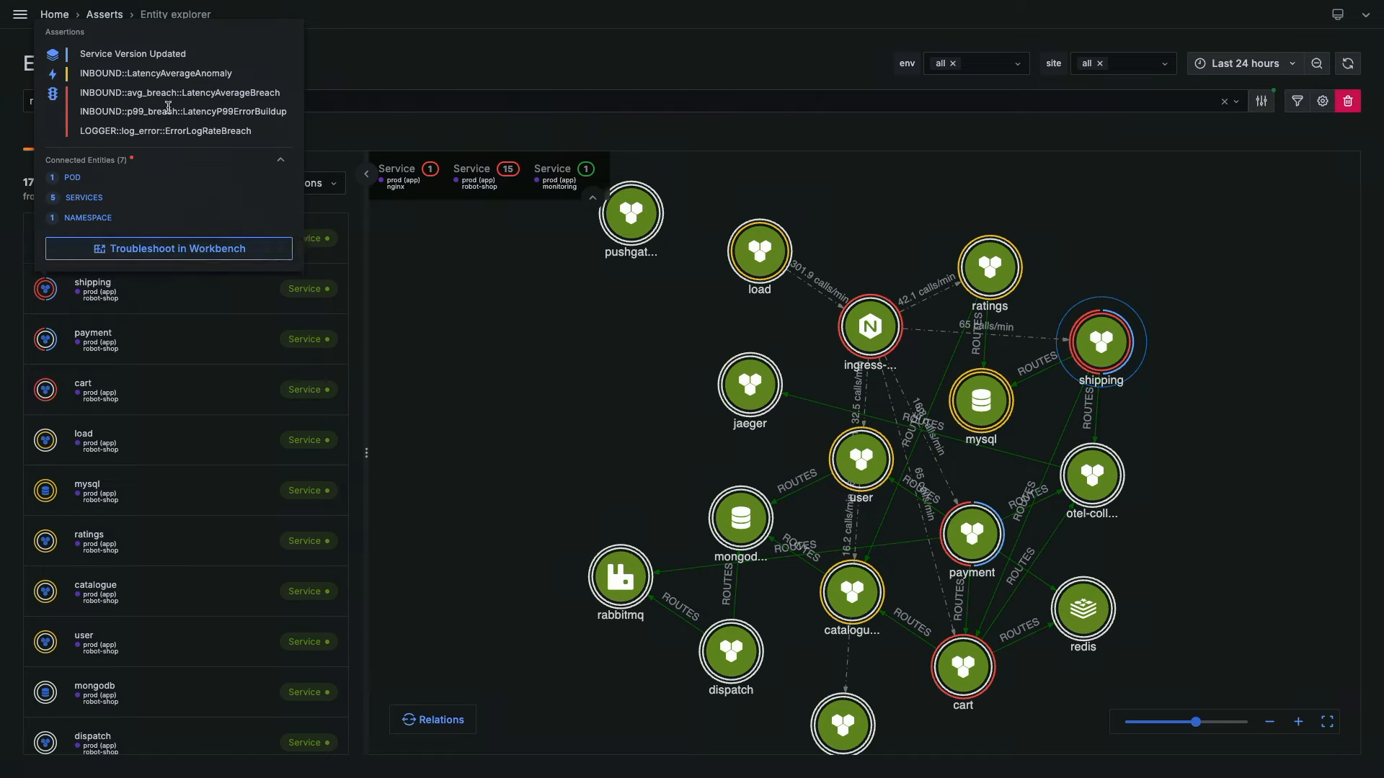
pyautogui.moveTo(181, 111)
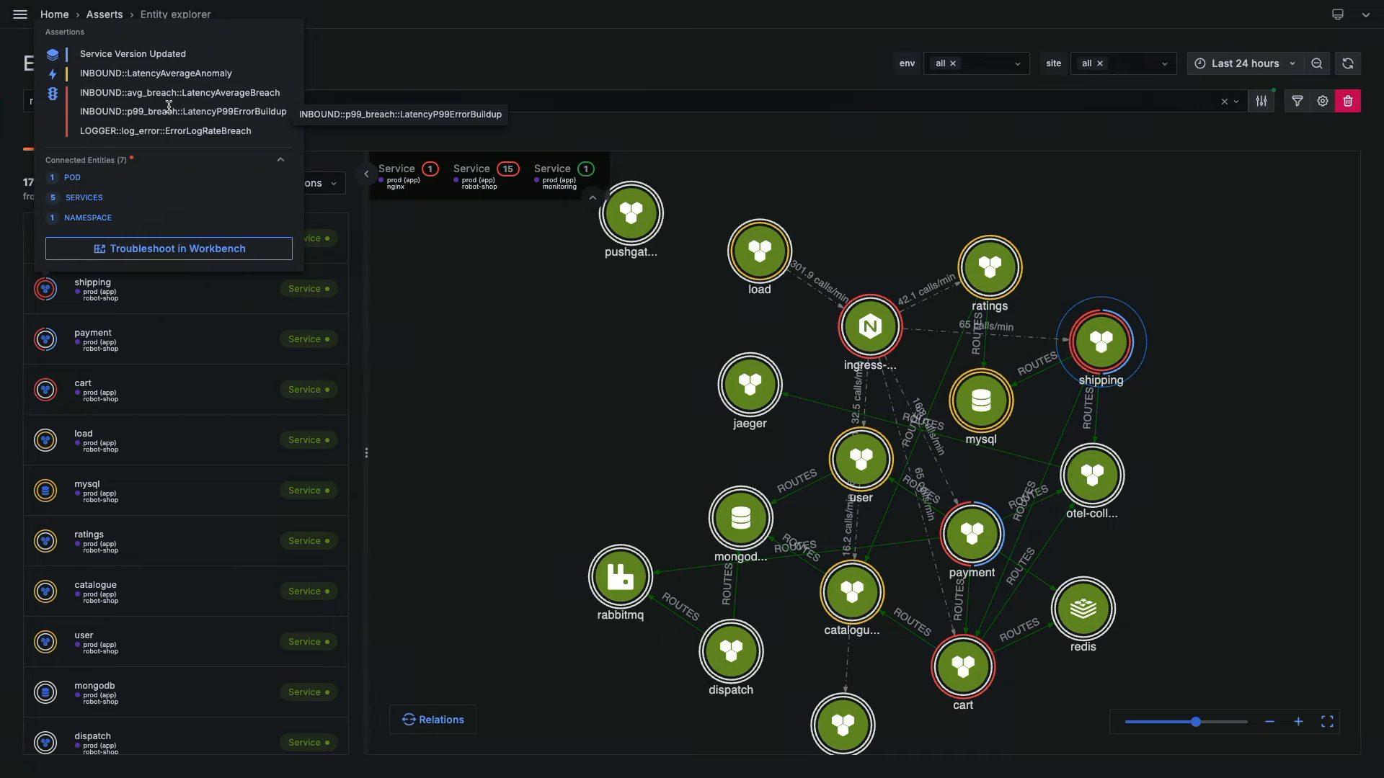
pyautogui.moveTo(173, 124)
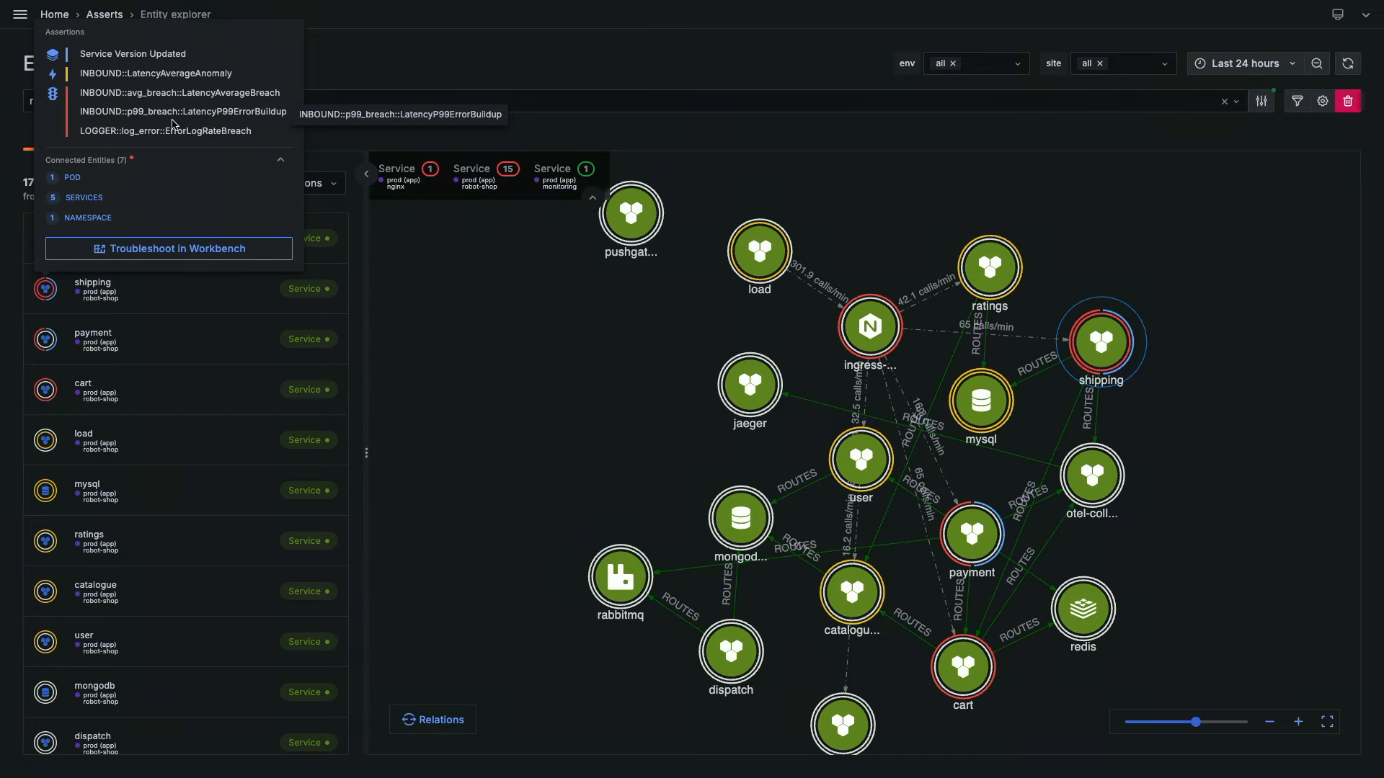
pyautogui.moveTo(168, 248)
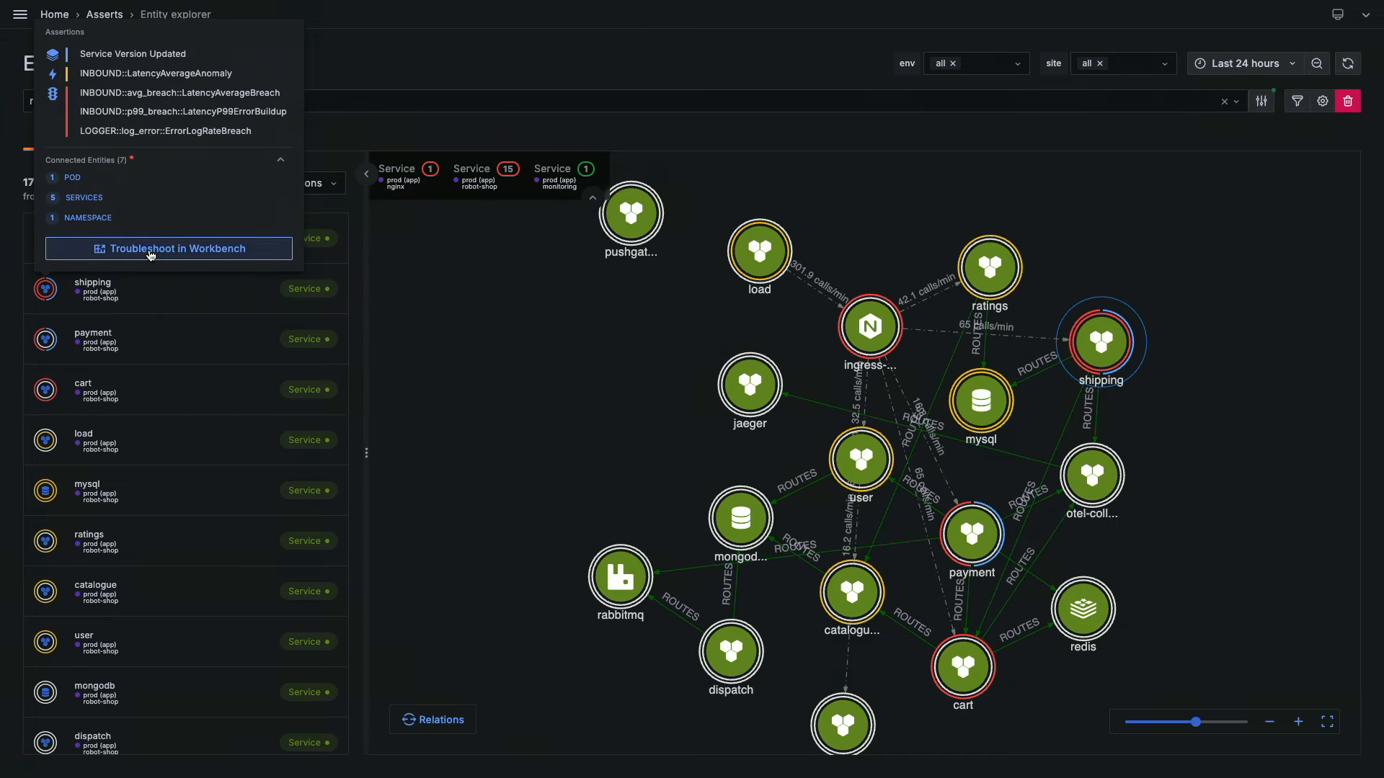
# Send the shipping service and its problematic connections to the RCA workbench via 'Troubleshoot in Workbench'.
pyautogui.click(167, 248)
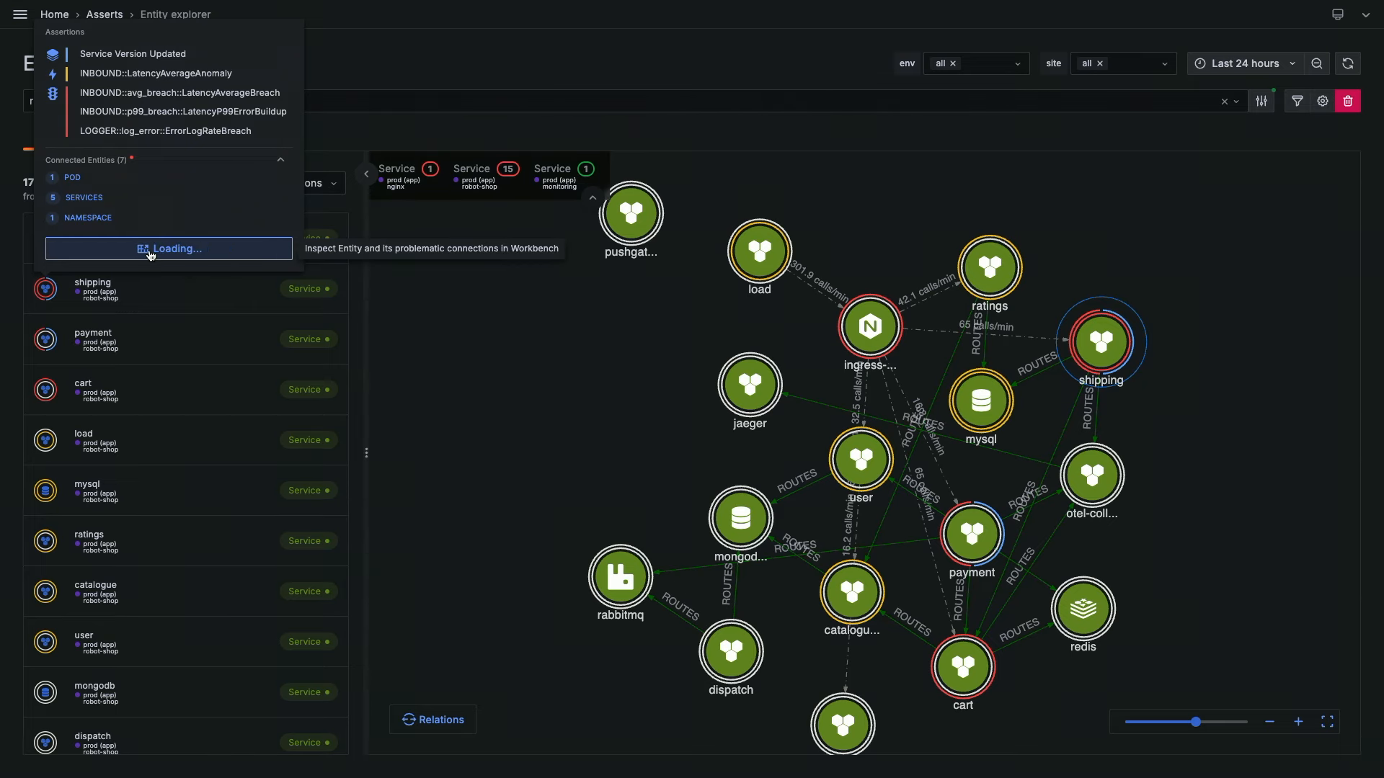
pyautogui.click(169, 248)
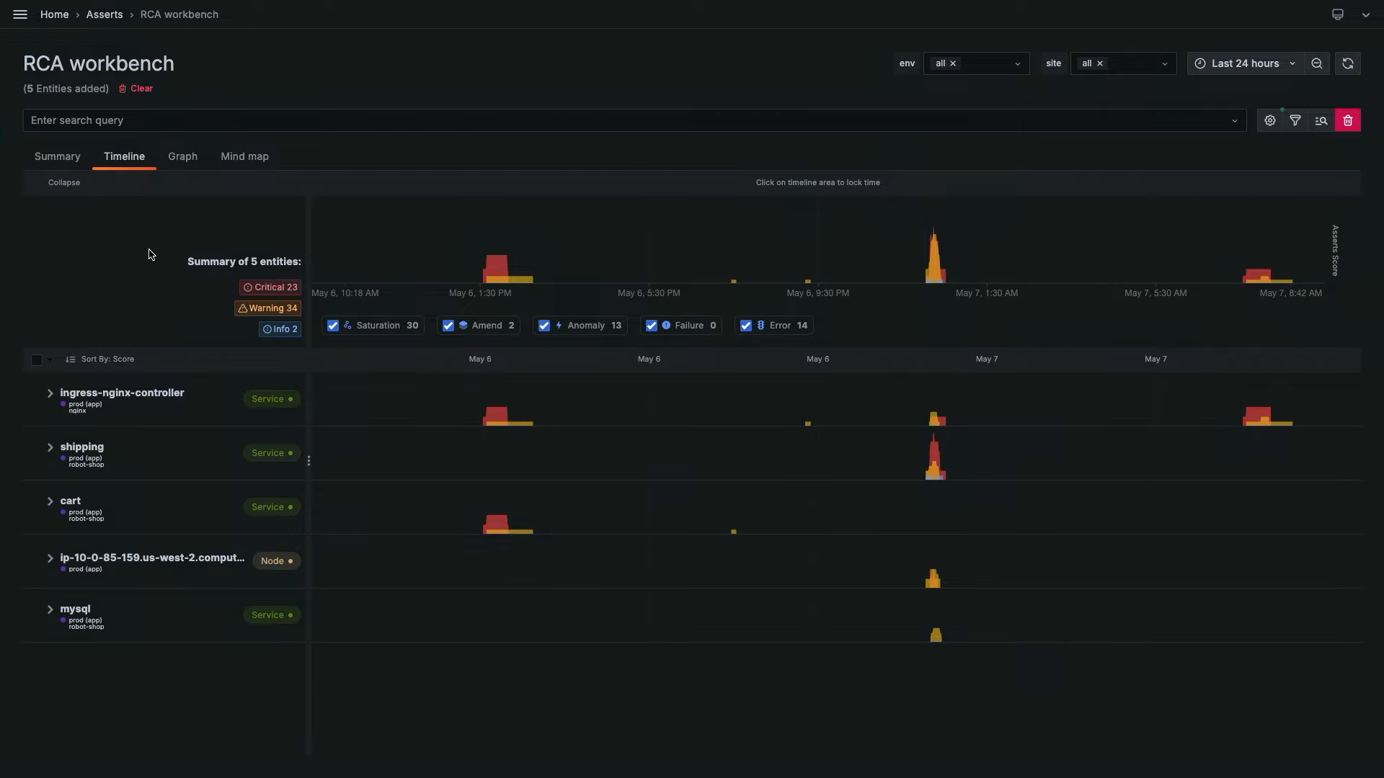
pyautogui.moveTo(371, 343)
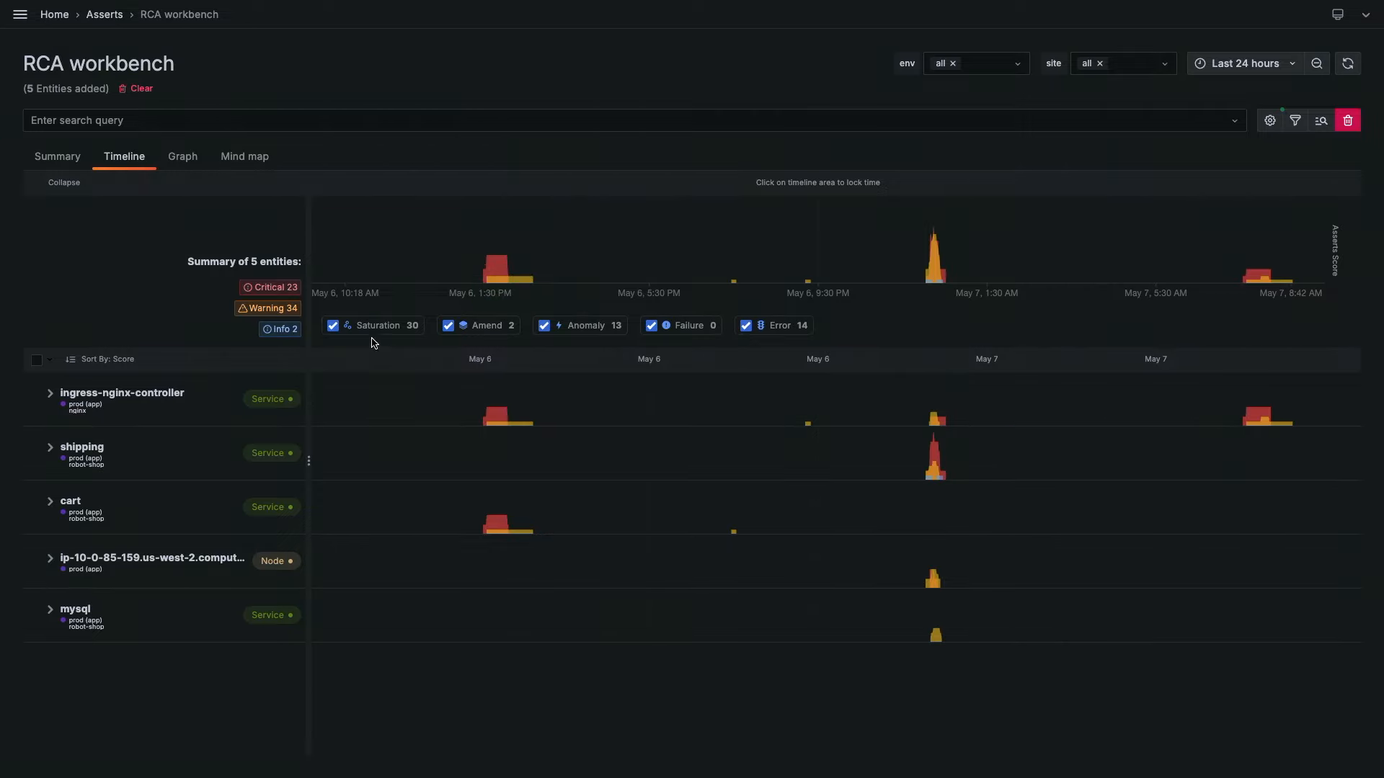
pyautogui.moveTo(376, 324)
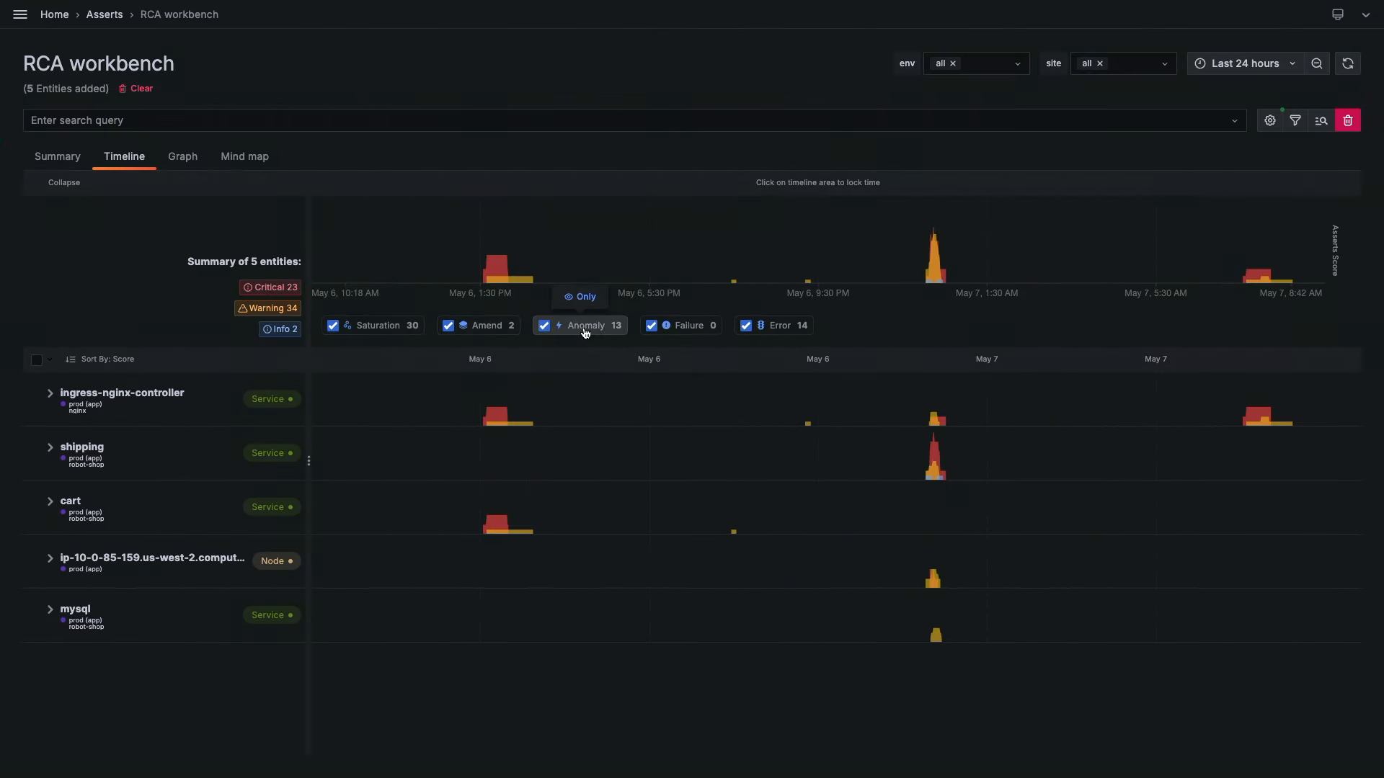
pyautogui.moveTo(565, 340)
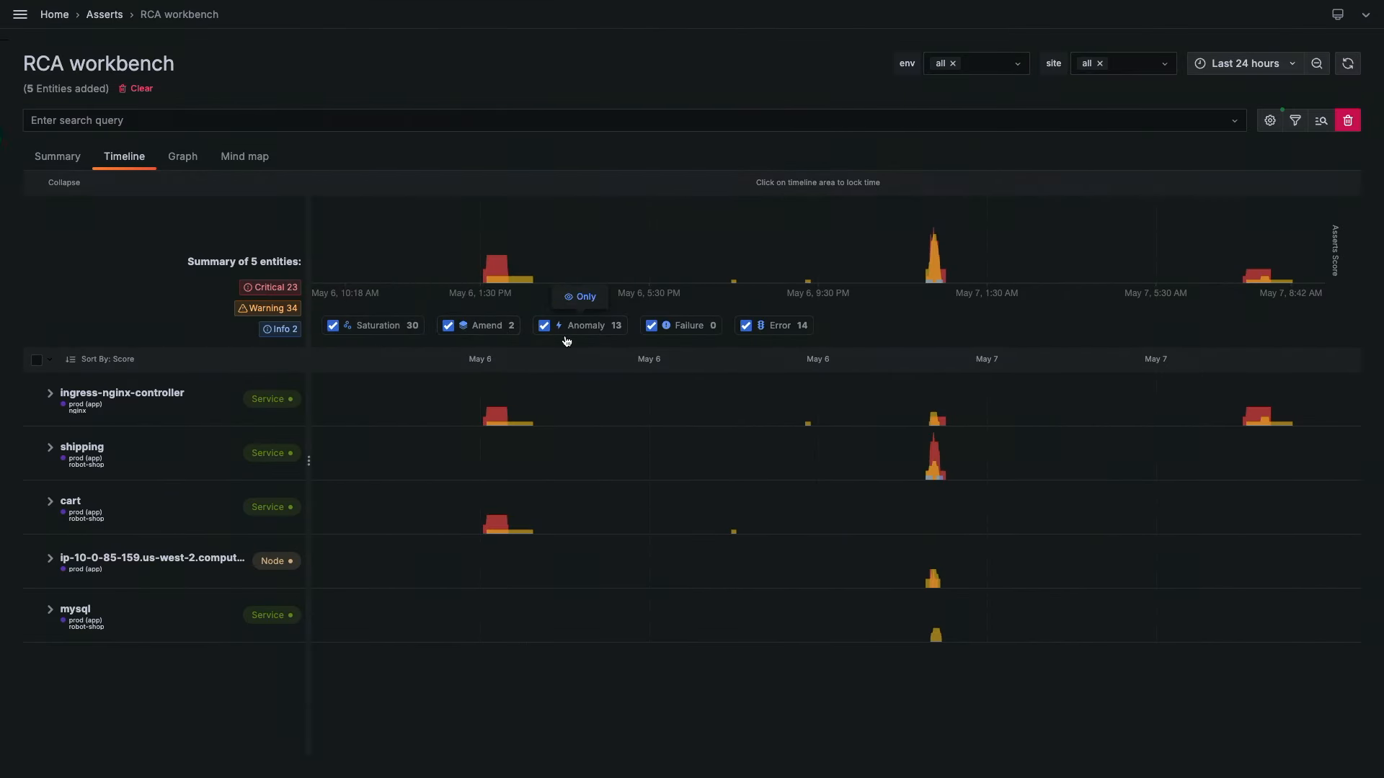
pyautogui.moveTo(819, 347)
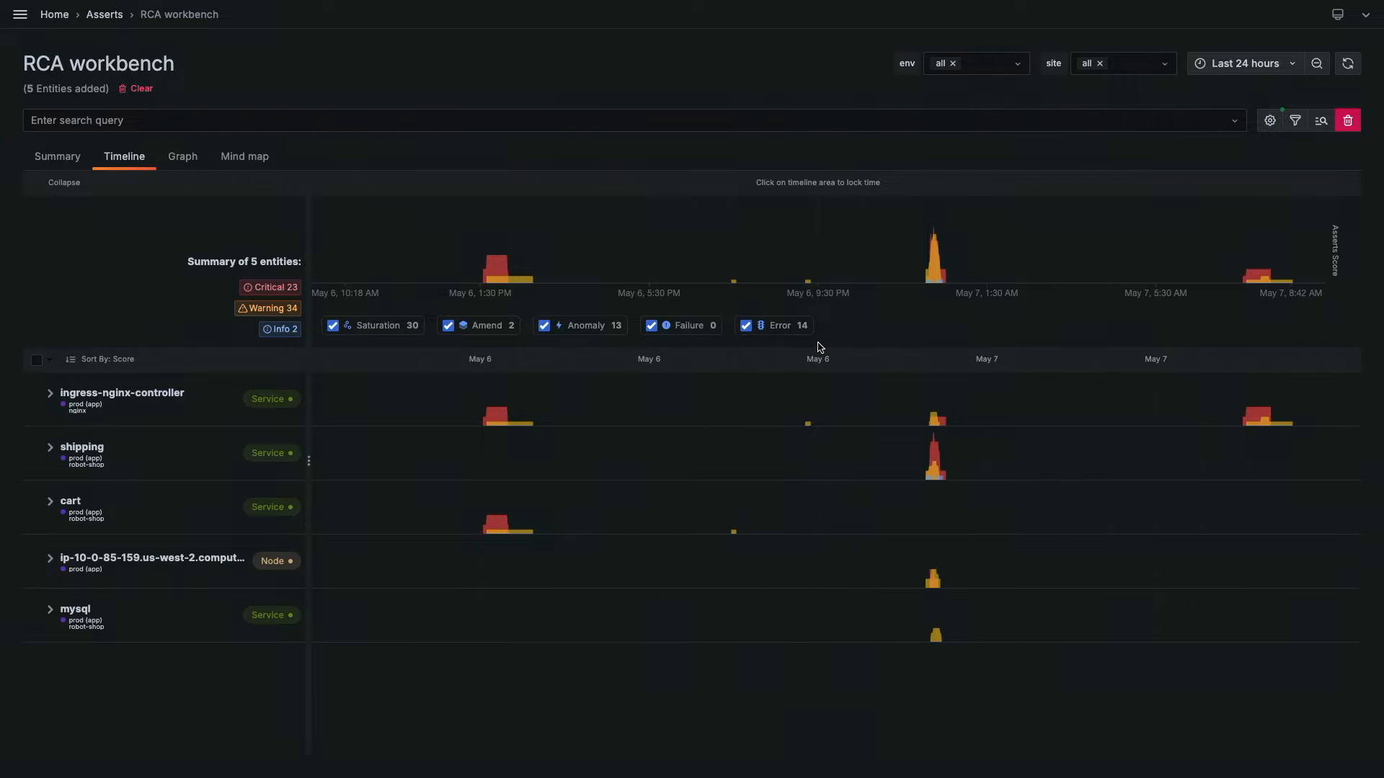
pyautogui.moveTo(1003, 417)
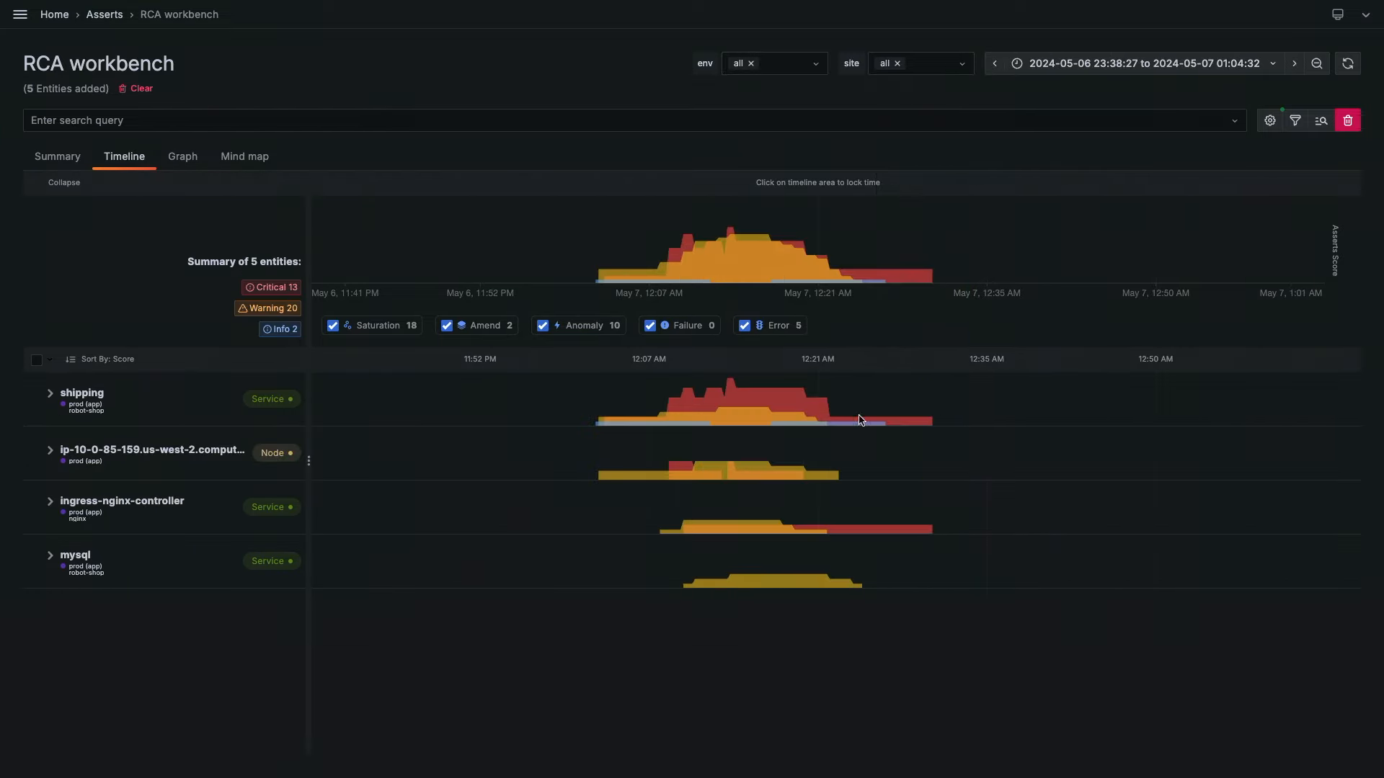
pyautogui.moveTo(608, 421)
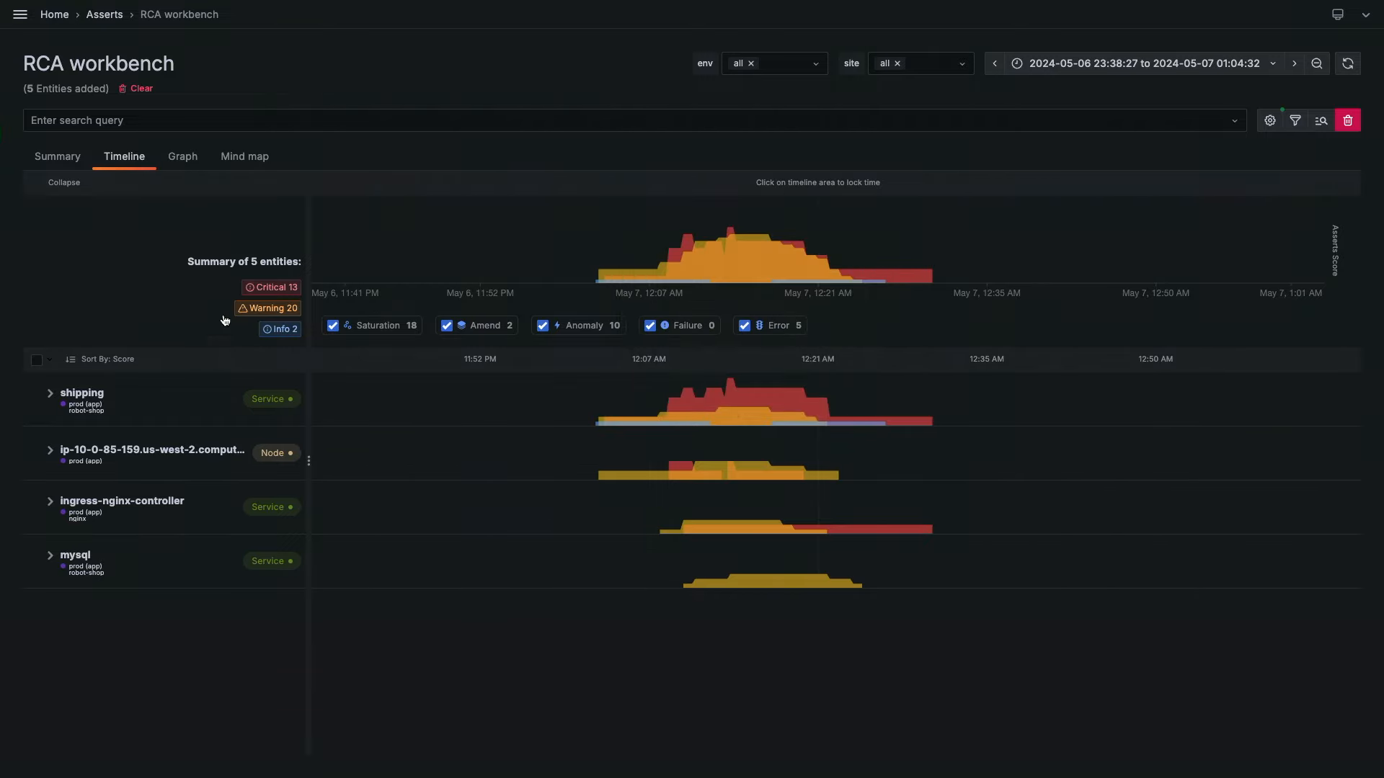
# Switch the RCA workbench to the Summary view of per-entity assertions for the zoomed incident window.
pyautogui.click(56, 156)
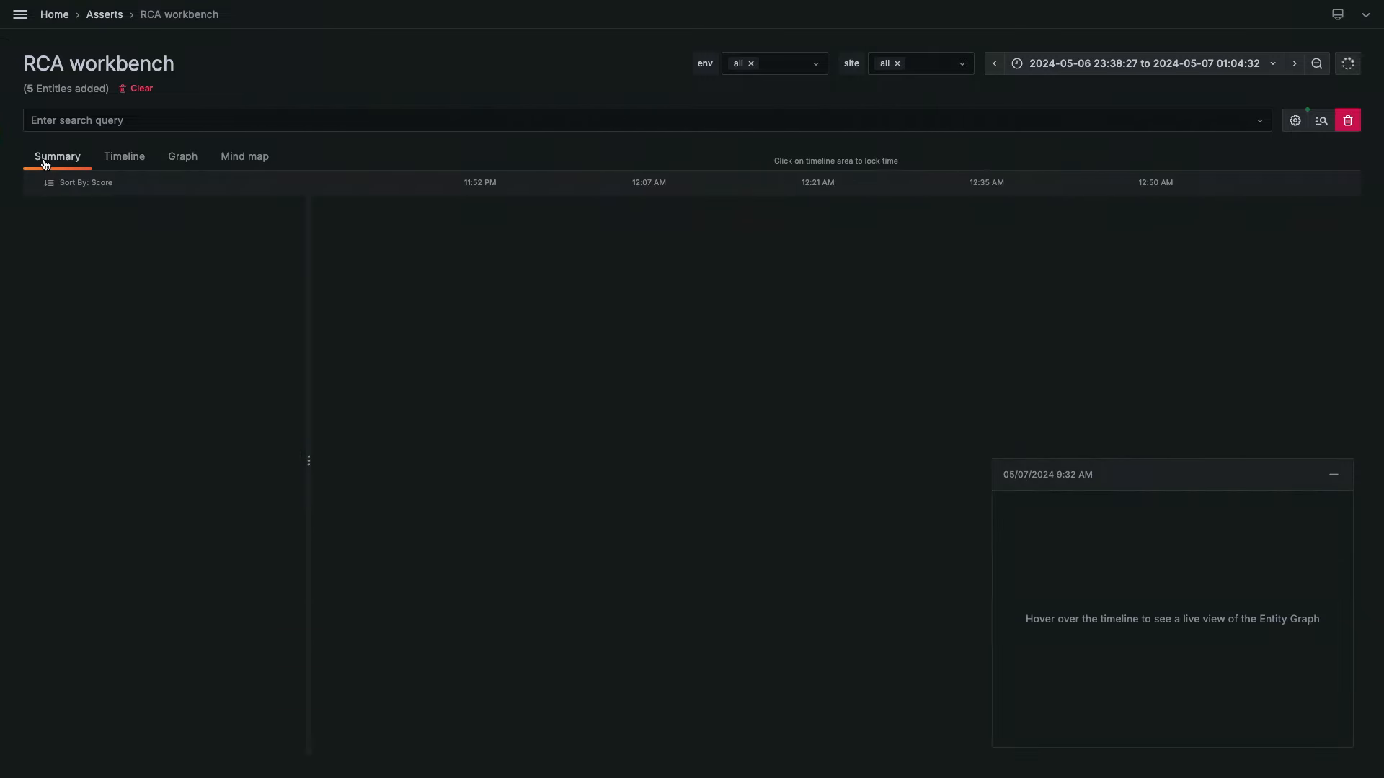
pyautogui.moveTo(724, 332)
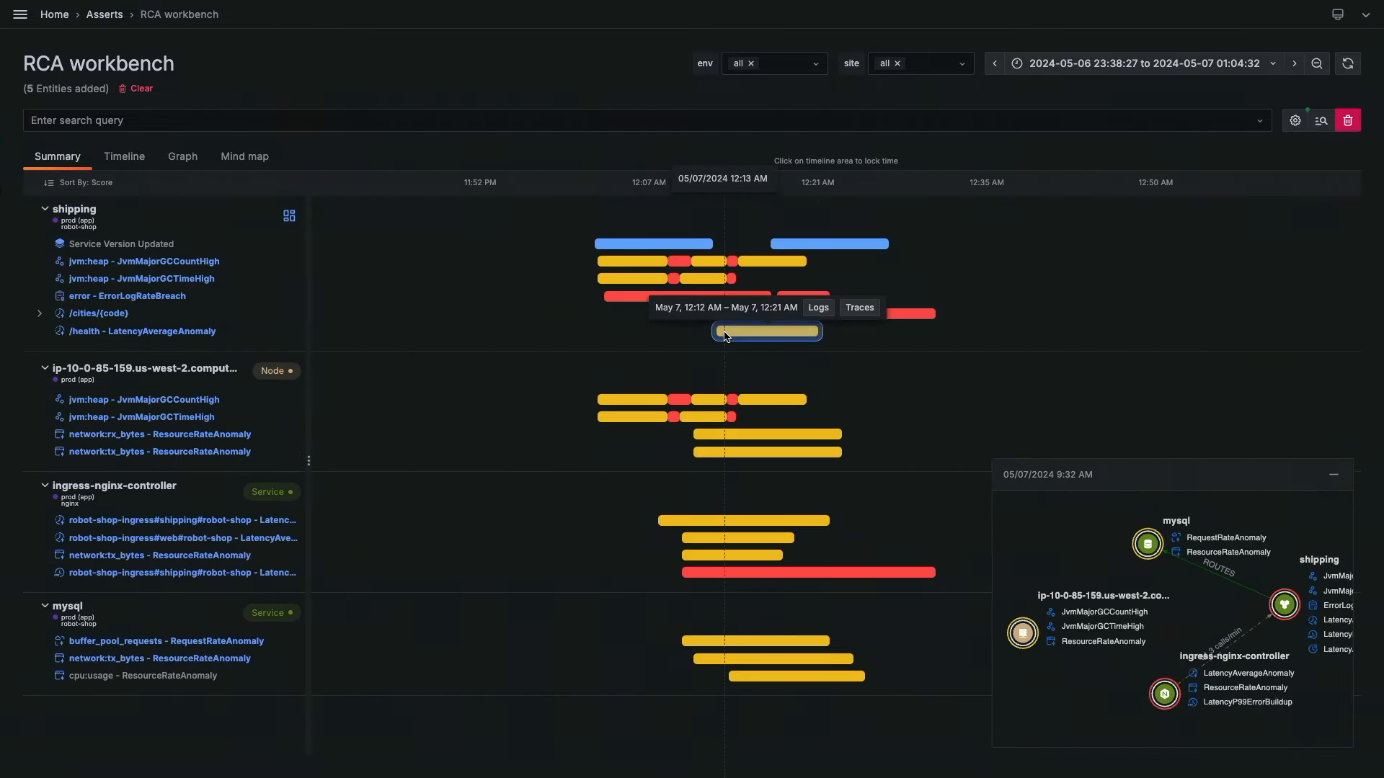
# Lock the Summary timeline marker at May 7 12:13 AM so the entity graph reflects that moment.
pyautogui.click(725, 332)
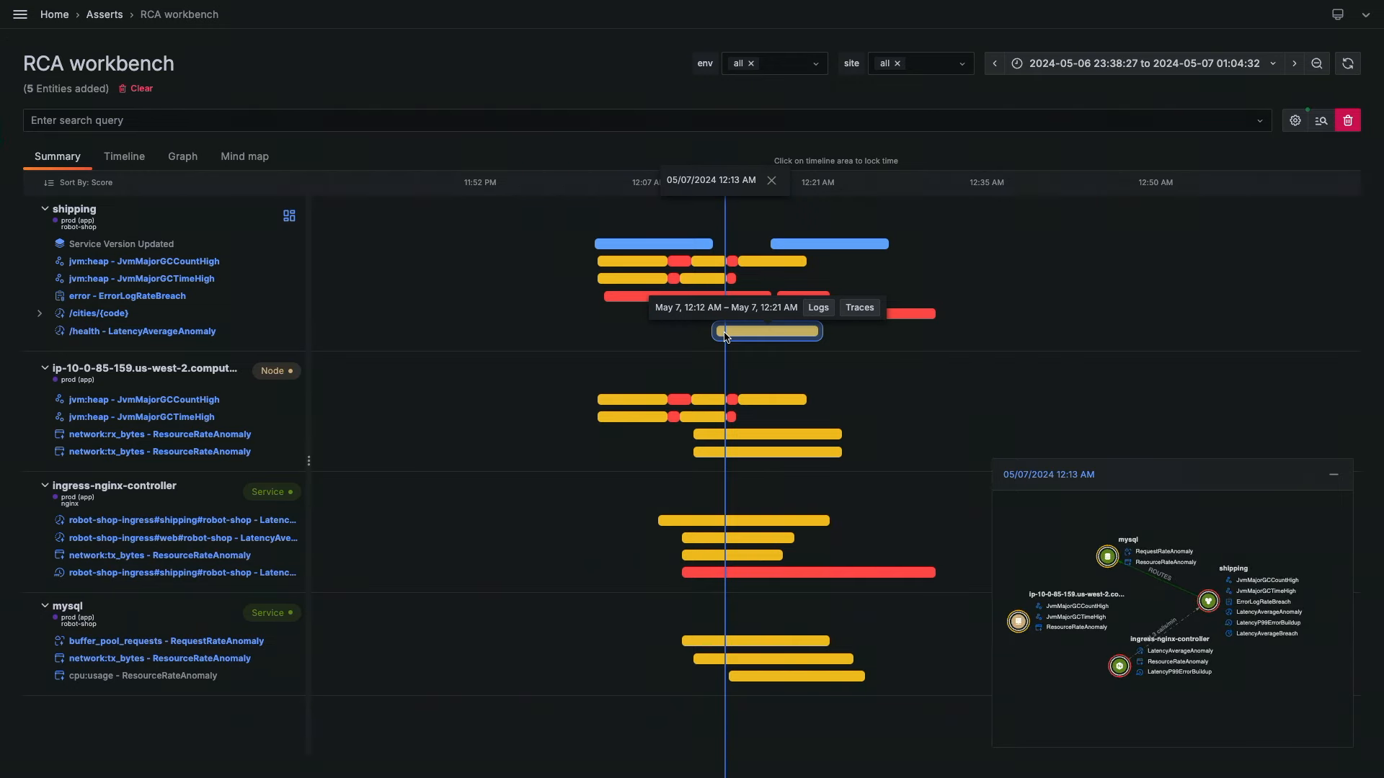
pyautogui.moveTo(1038, 587)
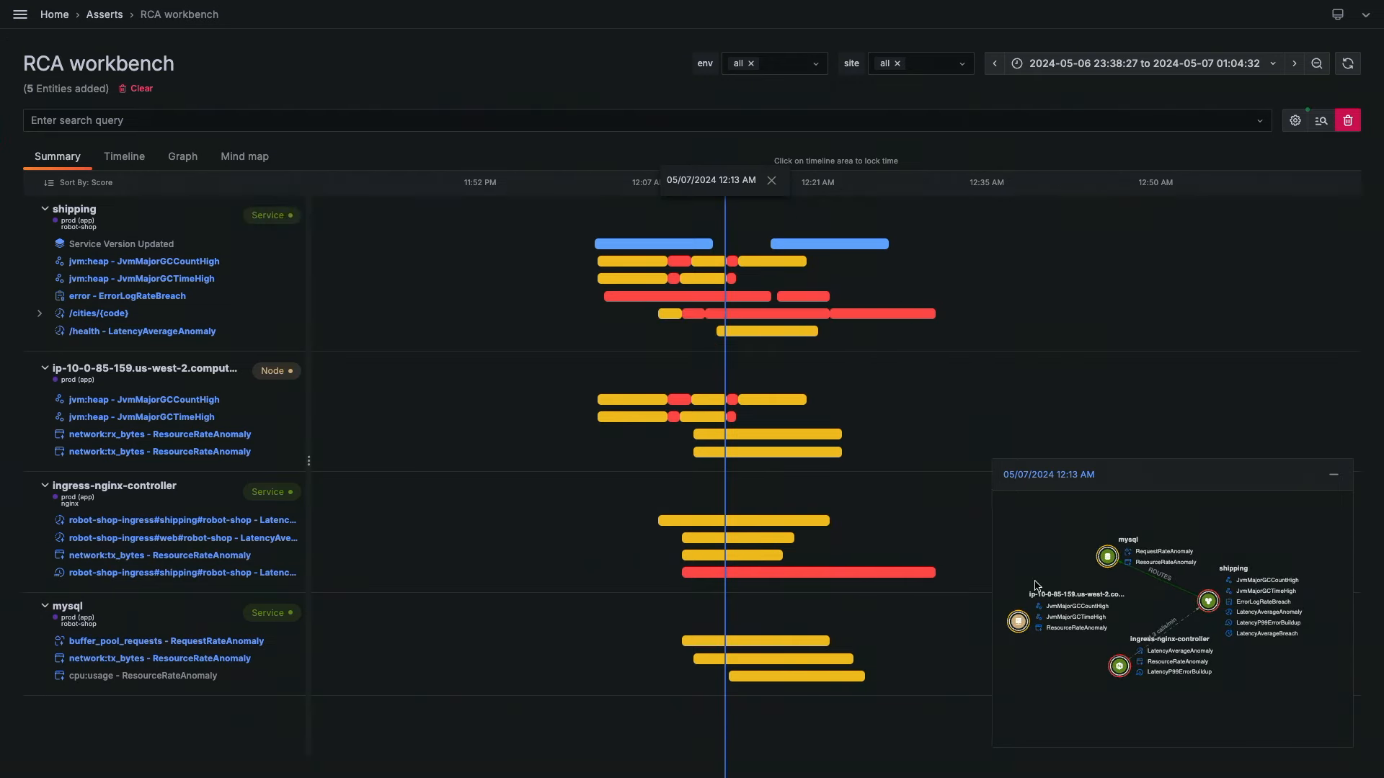
pyautogui.moveTo(1137, 674)
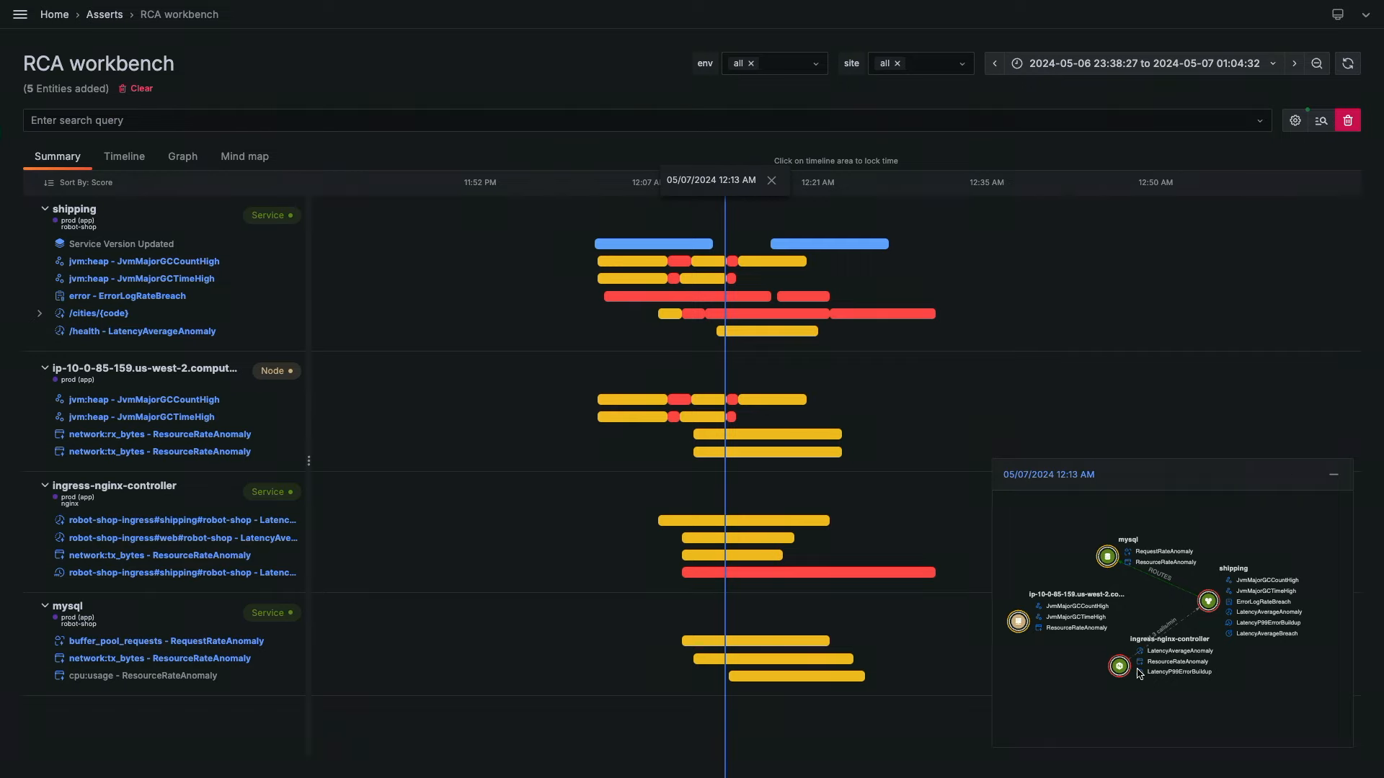
pyautogui.moveTo(1168, 649)
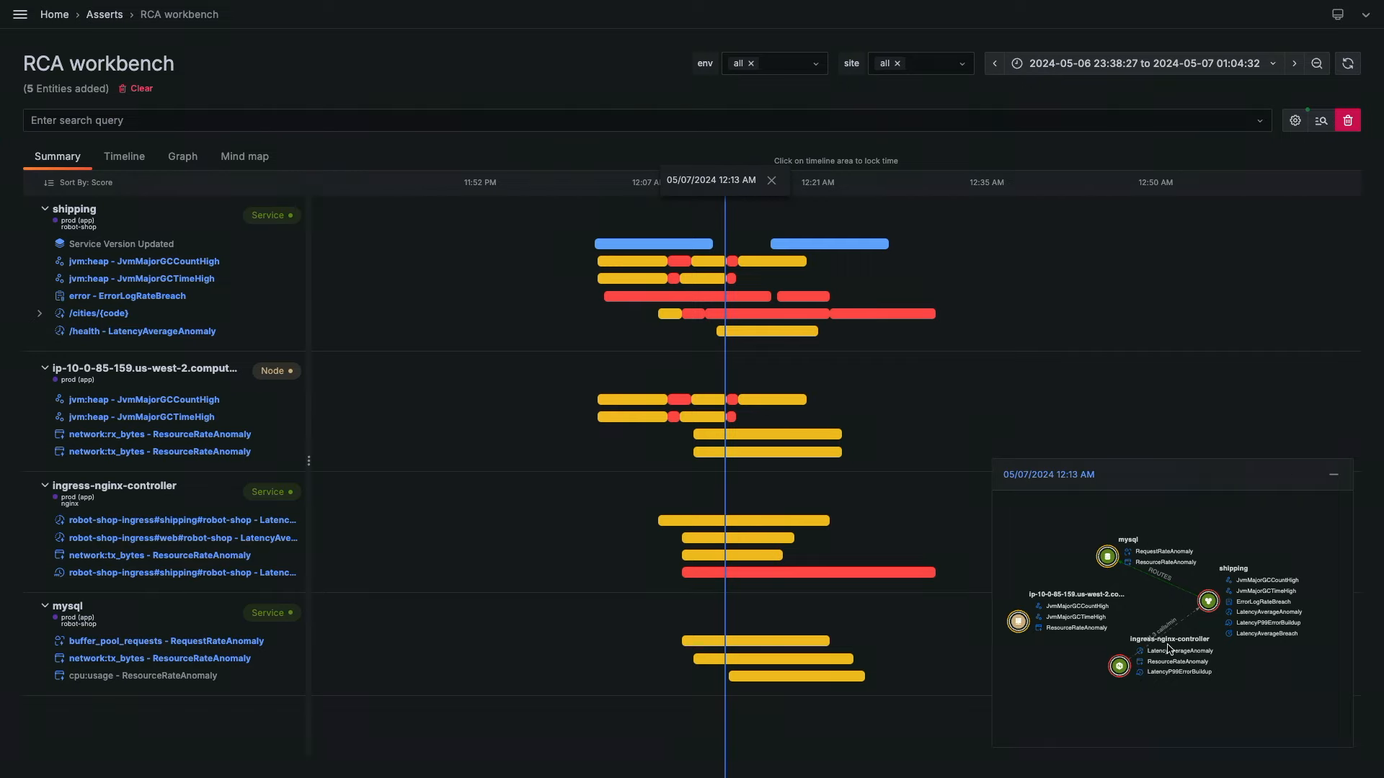
pyautogui.moveTo(1107, 572)
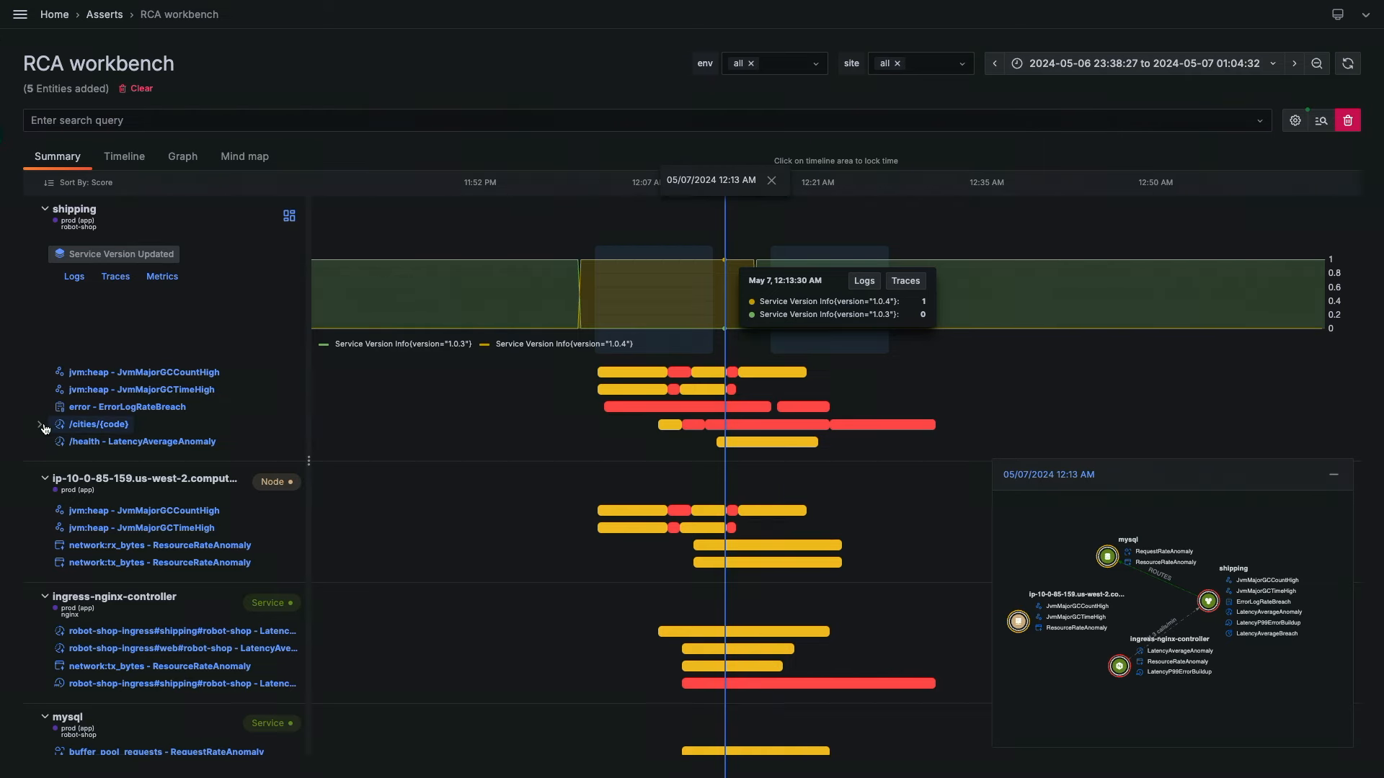
# Expand shipping's /cities/{code} latency assertions and chart the LatencyAverageAnomaly at about 4024 ms.
pyautogui.click(40, 423)
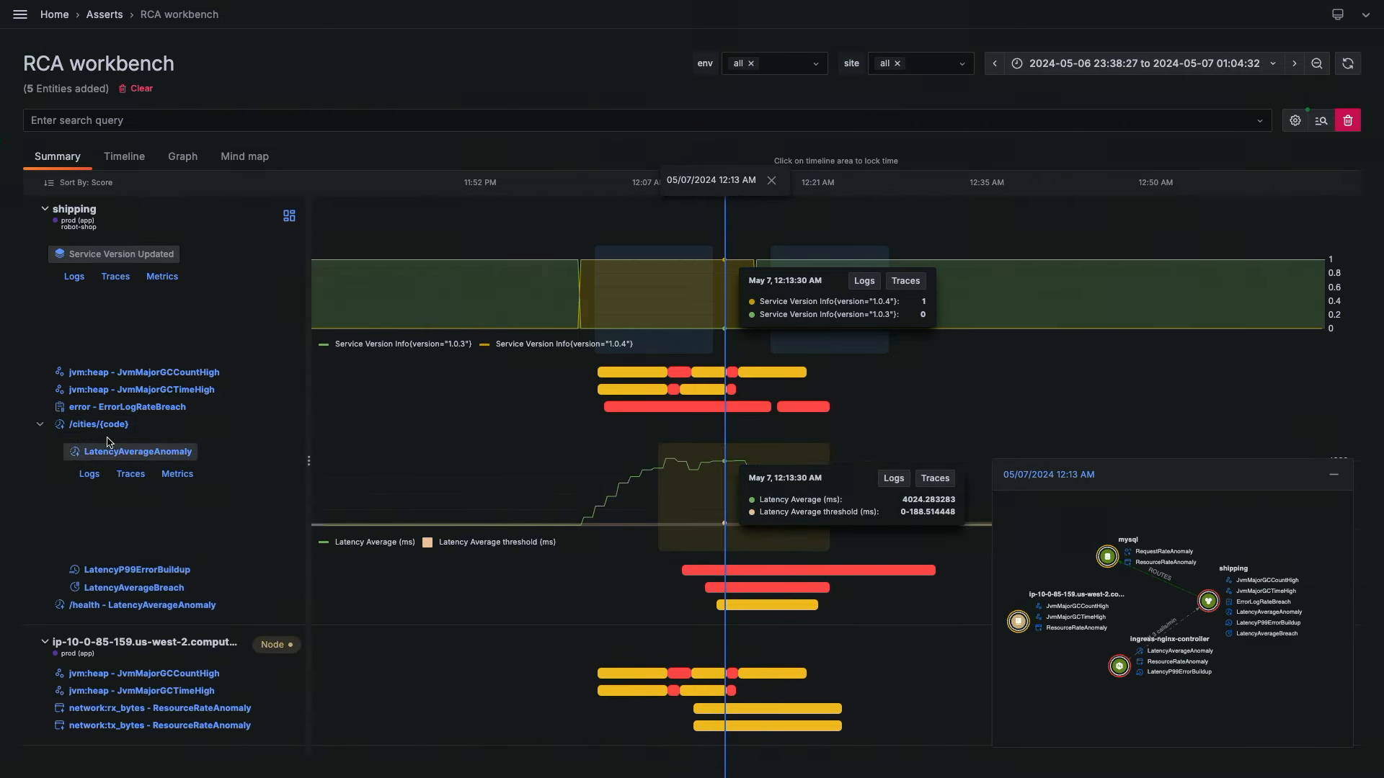
pyautogui.moveTo(97, 446)
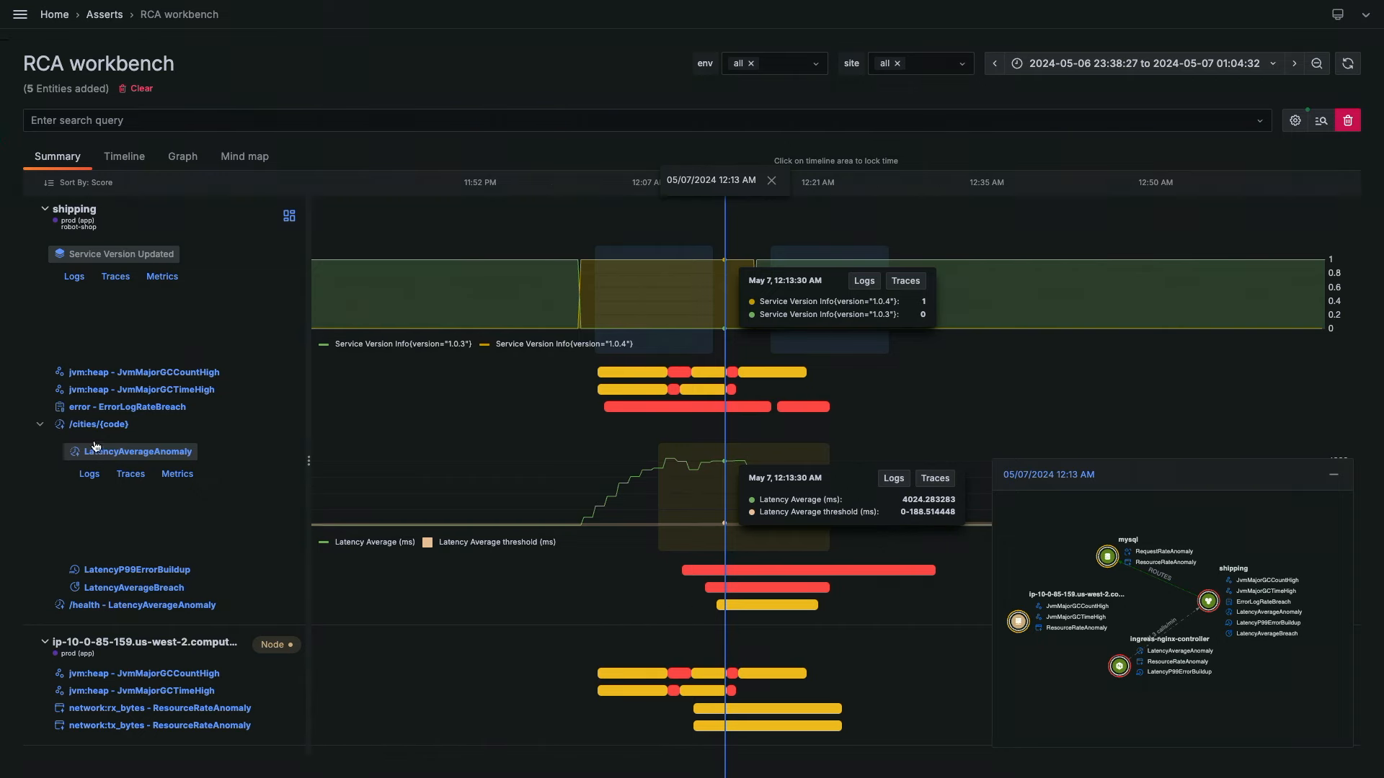
pyautogui.scroll(-3)
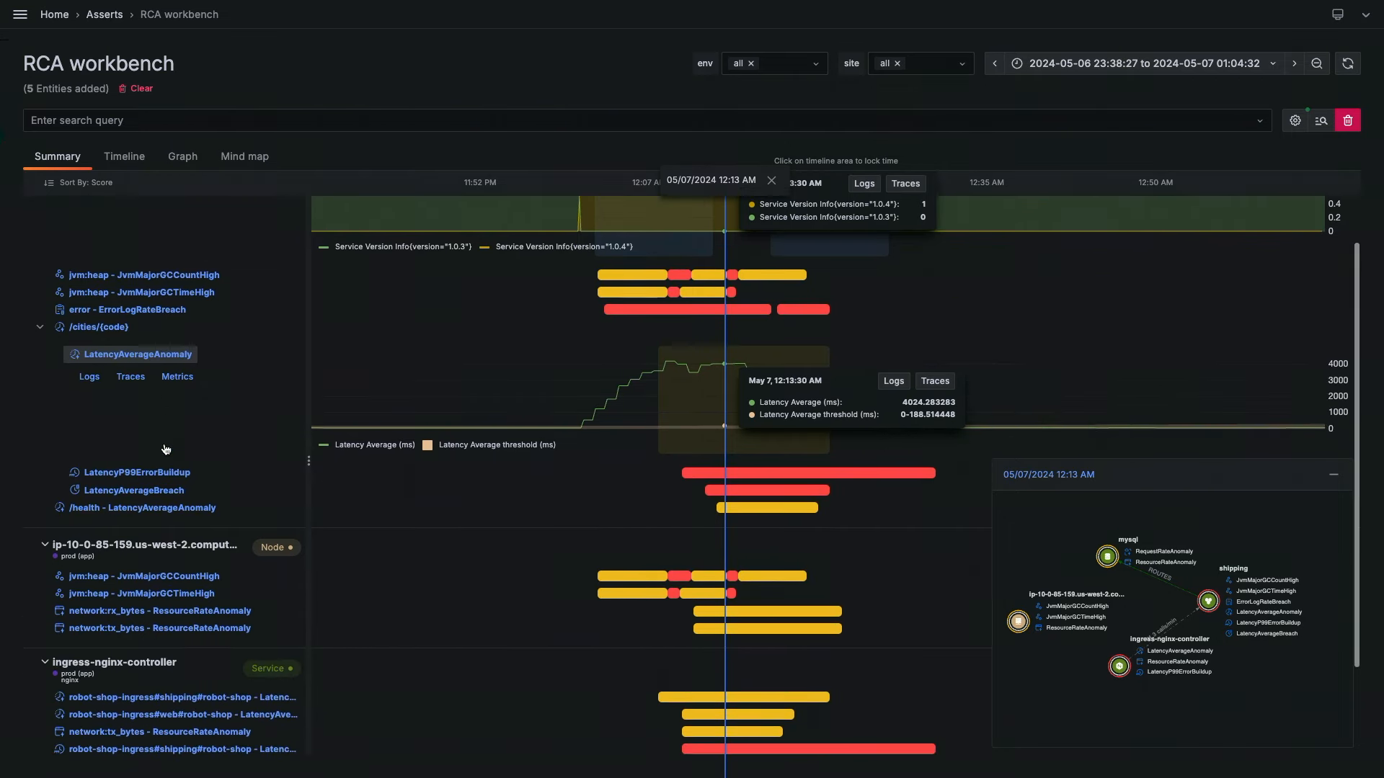
pyautogui.scroll(-3)
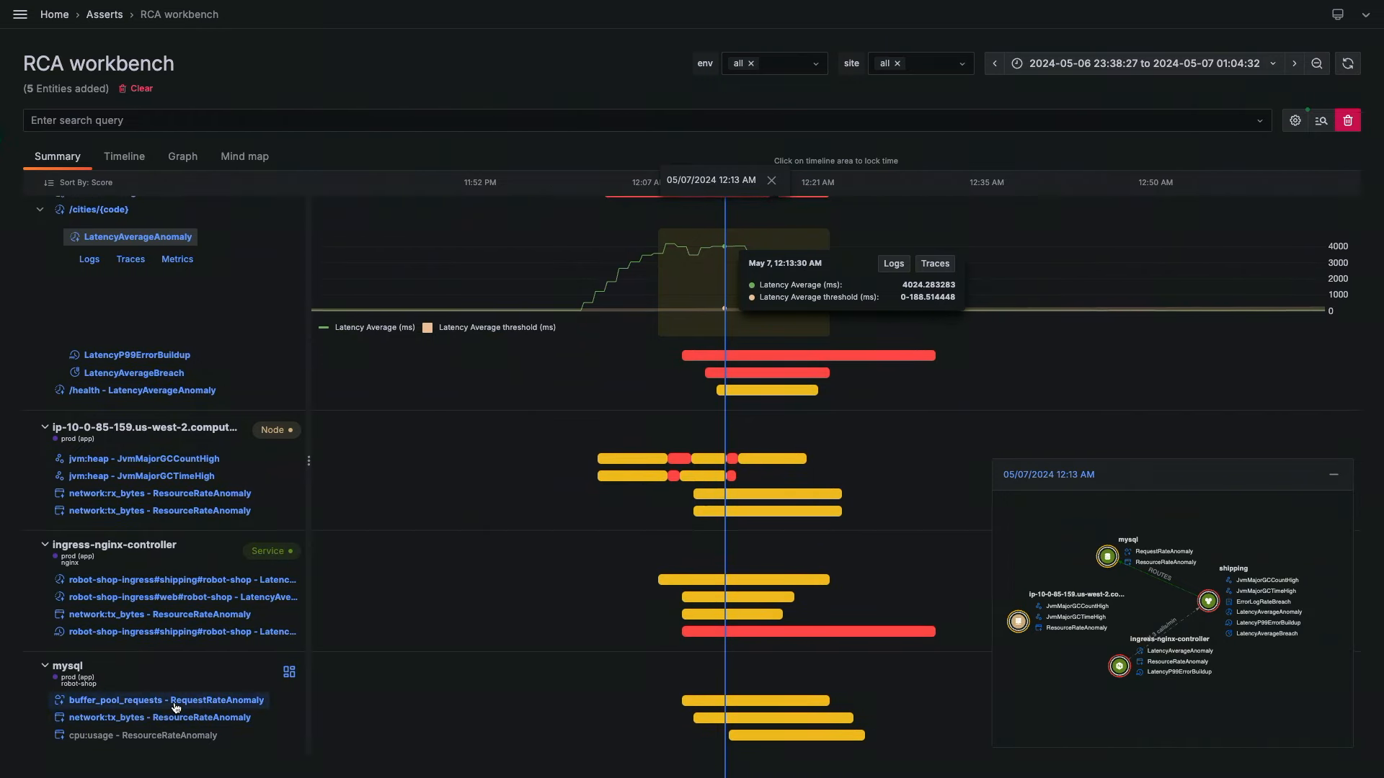
# Chart mysql's buffer_pool_requests RequestRateAnomaly and shipping's jvm:heap JvmMajorGCCountHigh.
pyautogui.click(164, 700)
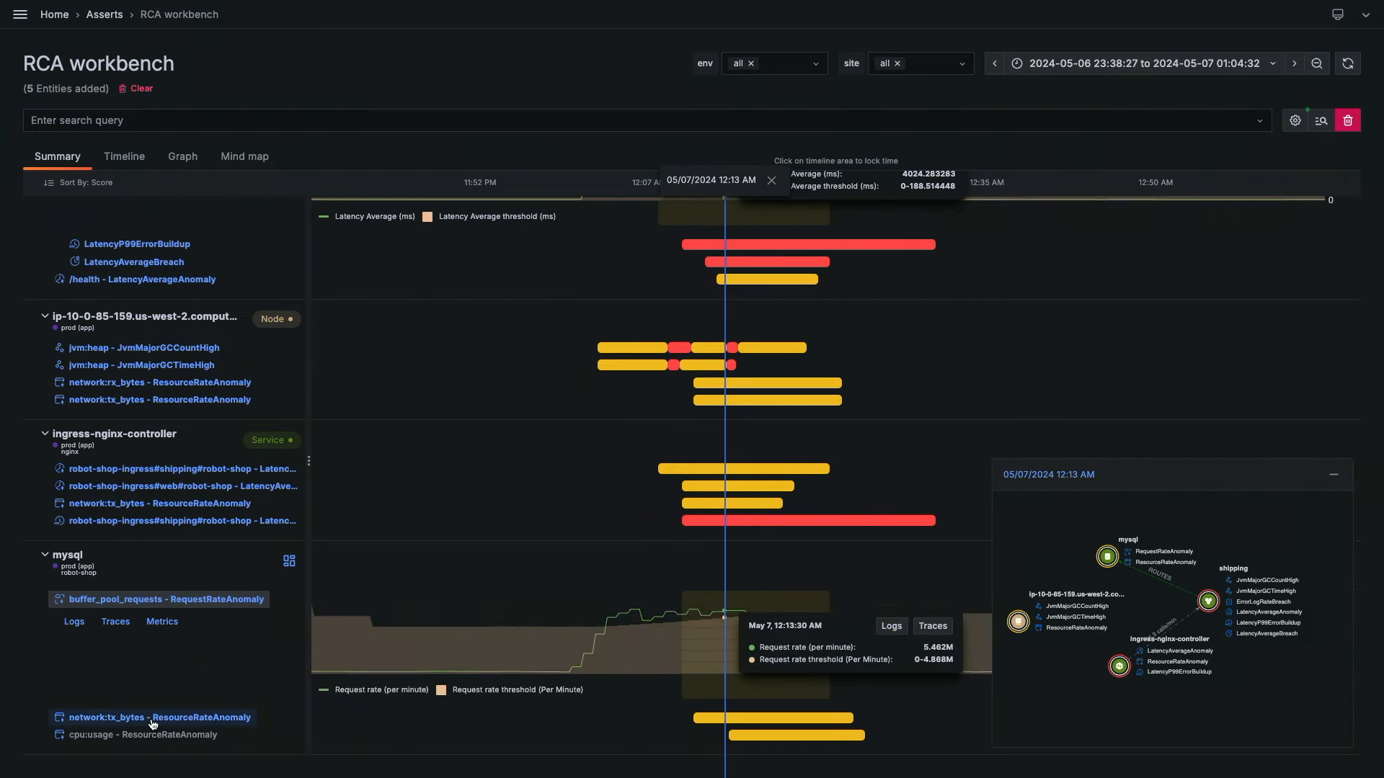
pyautogui.moveTo(158, 717)
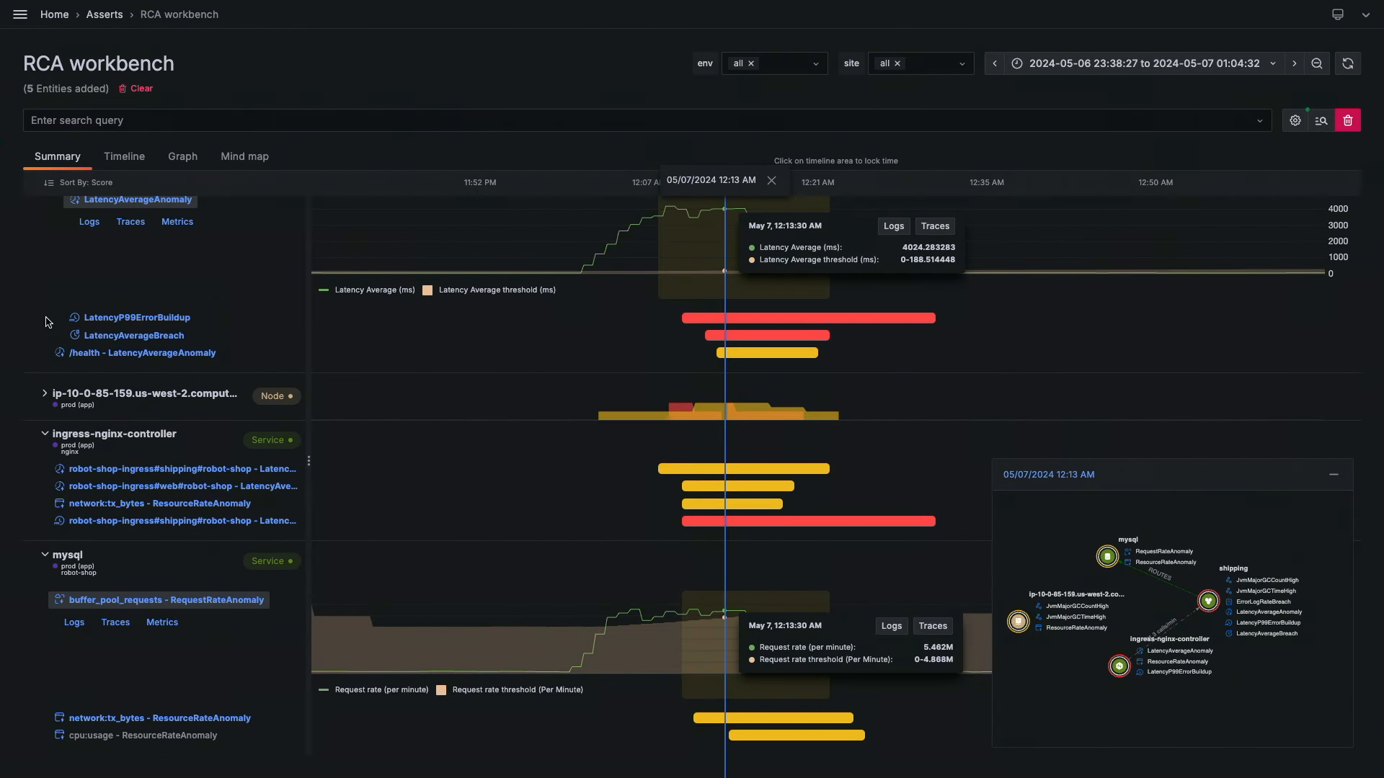
pyautogui.moveTo(45, 441)
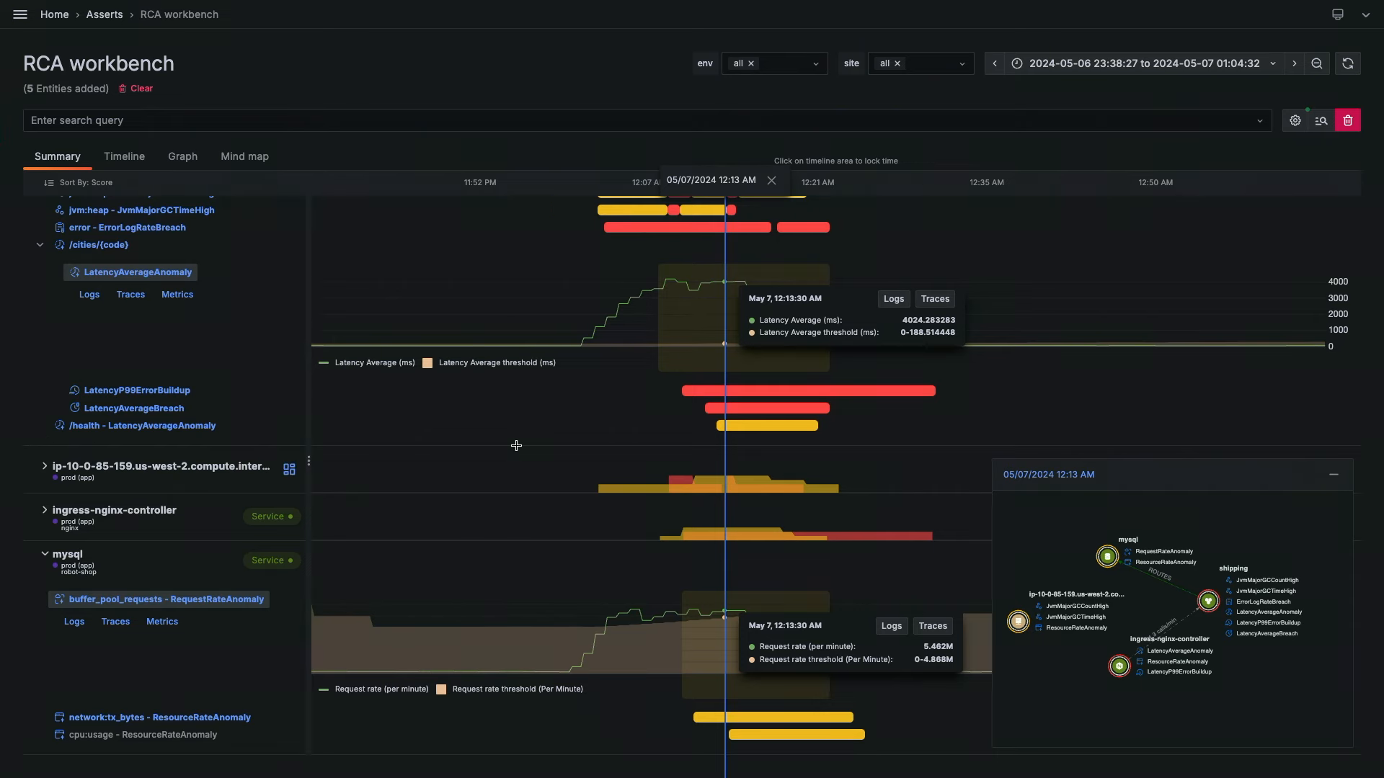
pyautogui.scroll(3)
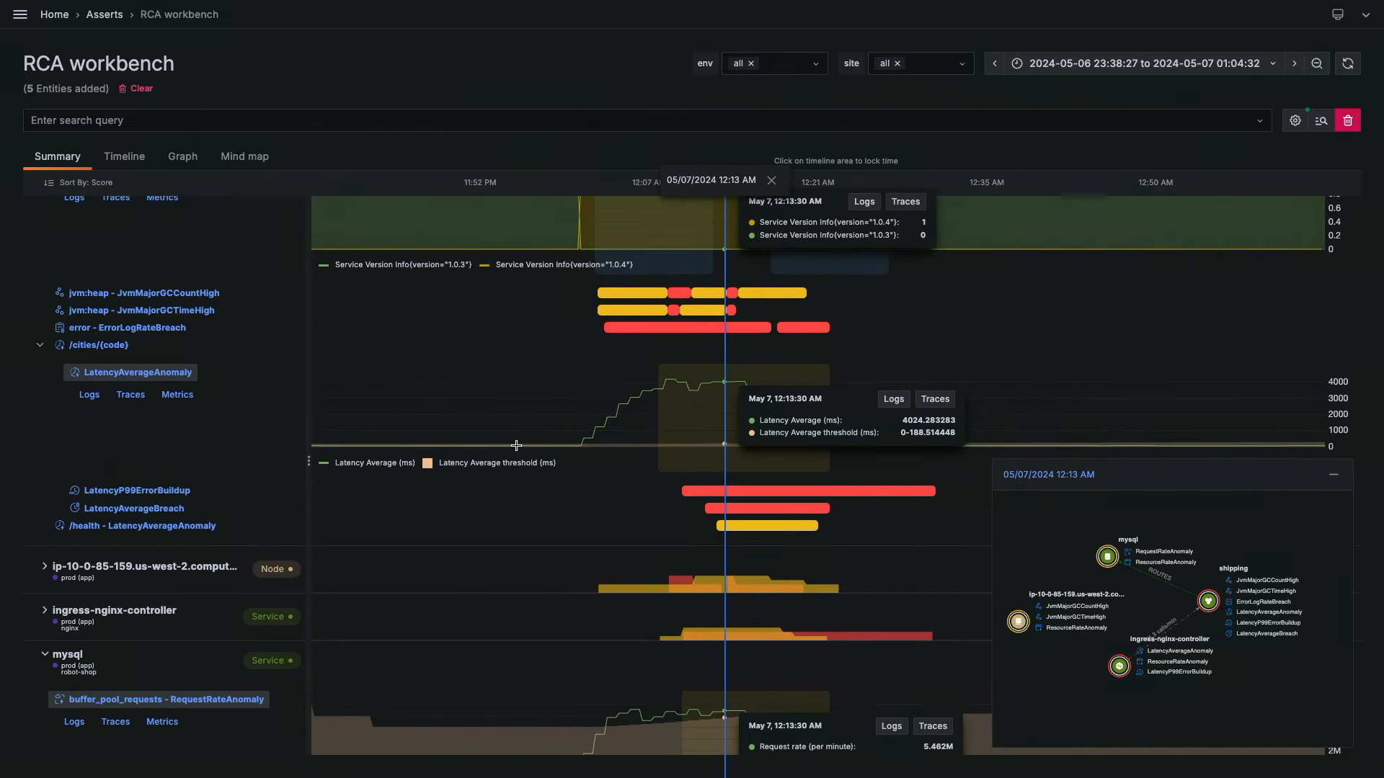
pyautogui.moveTo(317, 278)
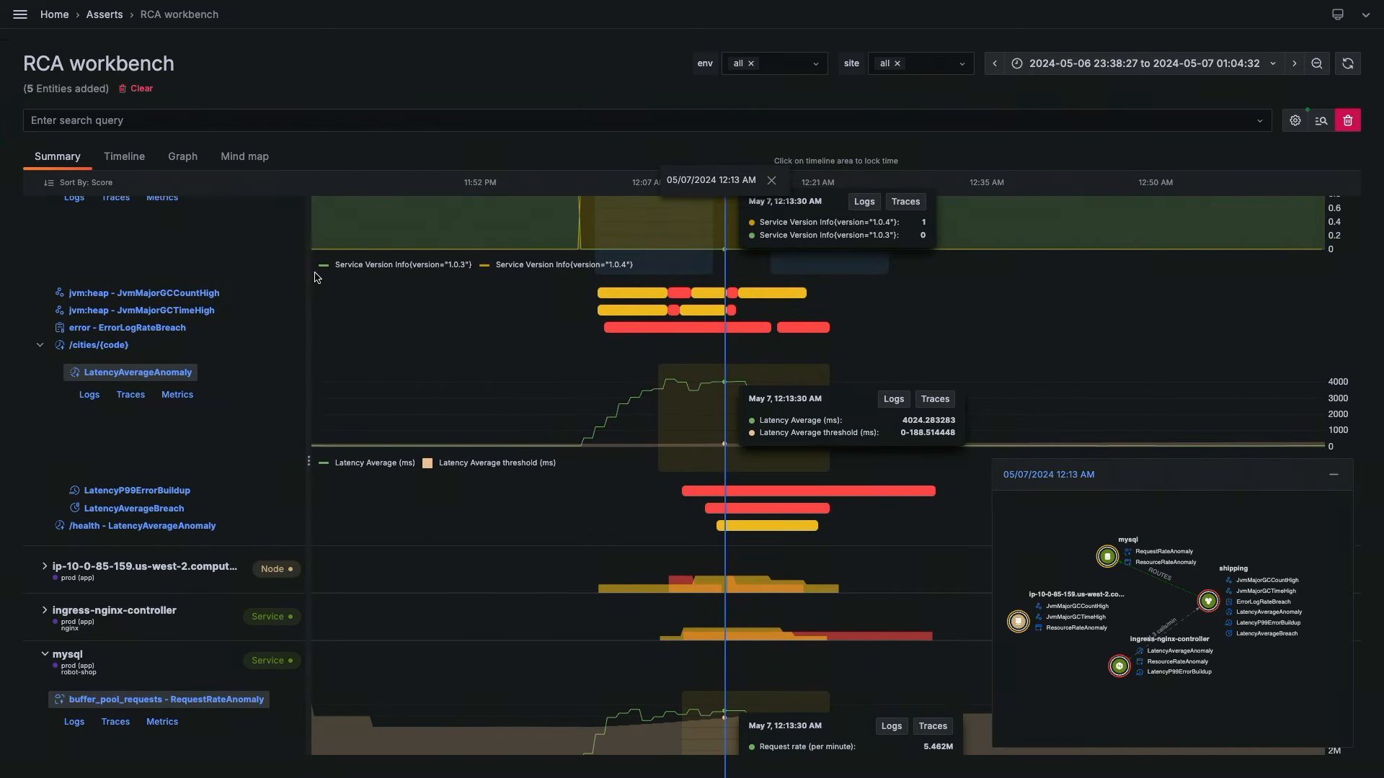
pyautogui.click(143, 293)
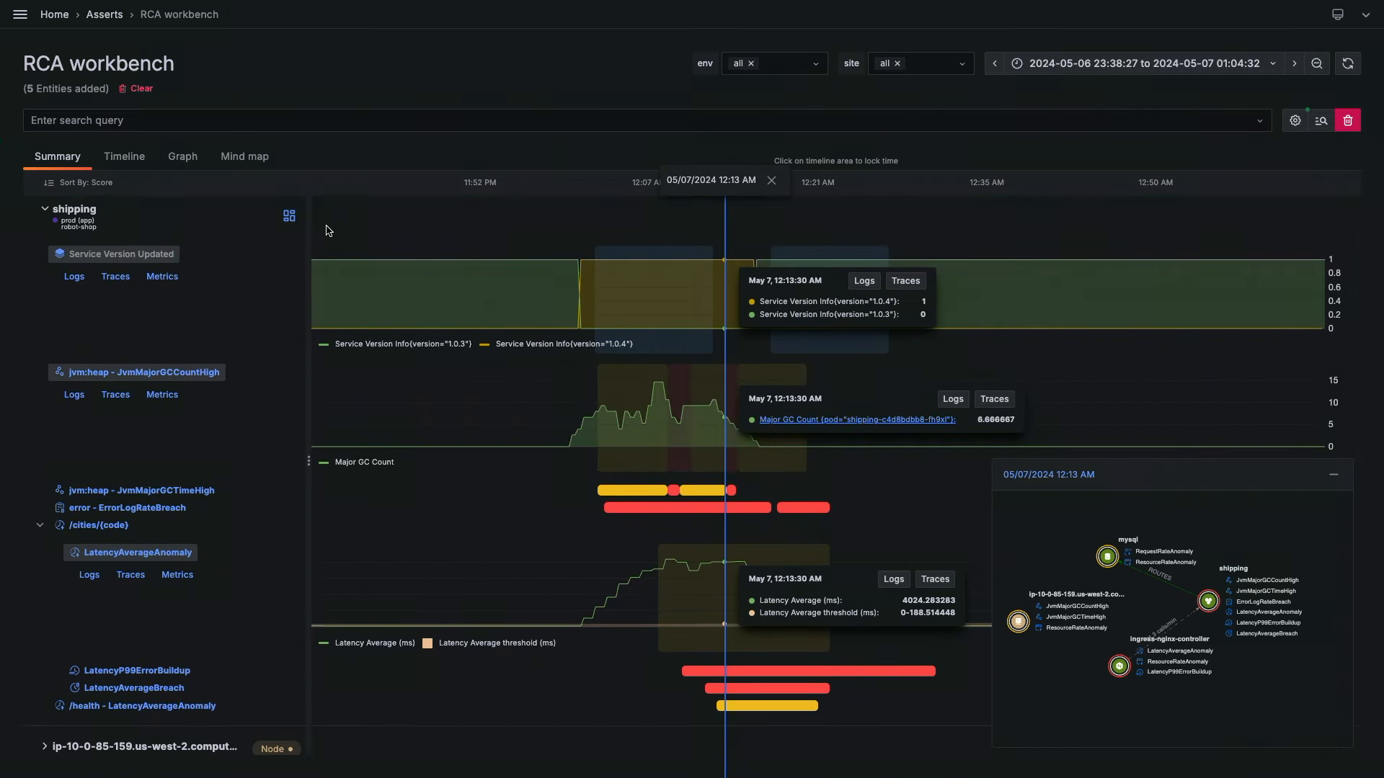
pyautogui.moveTo(288, 215)
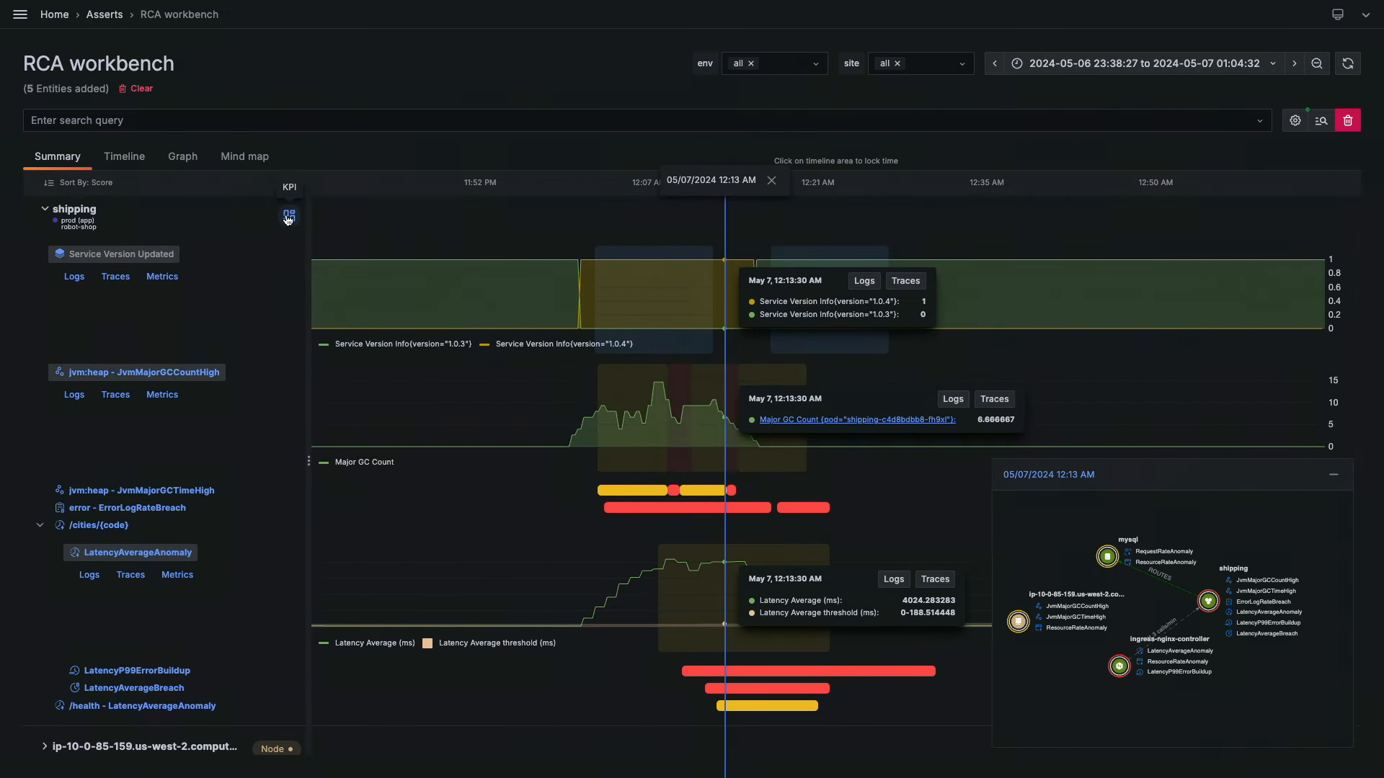
# View shipping's KPI drawer on the 'jvm micrometer kpi' tab, reviewing heap, non-heap memory and GC charts.
pyautogui.click(289, 216)
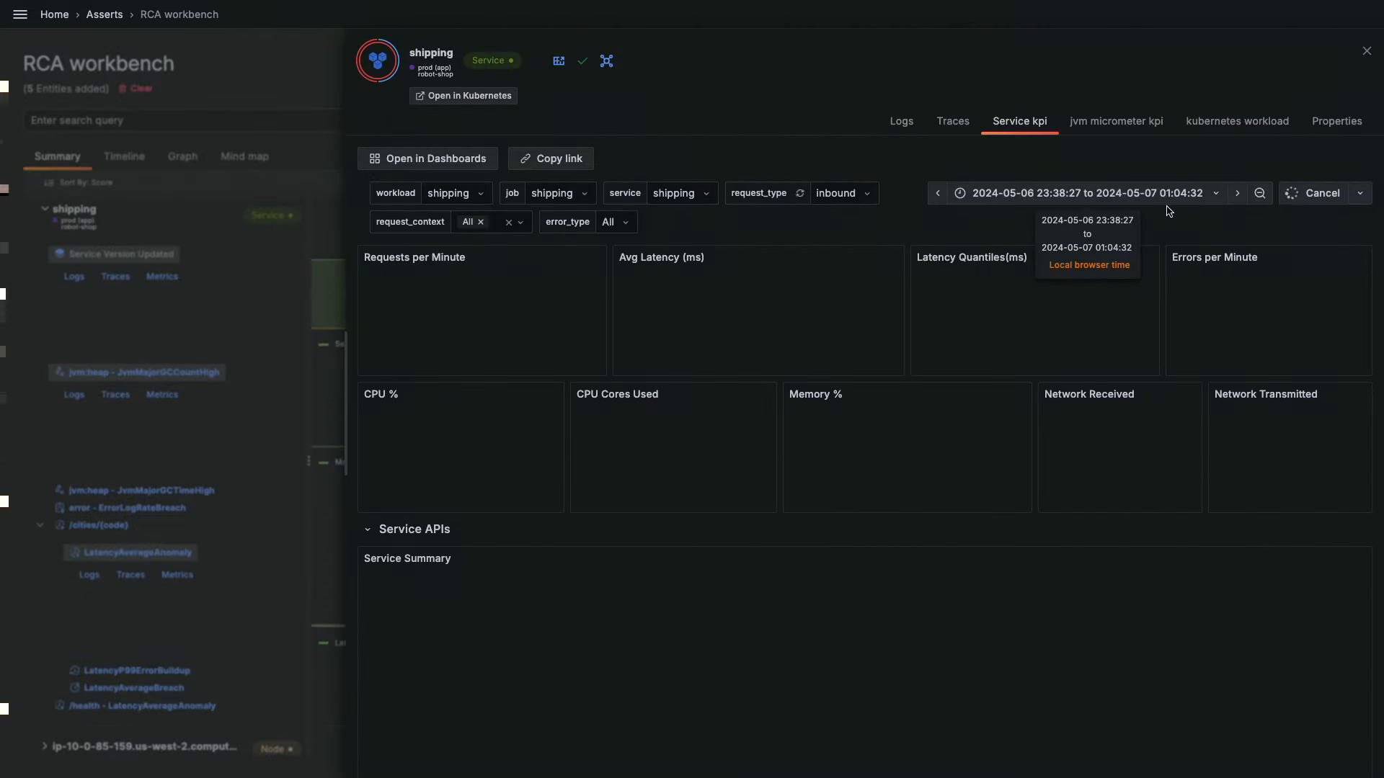
pyautogui.click(1116, 121)
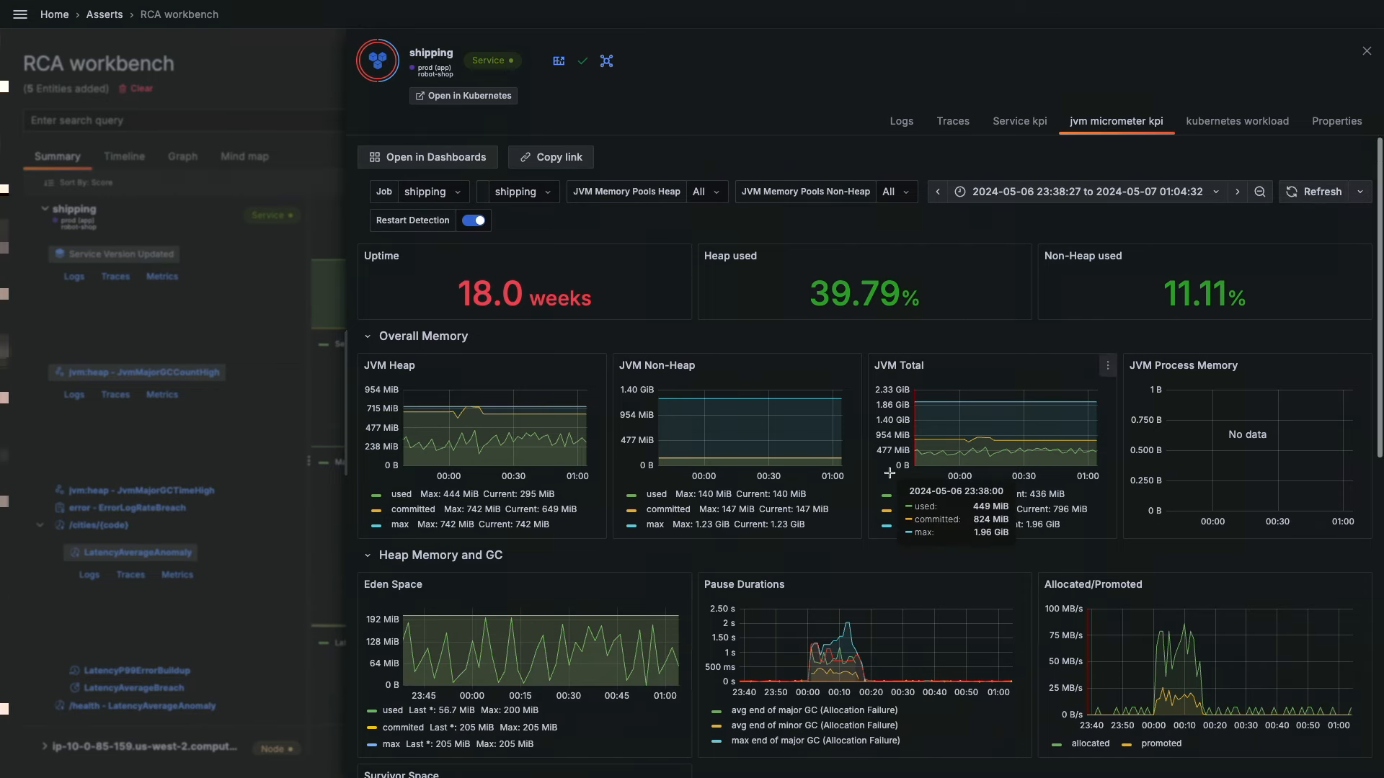
pyautogui.scroll(-3)
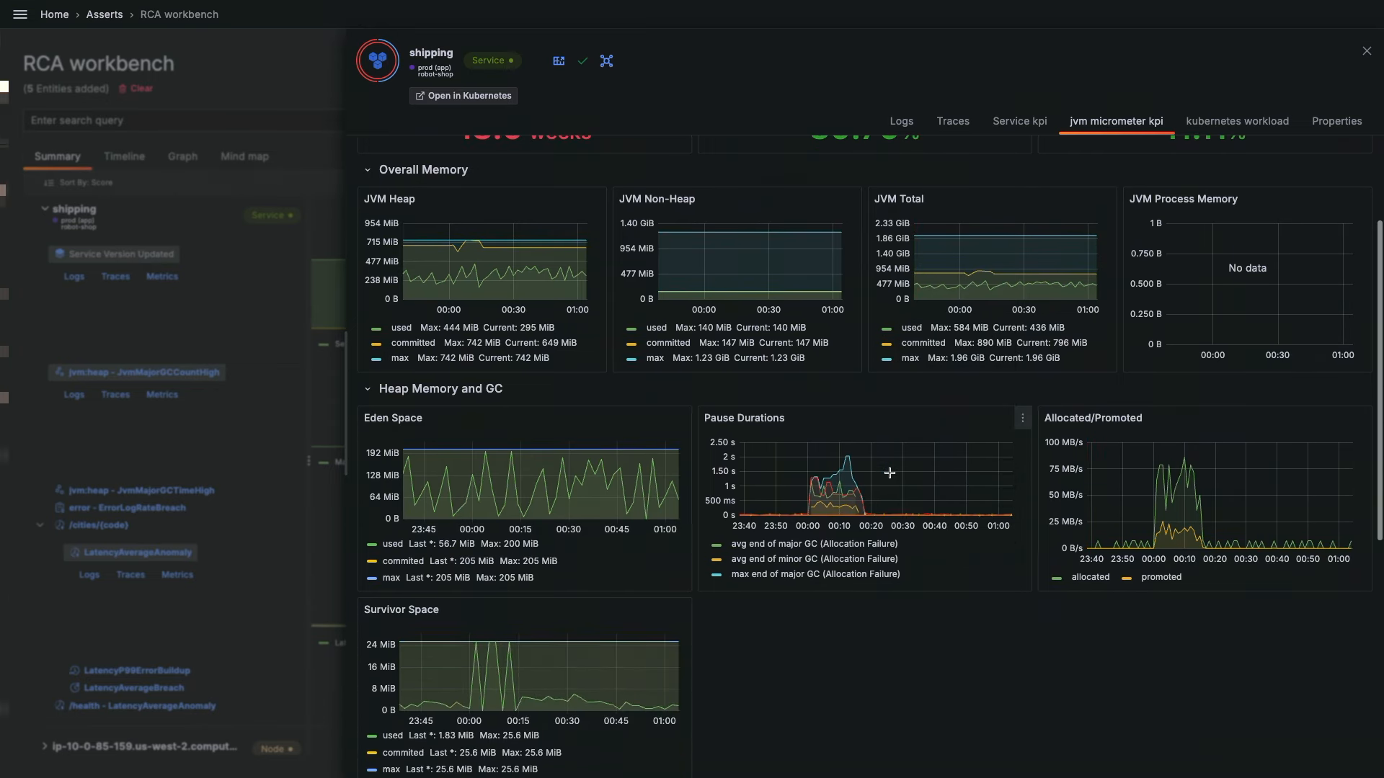
pyautogui.scroll(3)
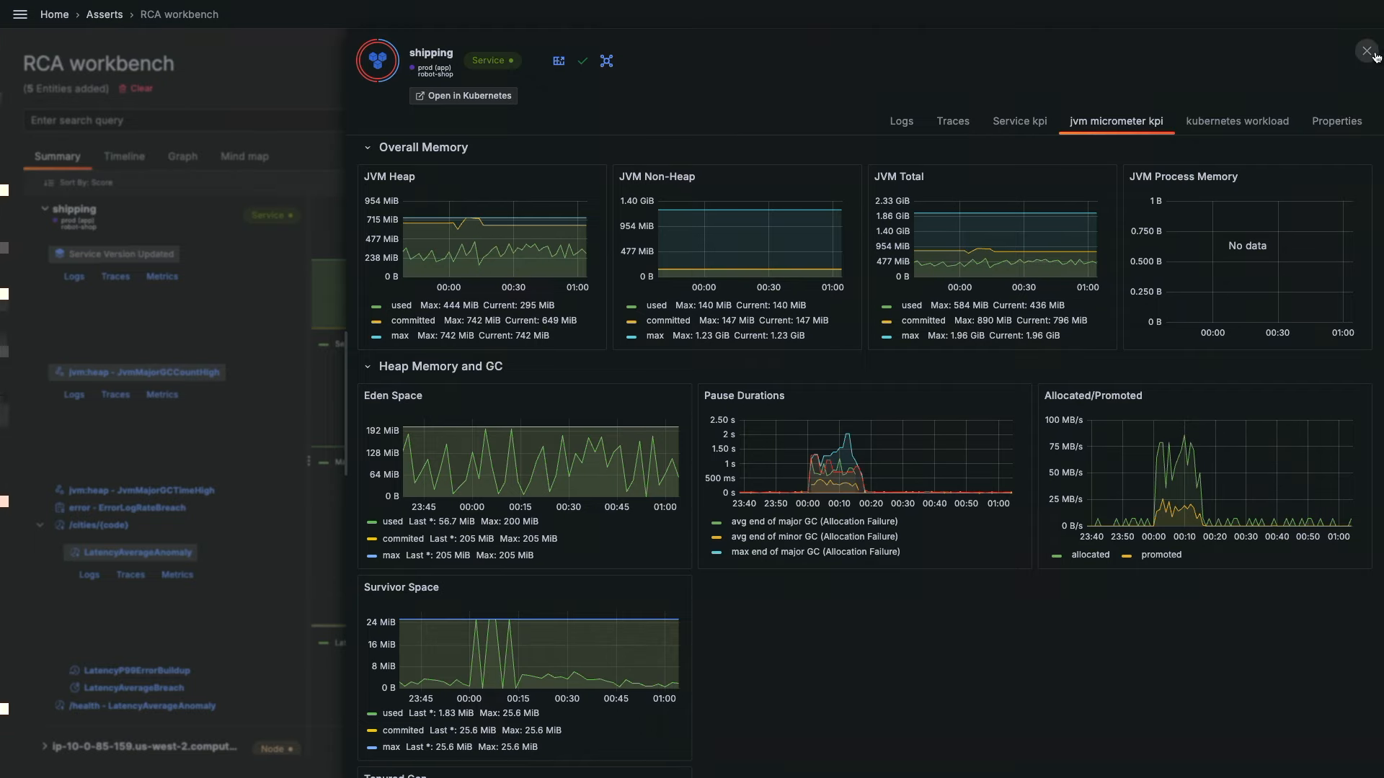
# Close the shipping entity drawer and review the RCA workbench summary of correlated anomalies.
pyautogui.click(1366, 50)
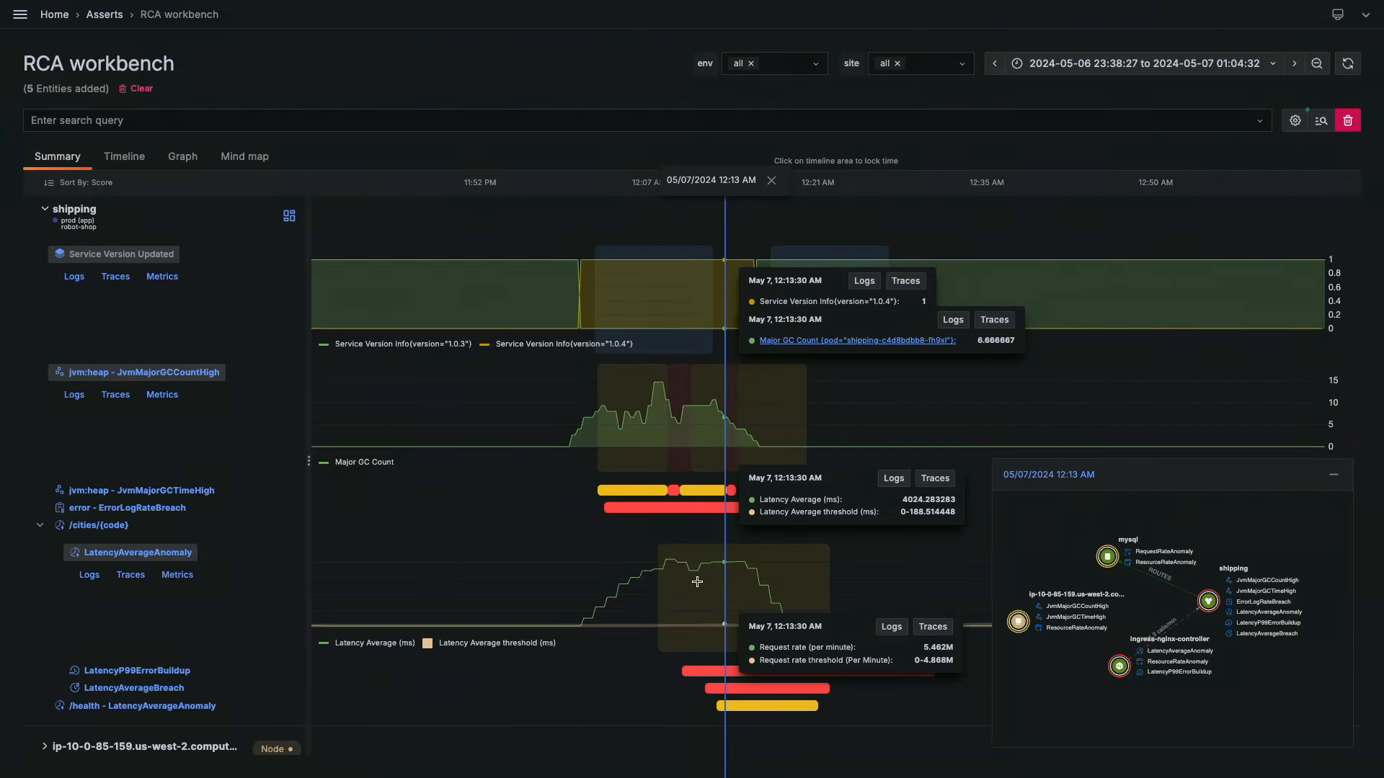
pyautogui.scroll(-3)
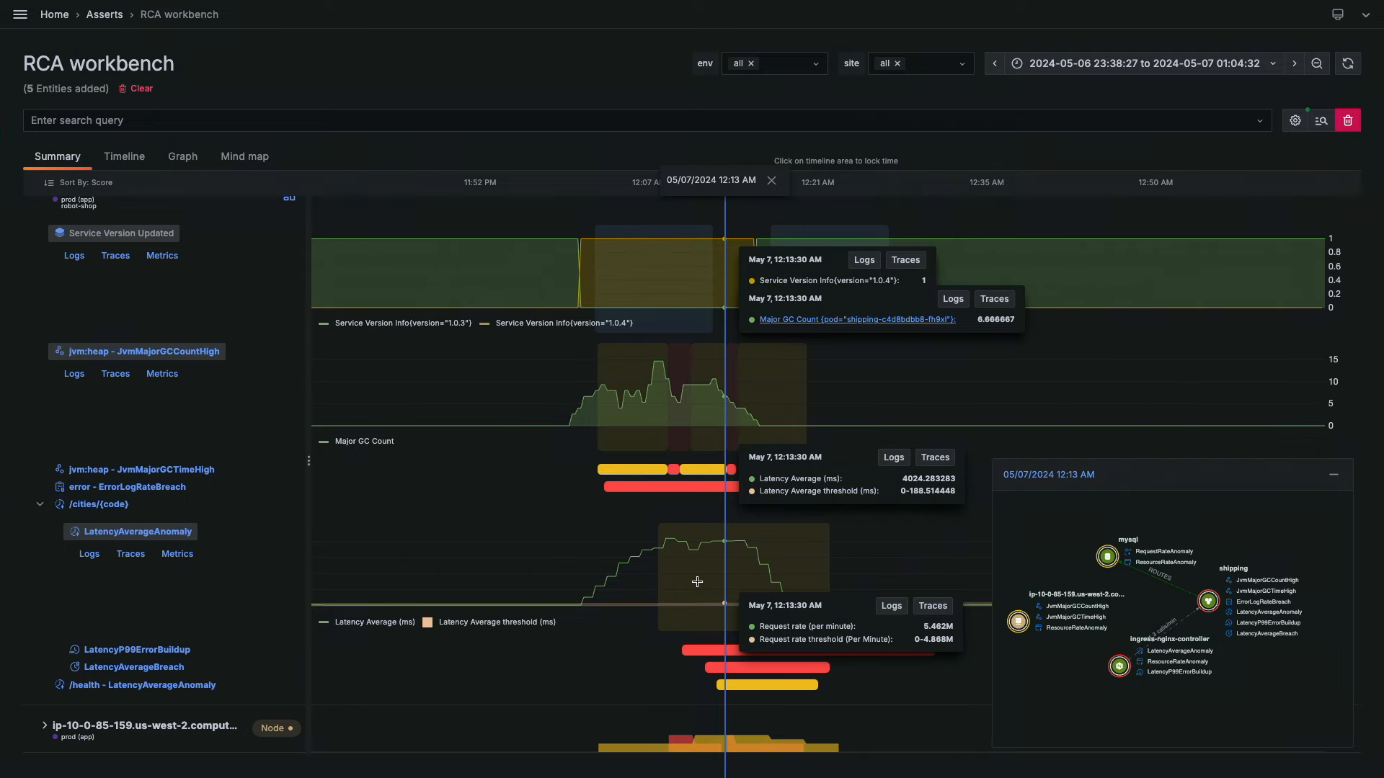
pyautogui.scroll(-3)
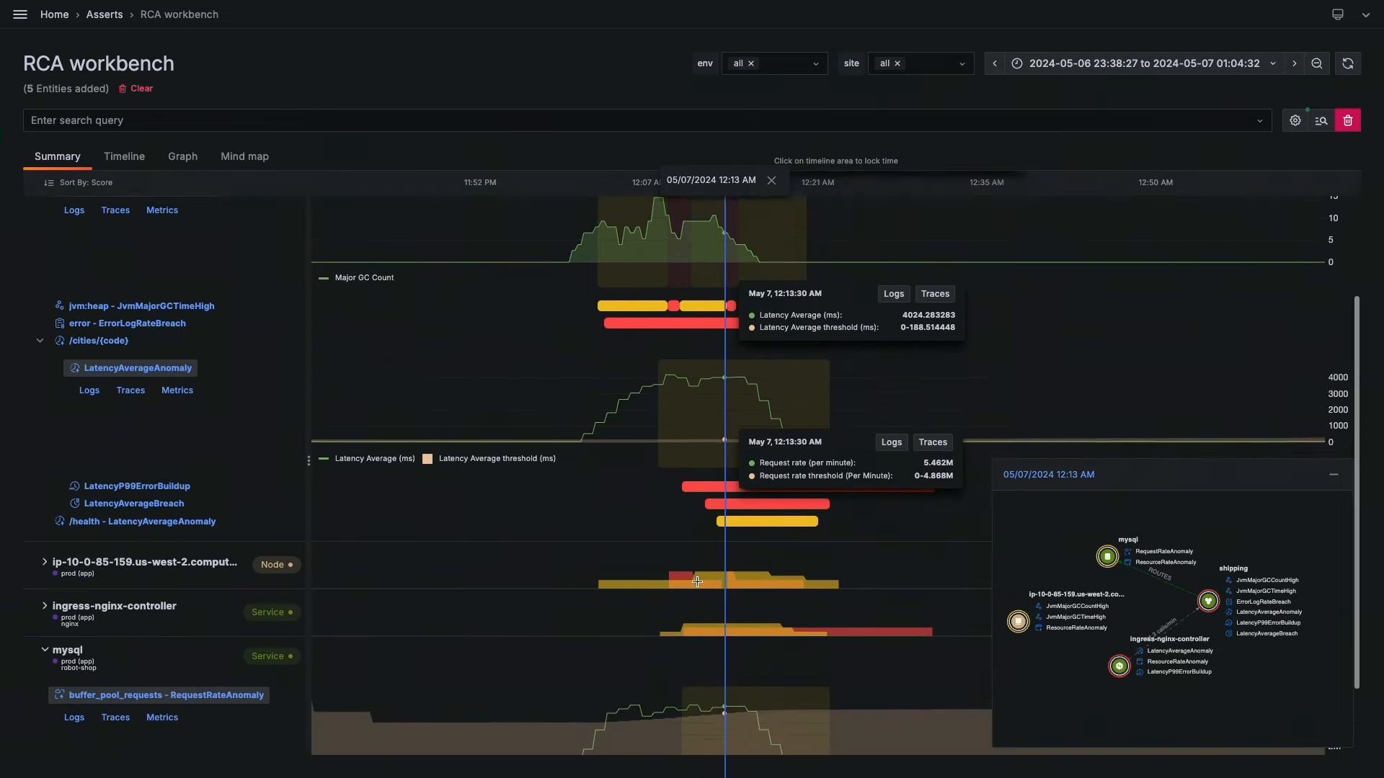
pyautogui.scroll(-3)
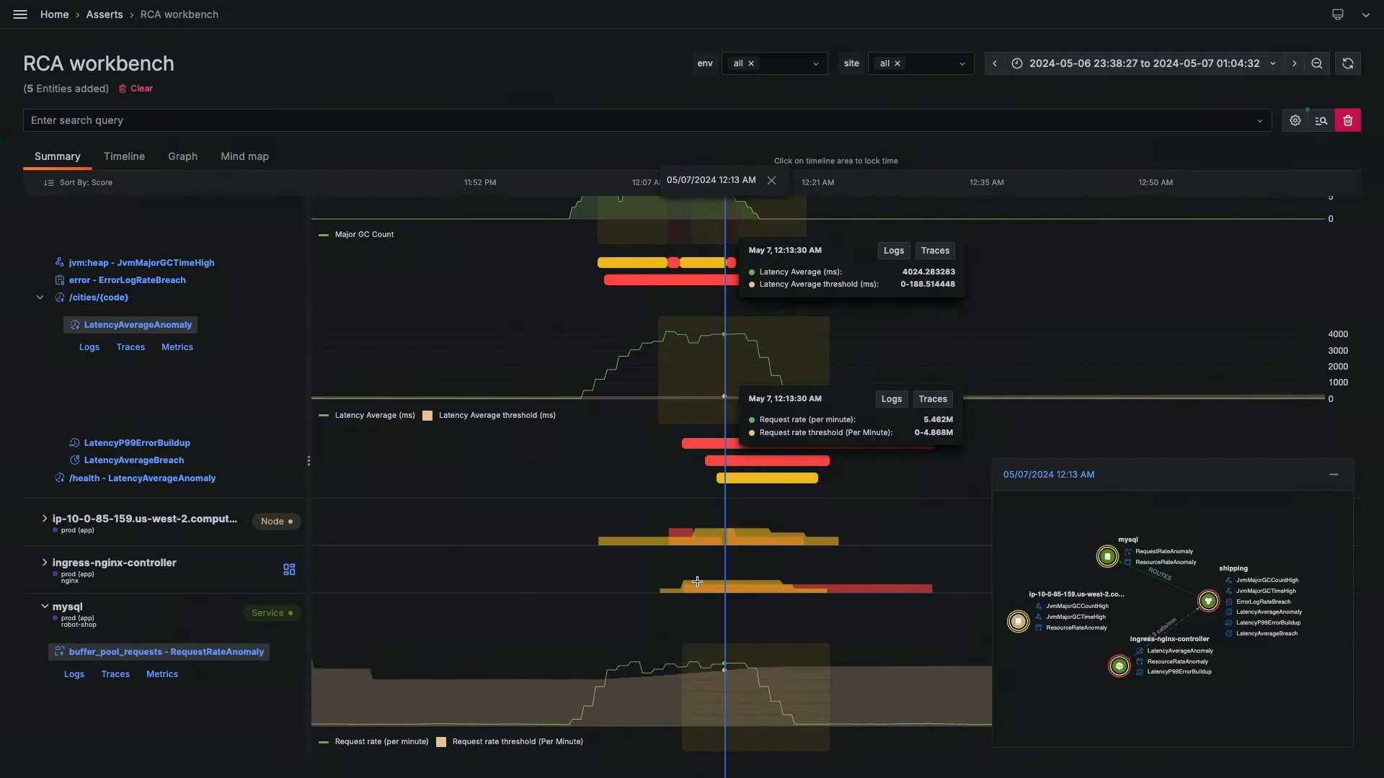
pyautogui.scroll(-3)
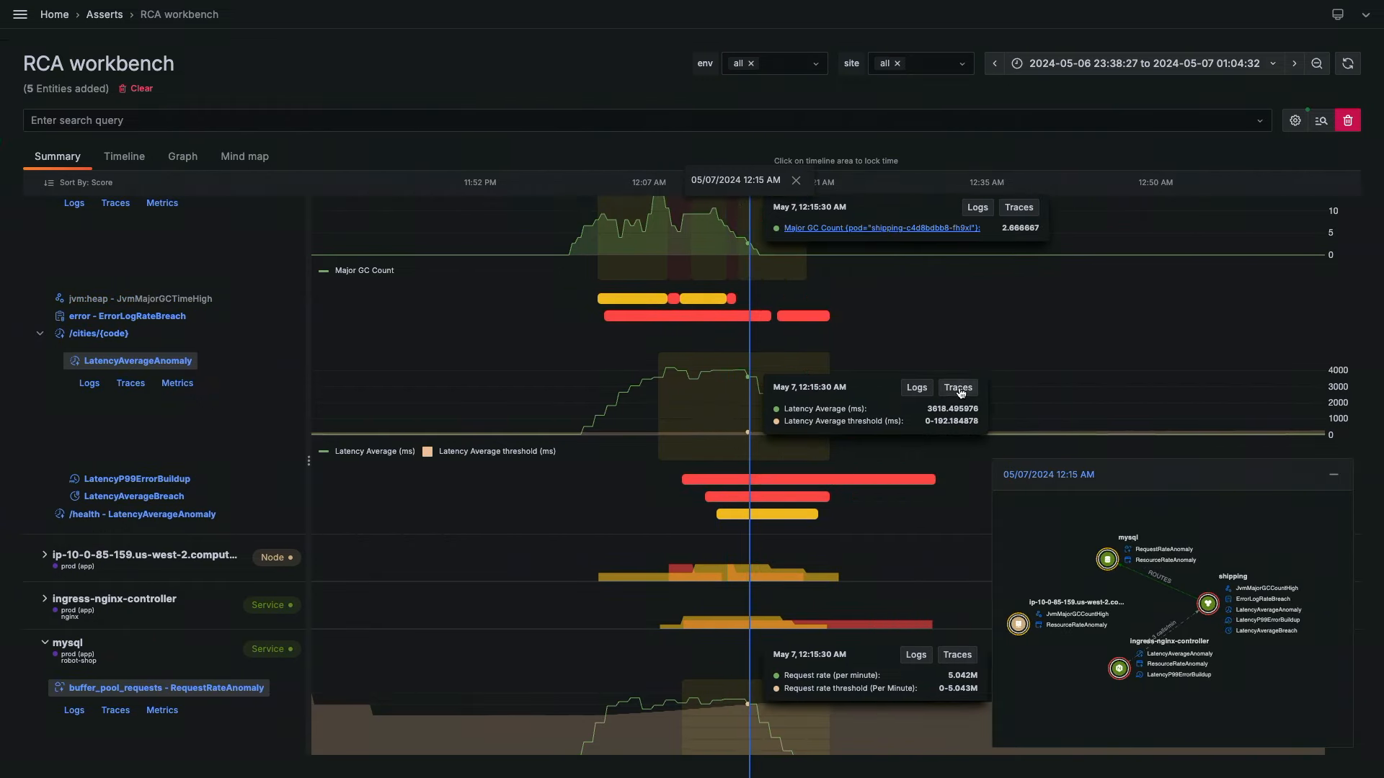
# Show shipping's /cities/{code} traces for the latency spike and expand a 2.04s trace's span breakdown.
pyautogui.click(957, 387)
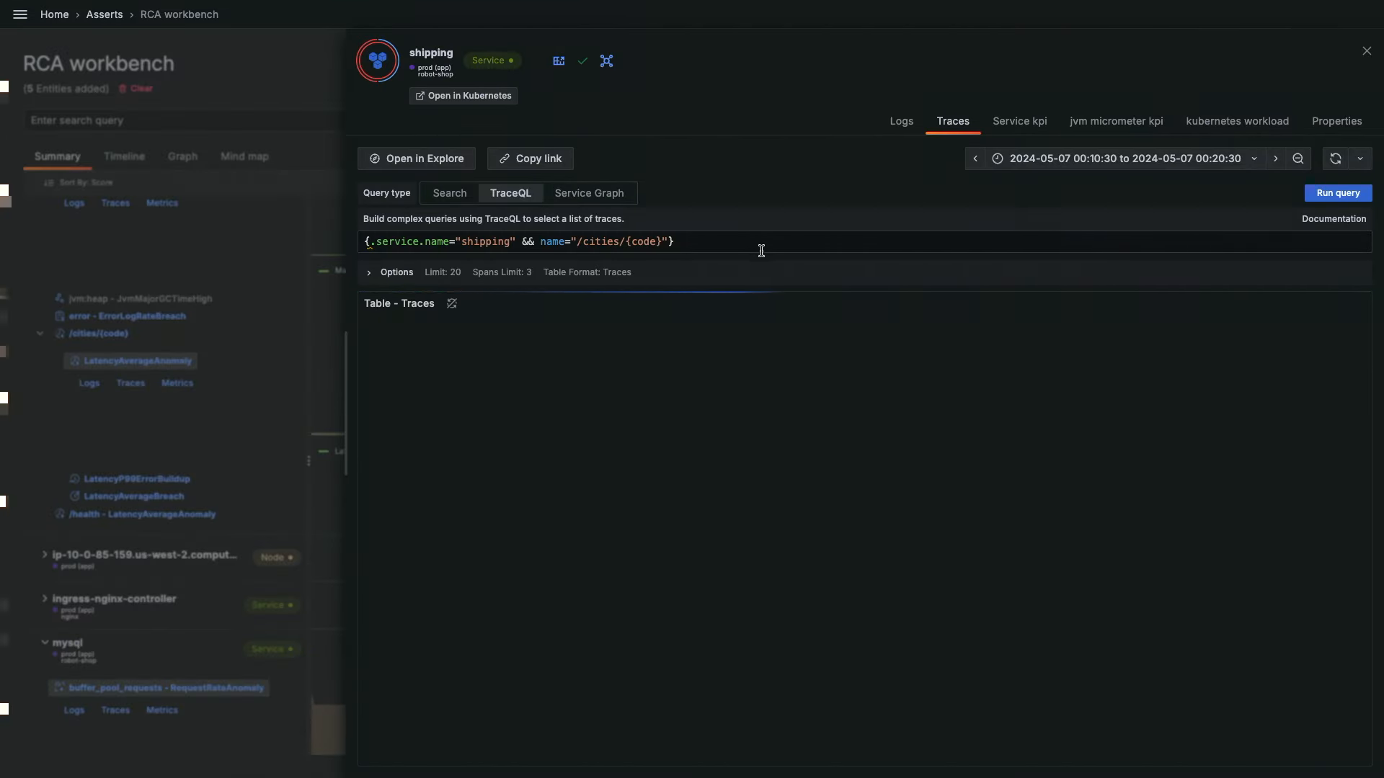
pyautogui.click(1336, 192)
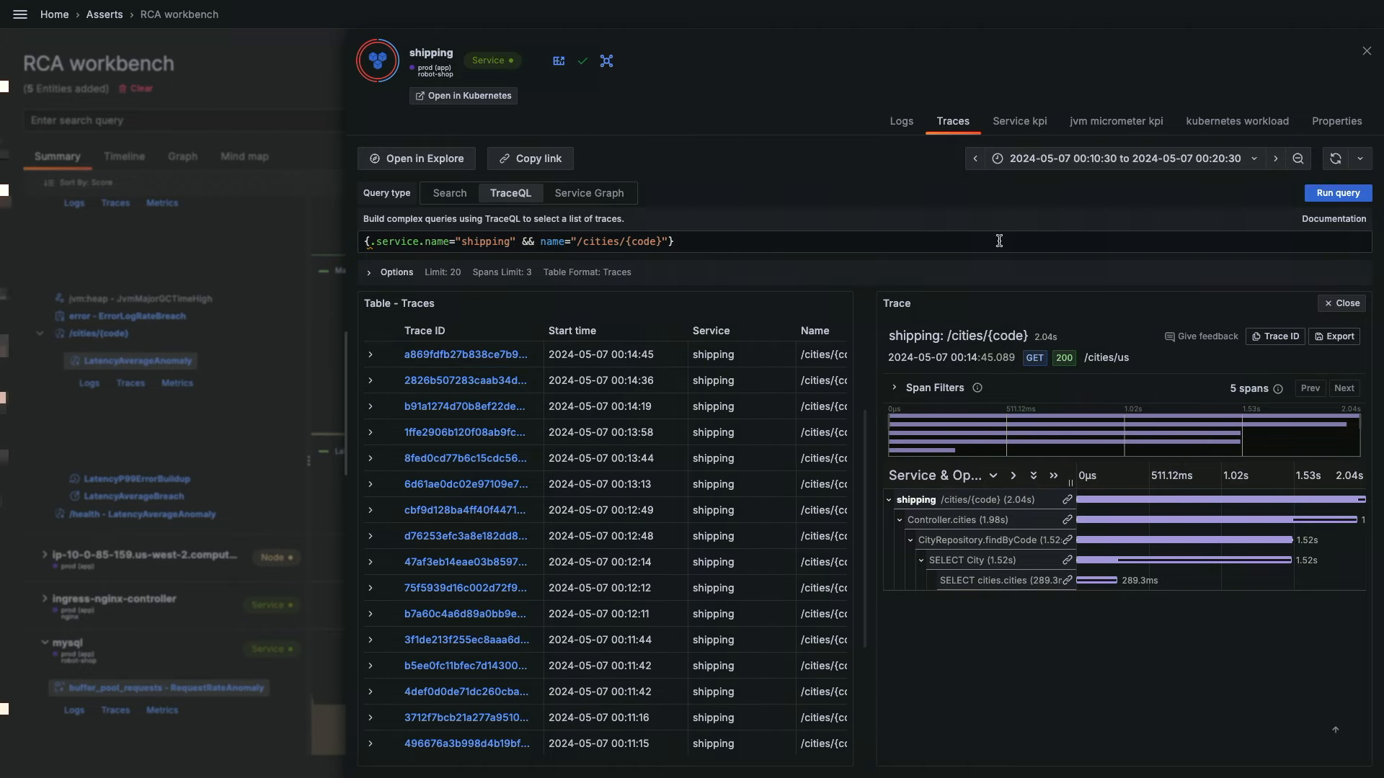
# Close the shipping trace drawer and return to the RCA workbench summary.
pyautogui.click(1365, 51)
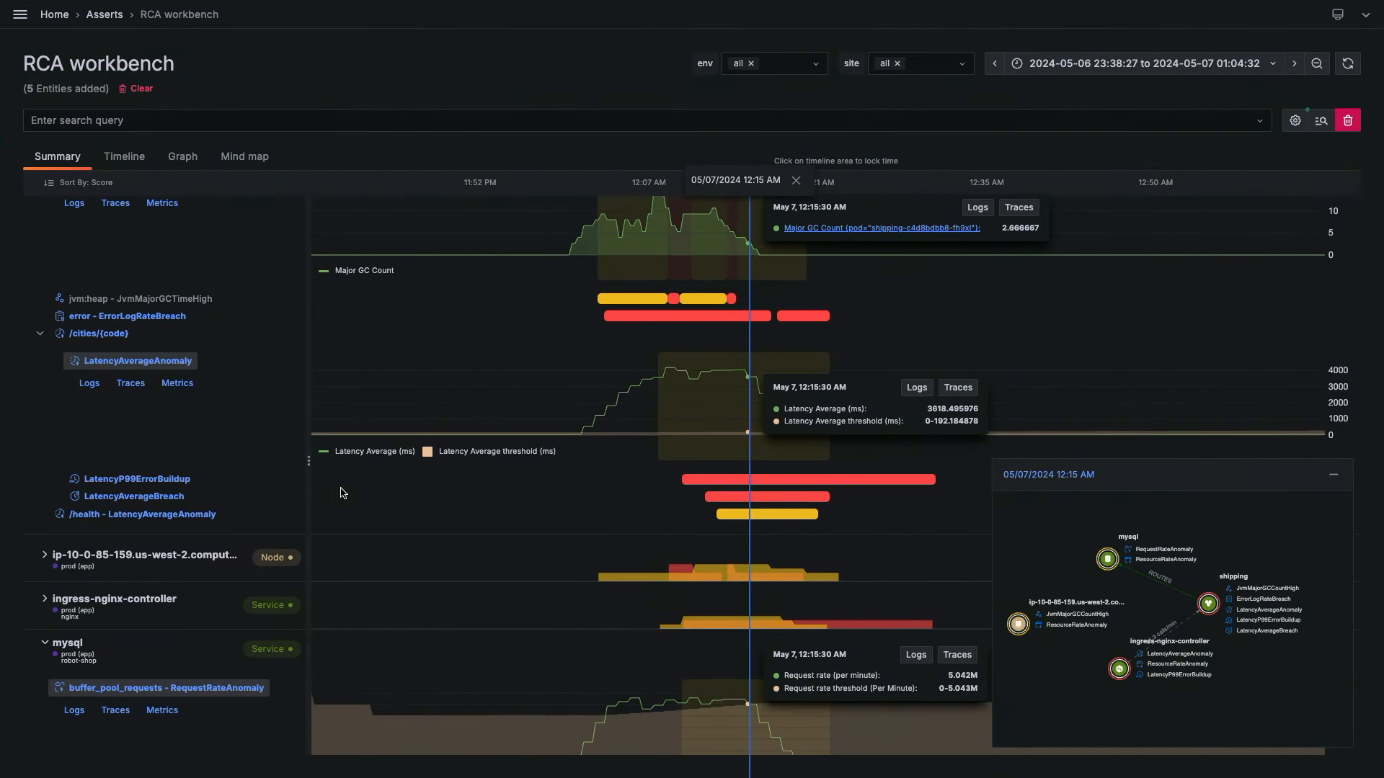
pyautogui.scroll(-3)
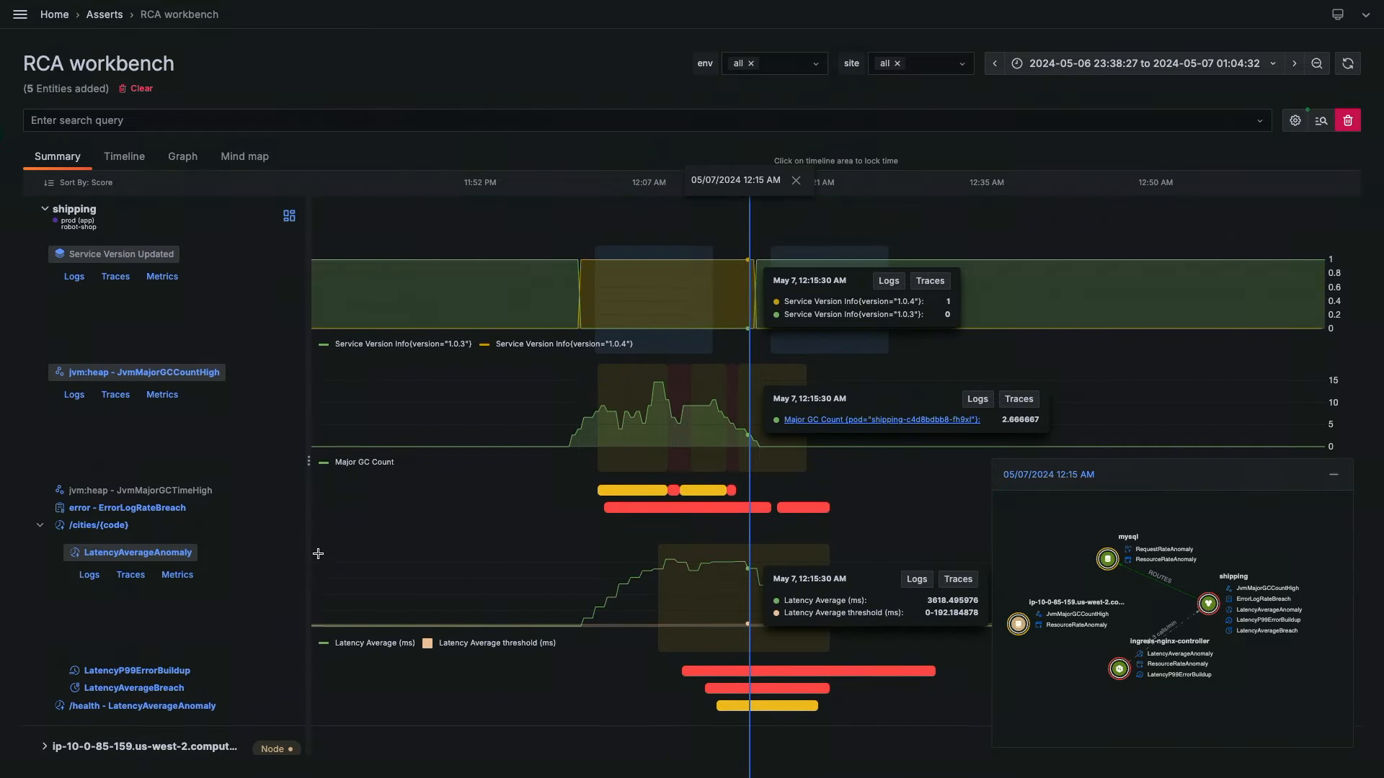
pyautogui.moveTo(216, 443)
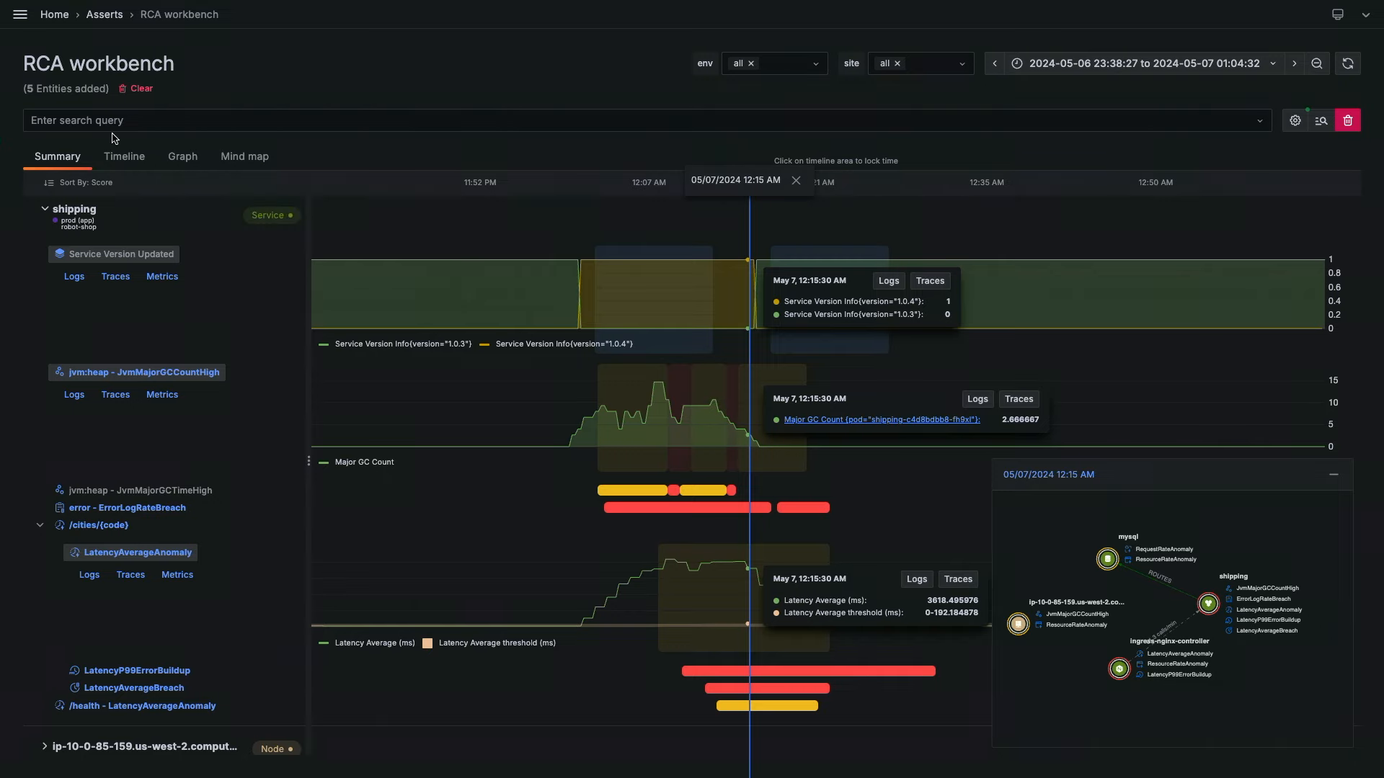
# Switch to the Timeline view and add the ip-10-0-85-159 node's problematic connections, growing it to 6 entities.
pyautogui.click(124, 156)
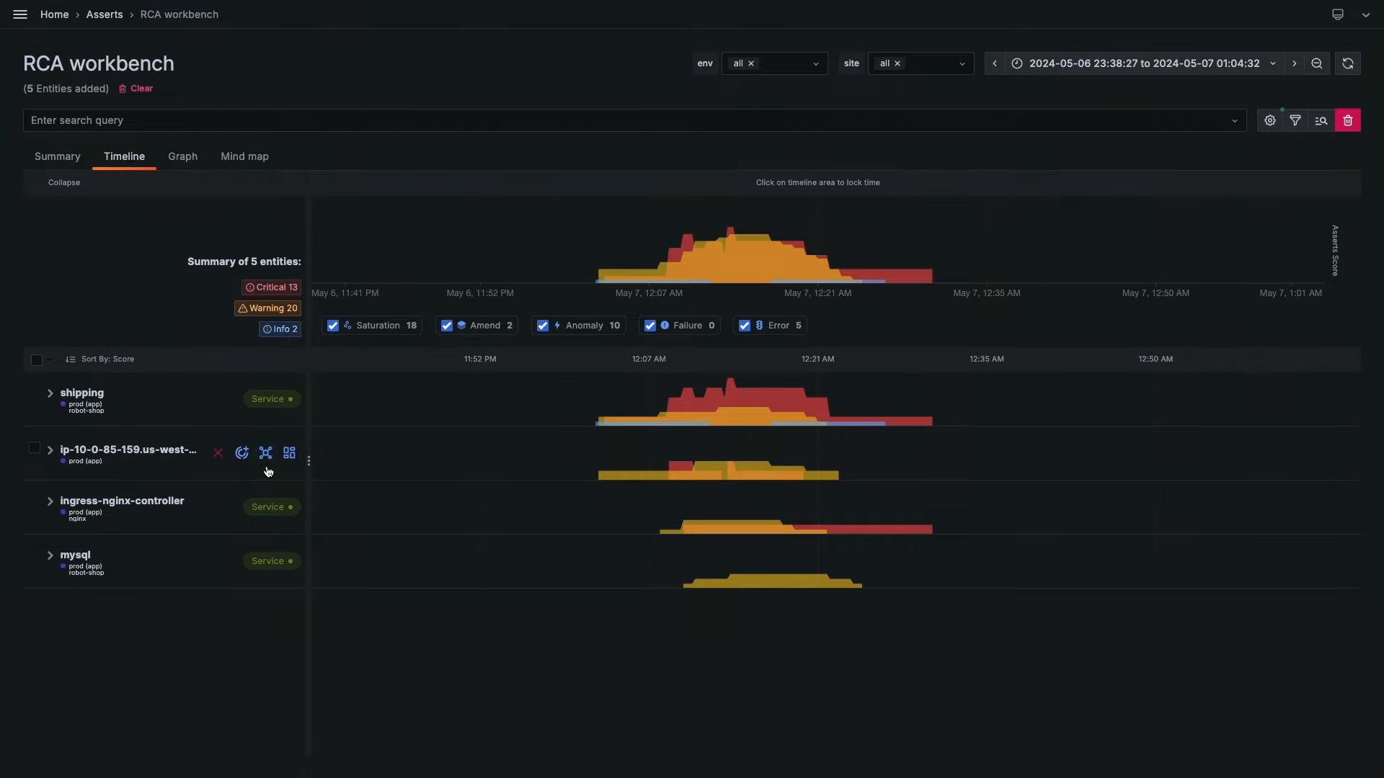
pyautogui.moveTo(242, 453)
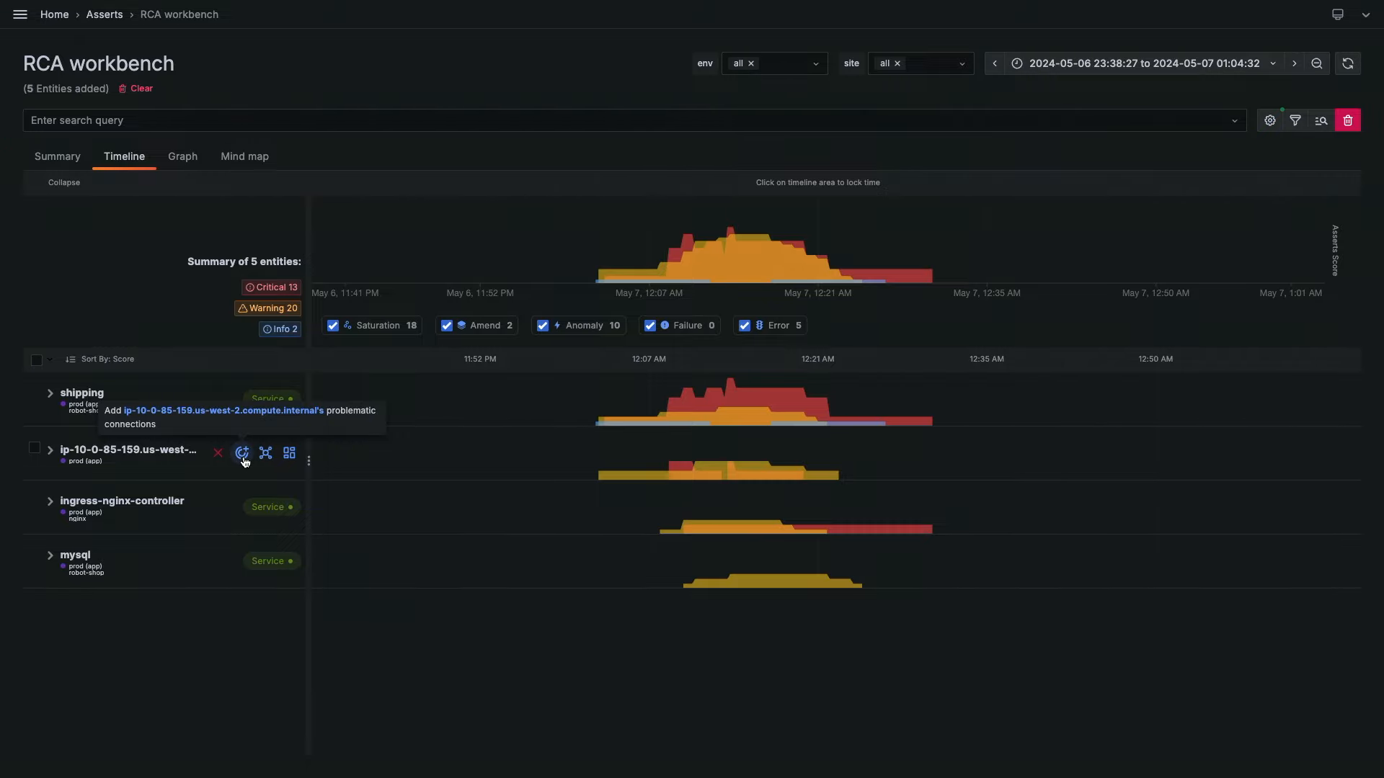
pyautogui.click(242, 453)
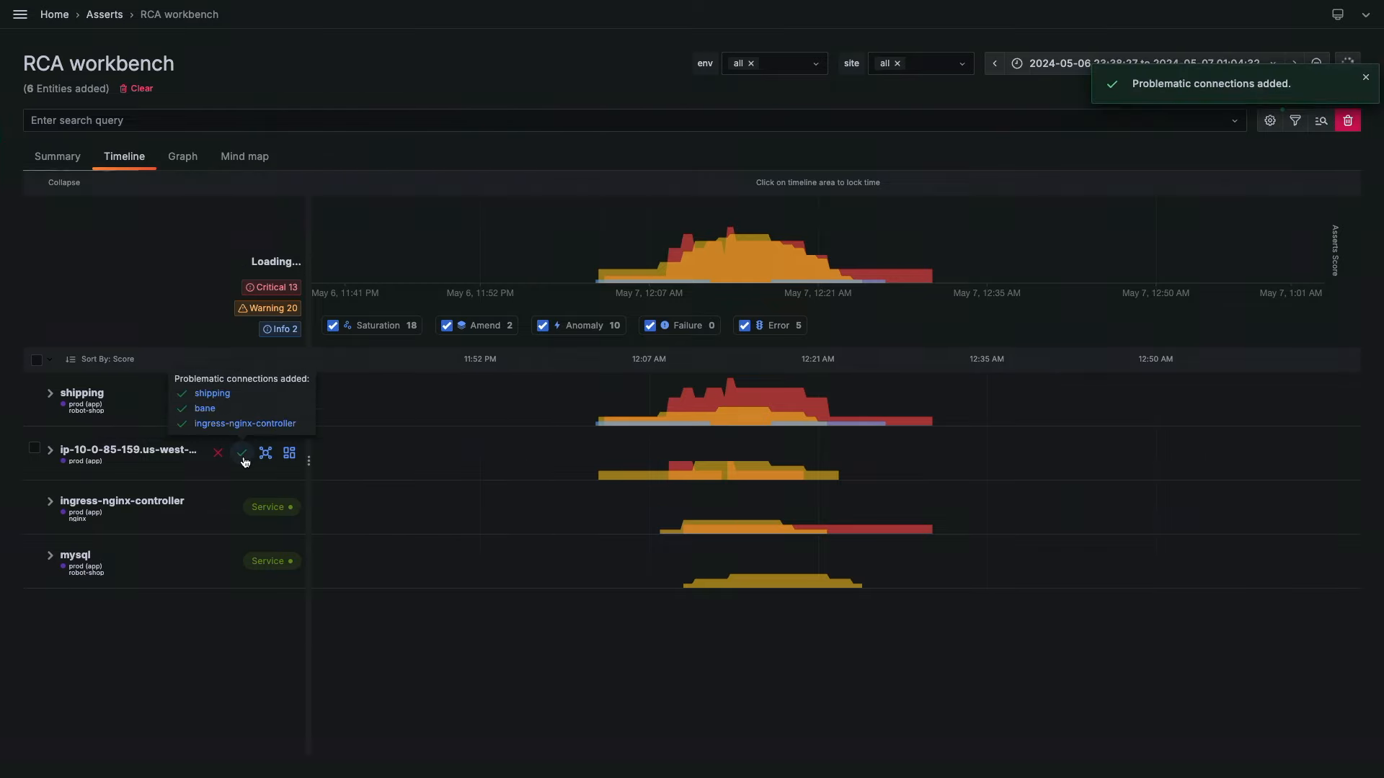
pyautogui.click(241, 452)
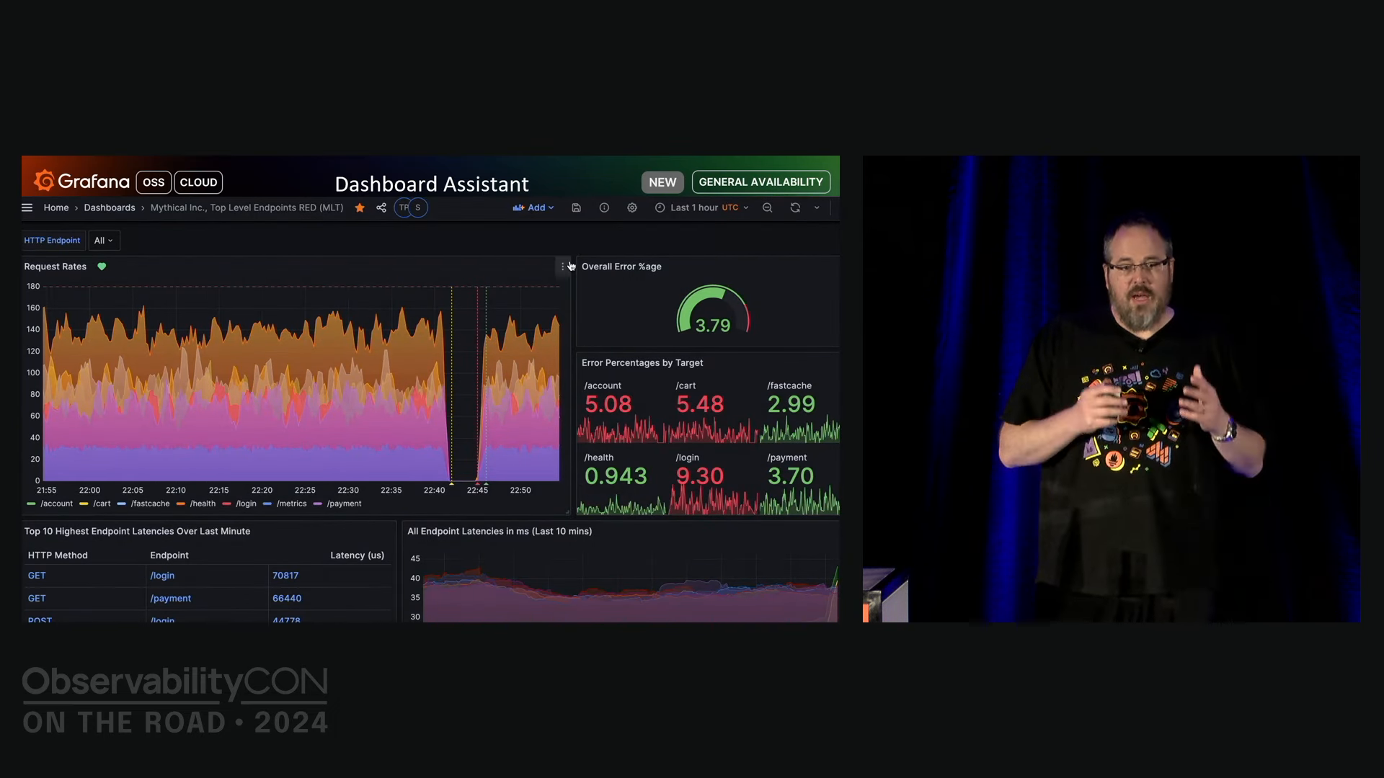
# Edit the Request Rates panel and have AI generate a more descriptive title and a description.
pyautogui.click(562, 265)
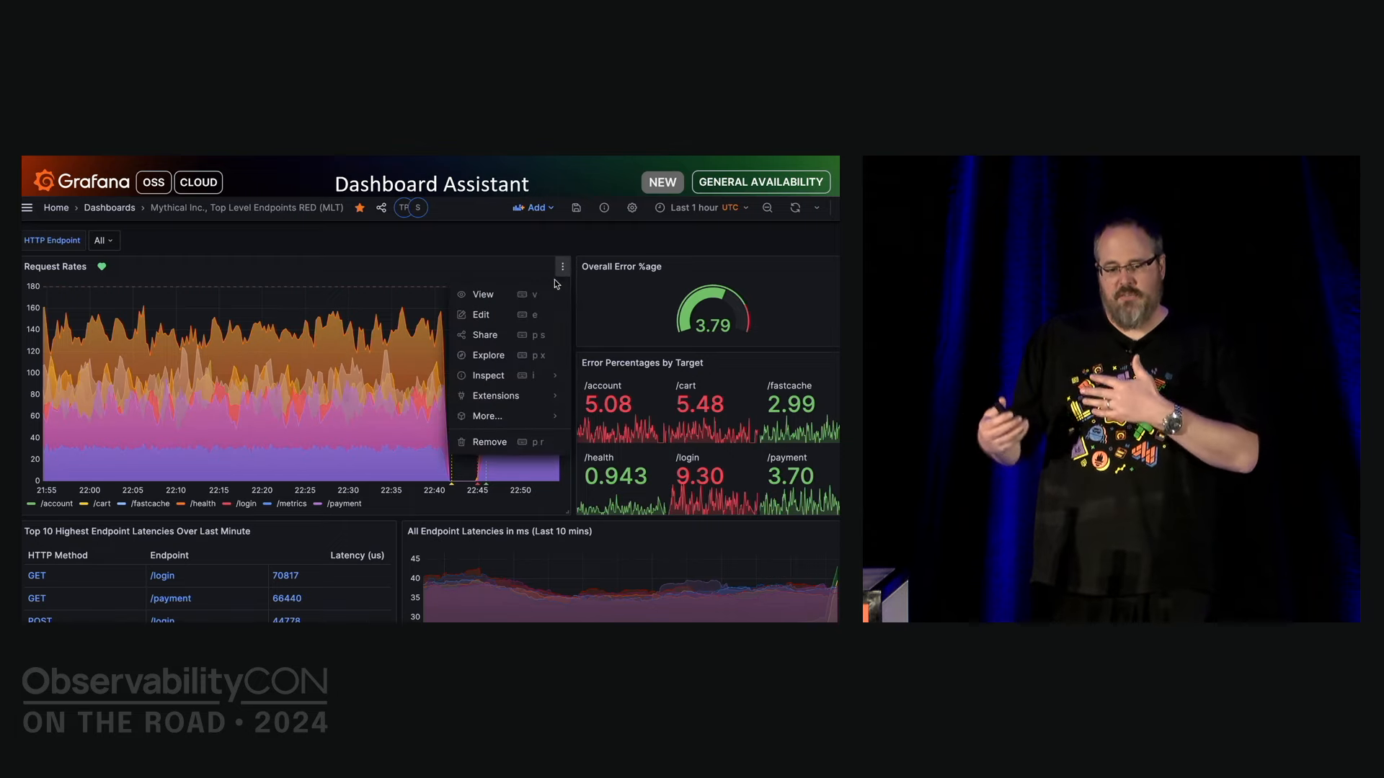
pyautogui.click(480, 314)
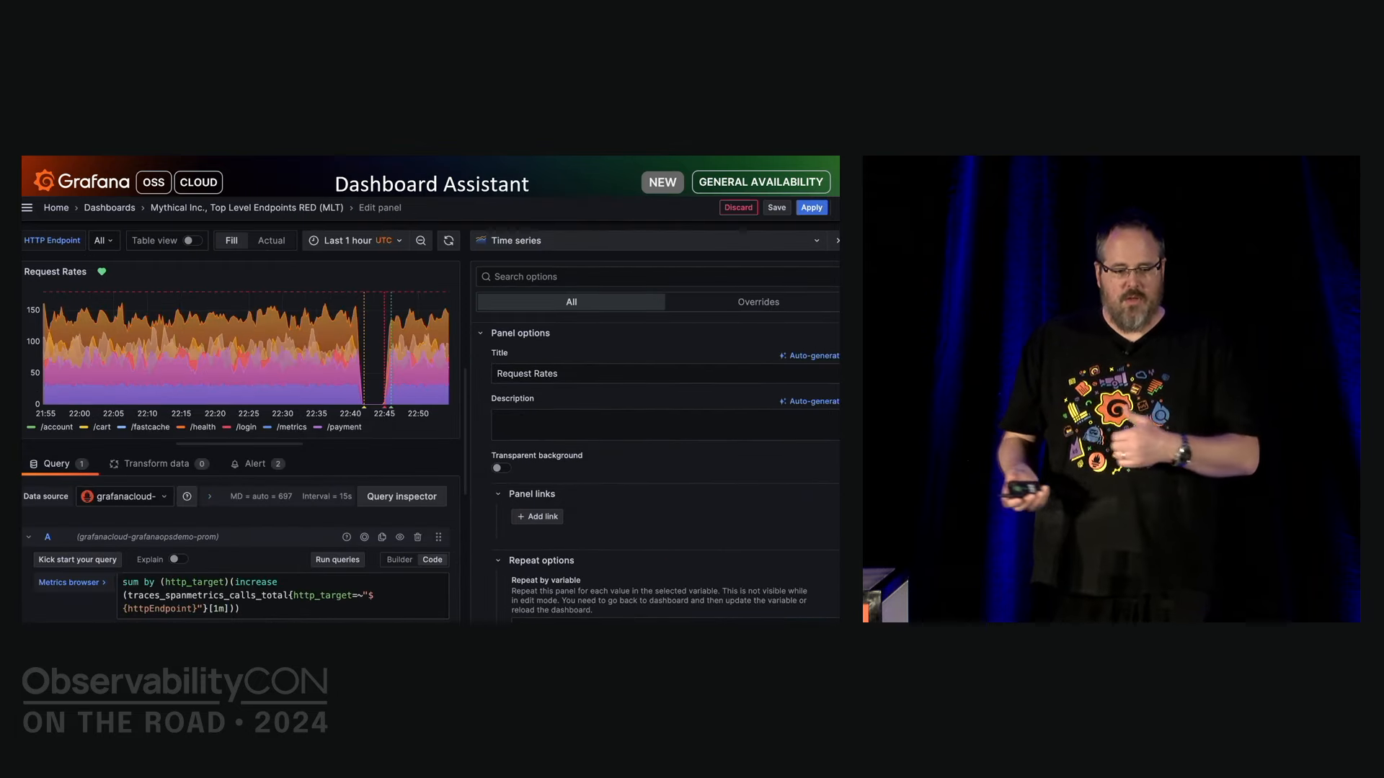
pyautogui.click(807, 355)
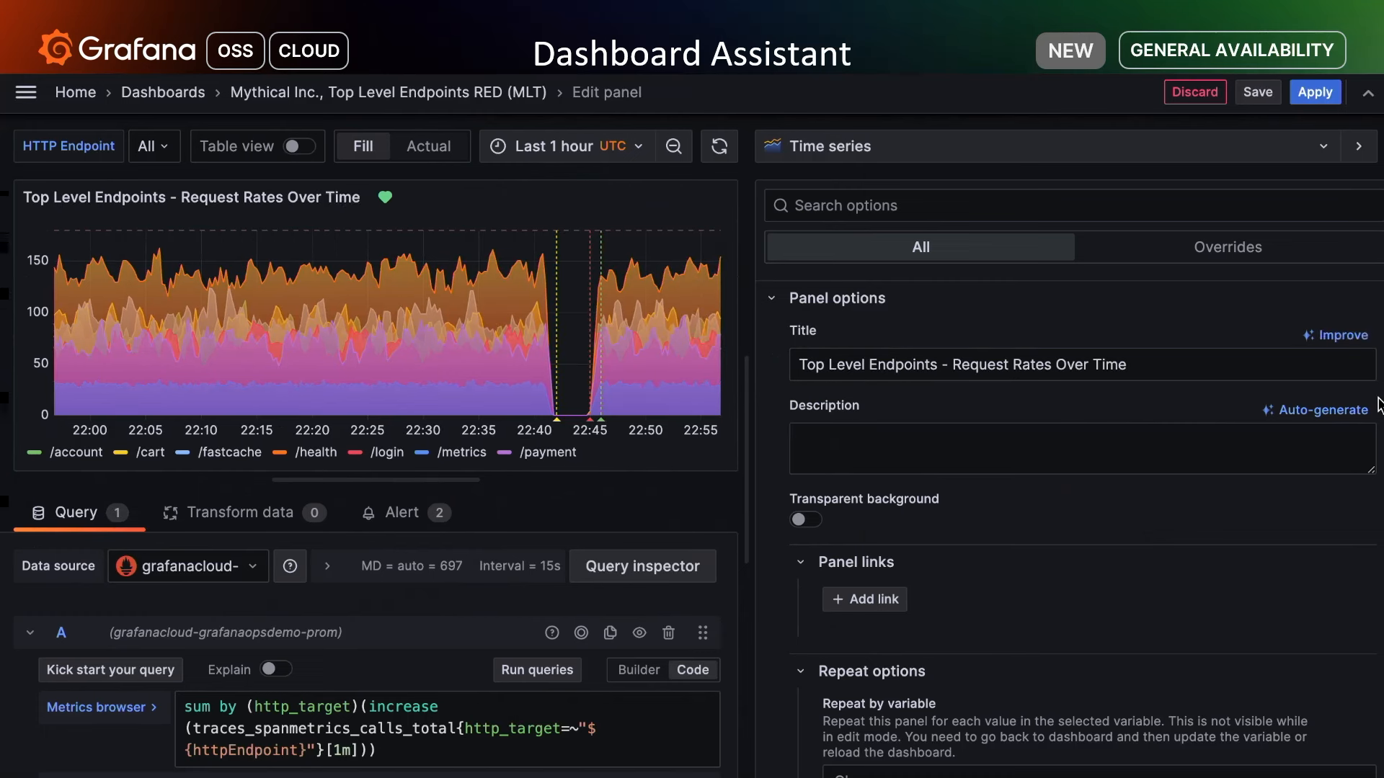
pyautogui.click(1322, 409)
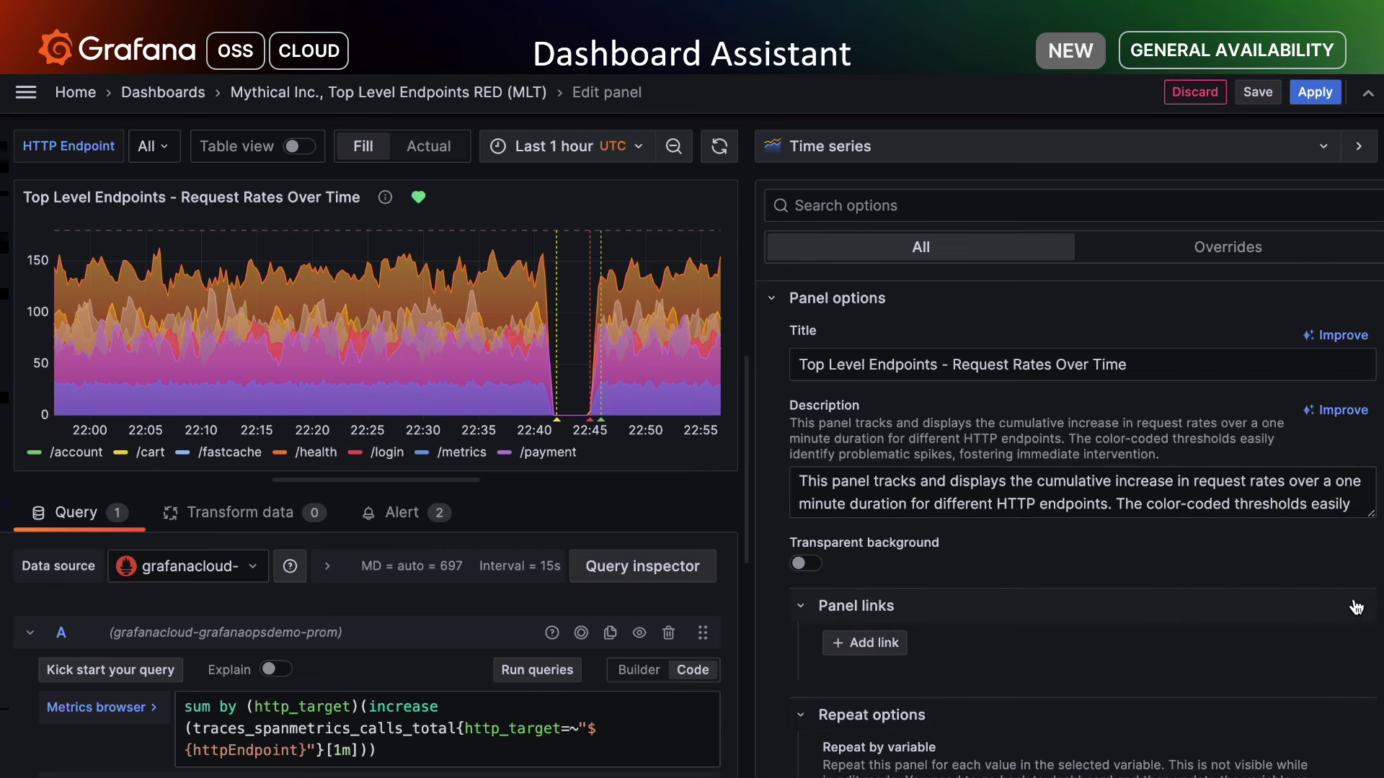
pyautogui.moveTo(1335, 409)
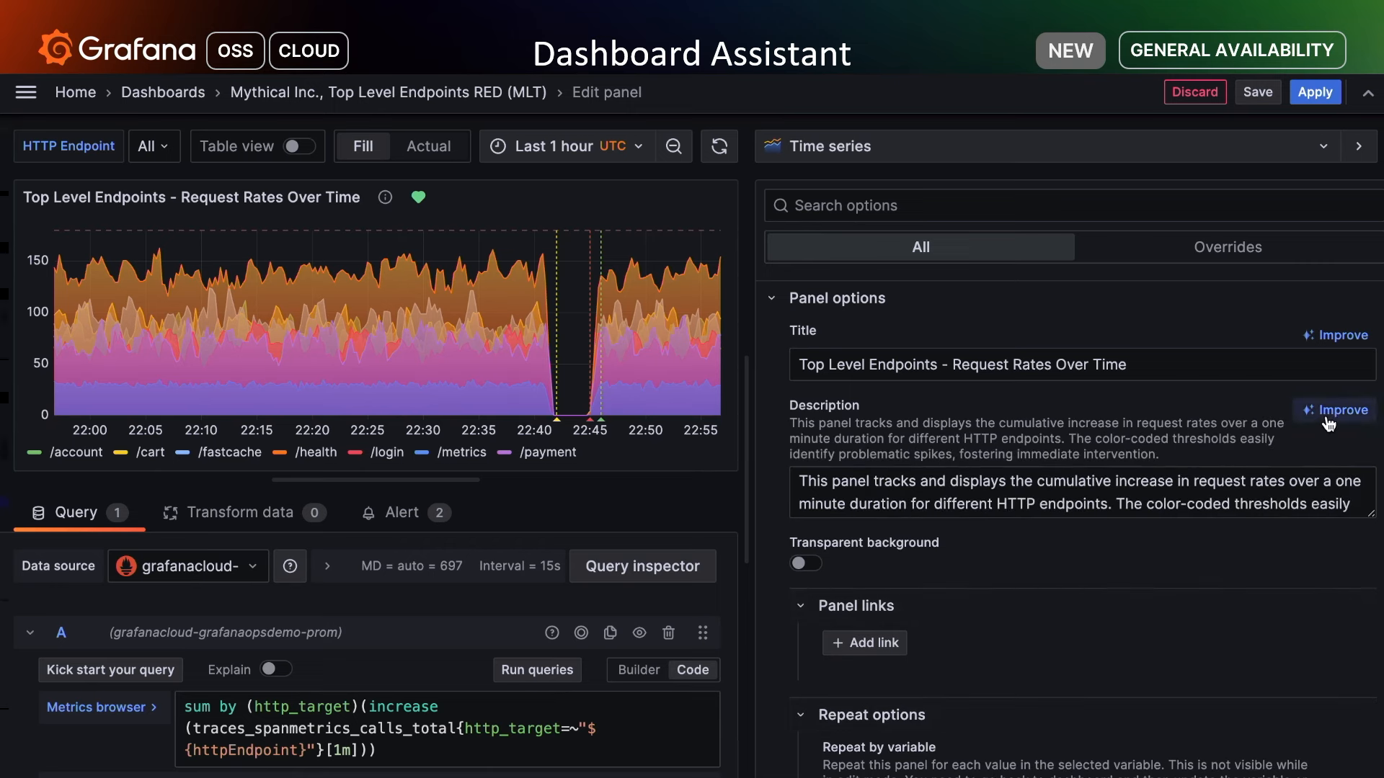
# Have AI improve the description about summed request rates per HTTP endpoint and the 180 threshold, and apply it.
pyautogui.click(1335, 409)
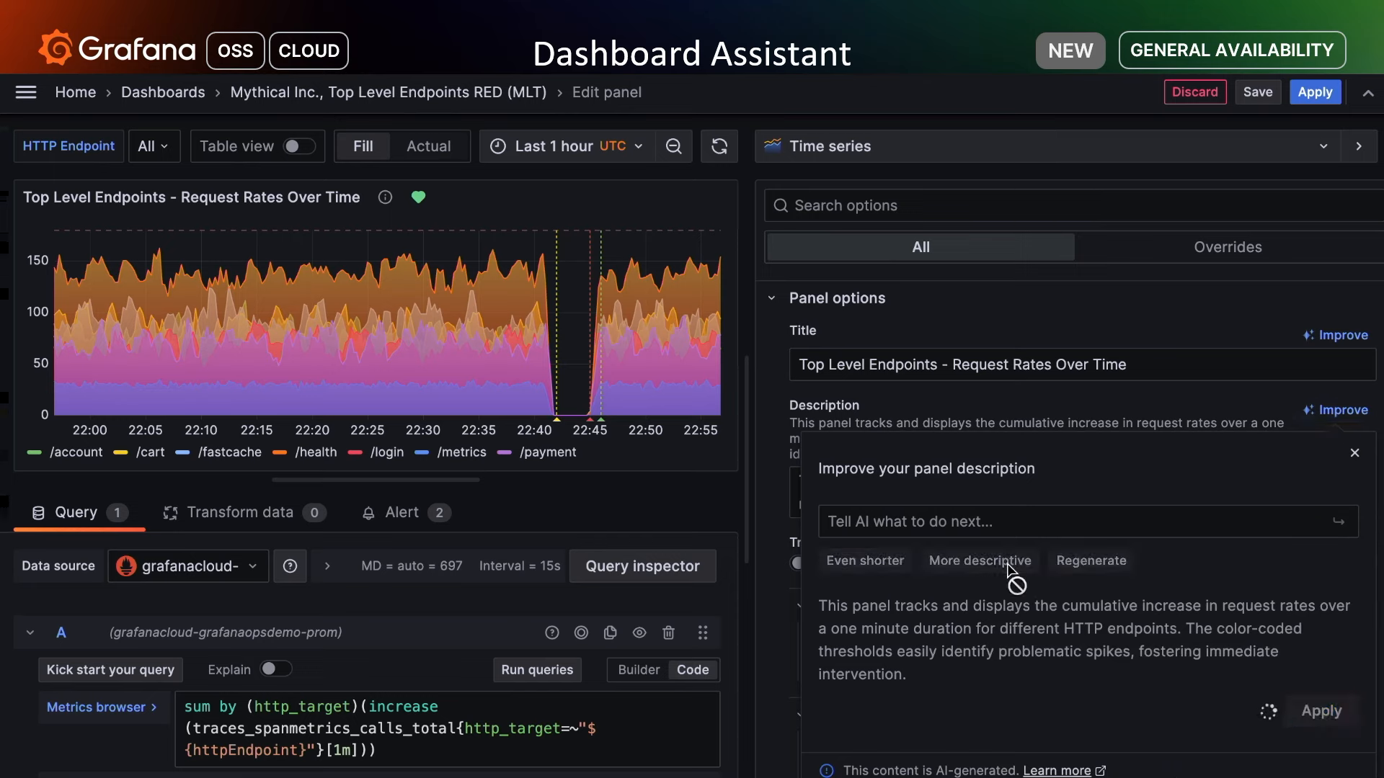
pyautogui.click(979, 561)
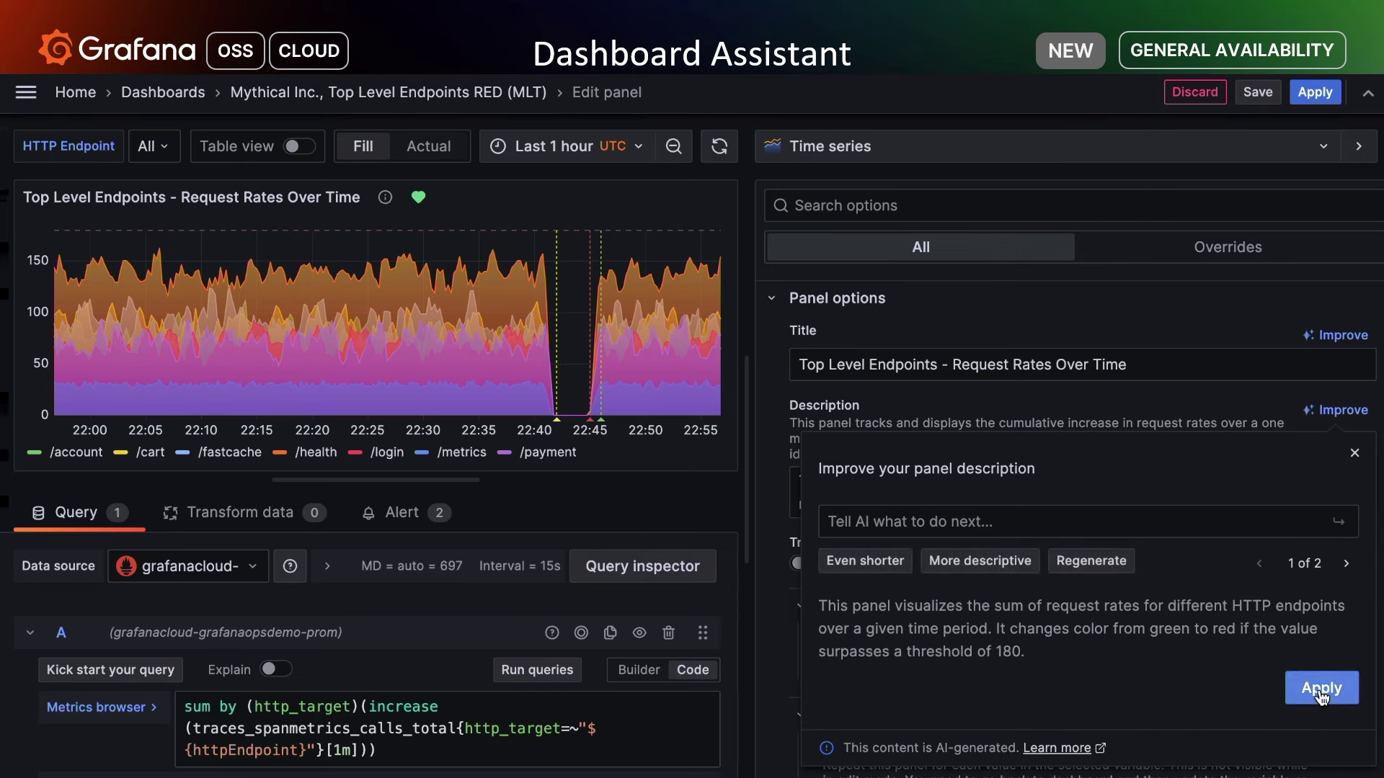
pyautogui.click(1322, 687)
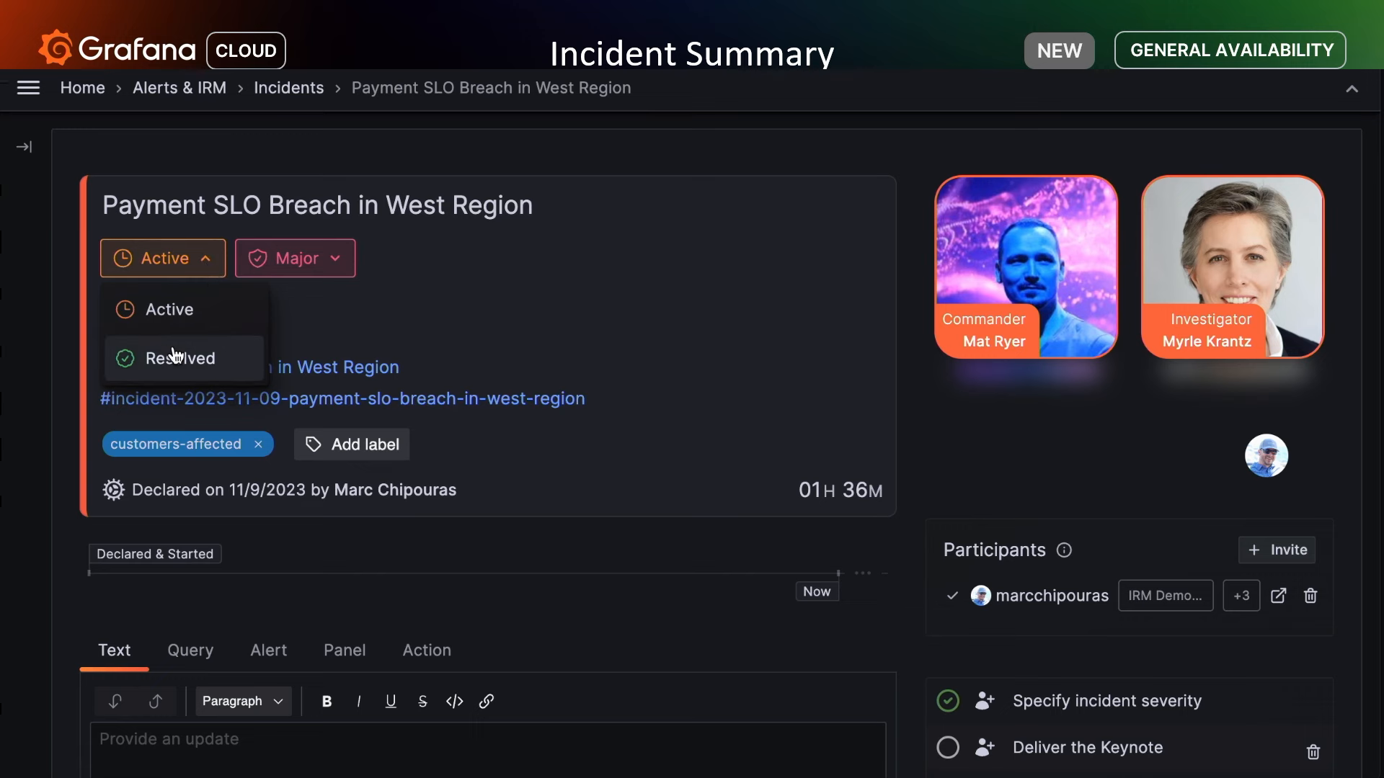
# Mark the Payment SLO Breach in West Region incident Resolved and append the AI auto-summary of cause and fix.
pyautogui.click(183, 359)
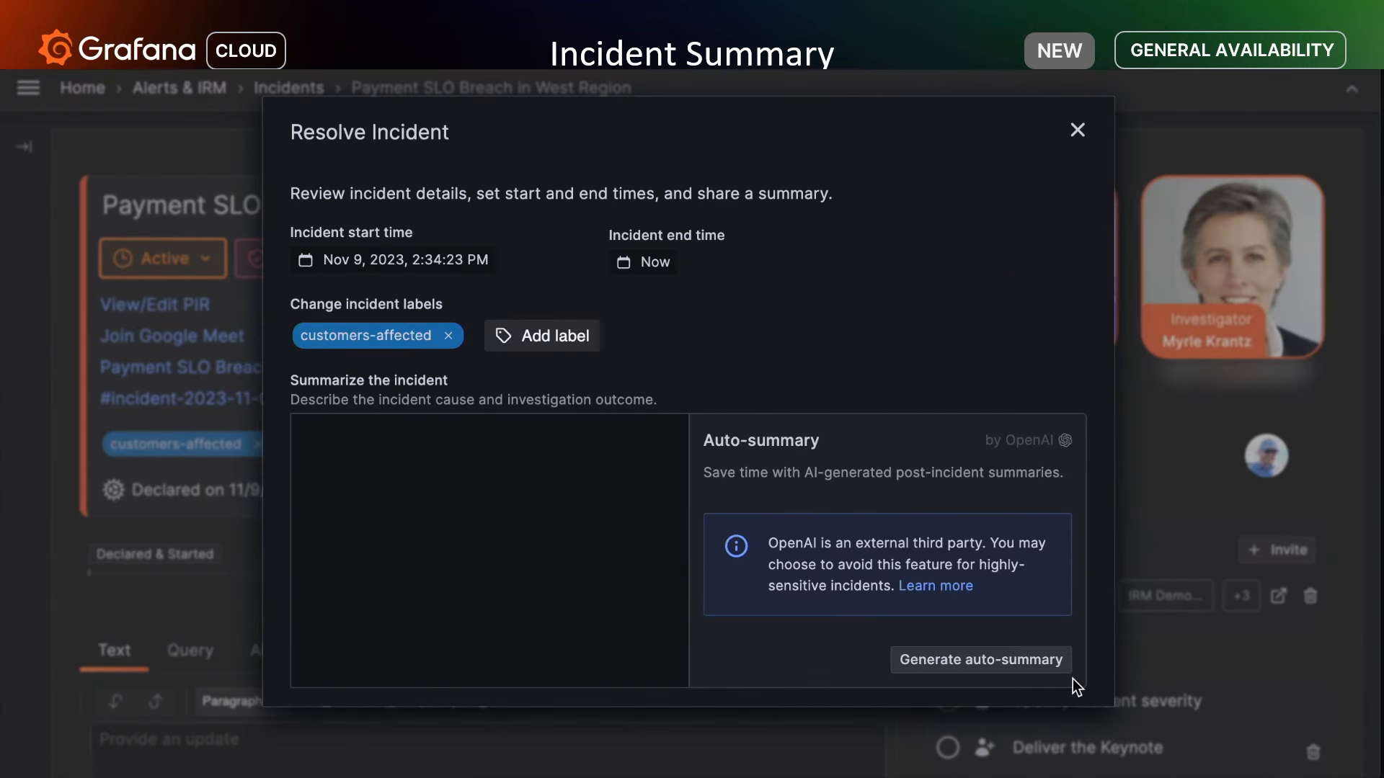
pyautogui.click(980, 659)
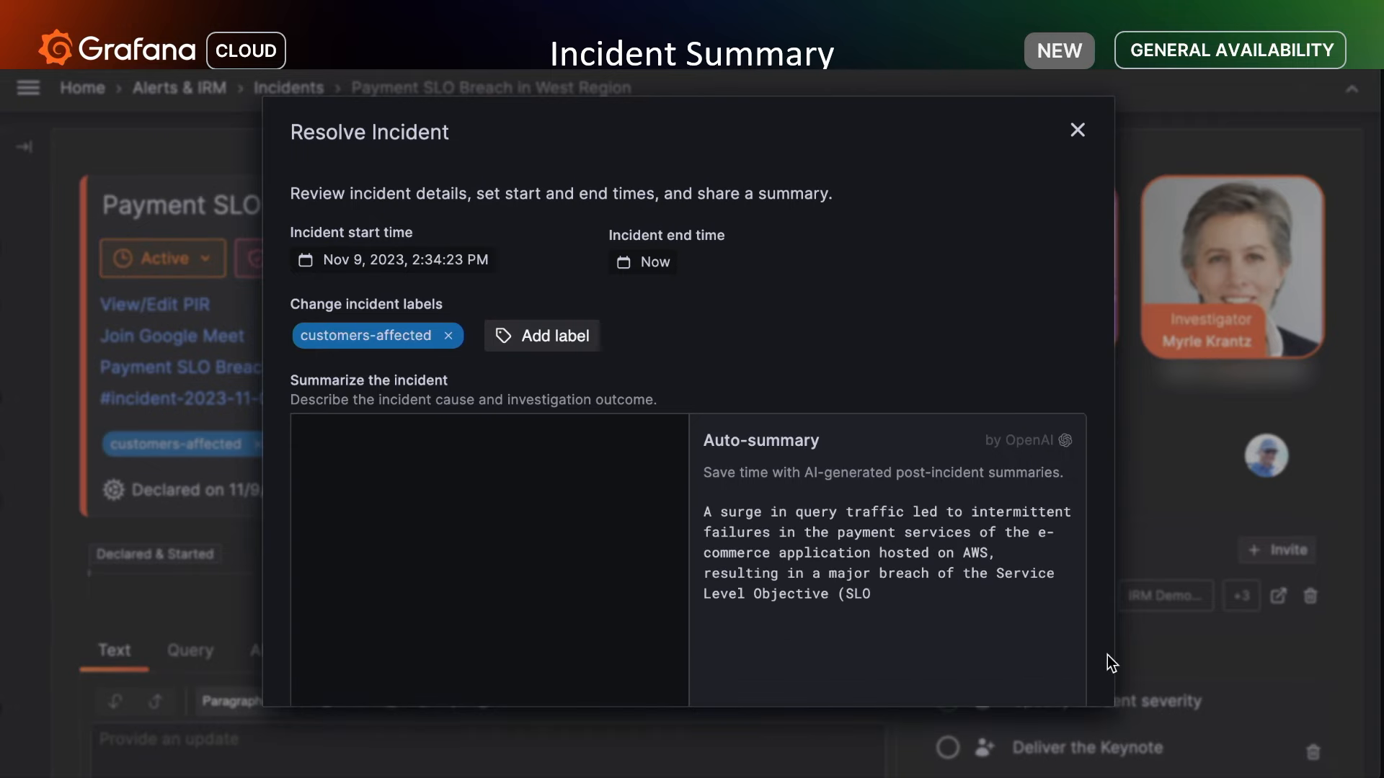
pyautogui.scroll(-3)
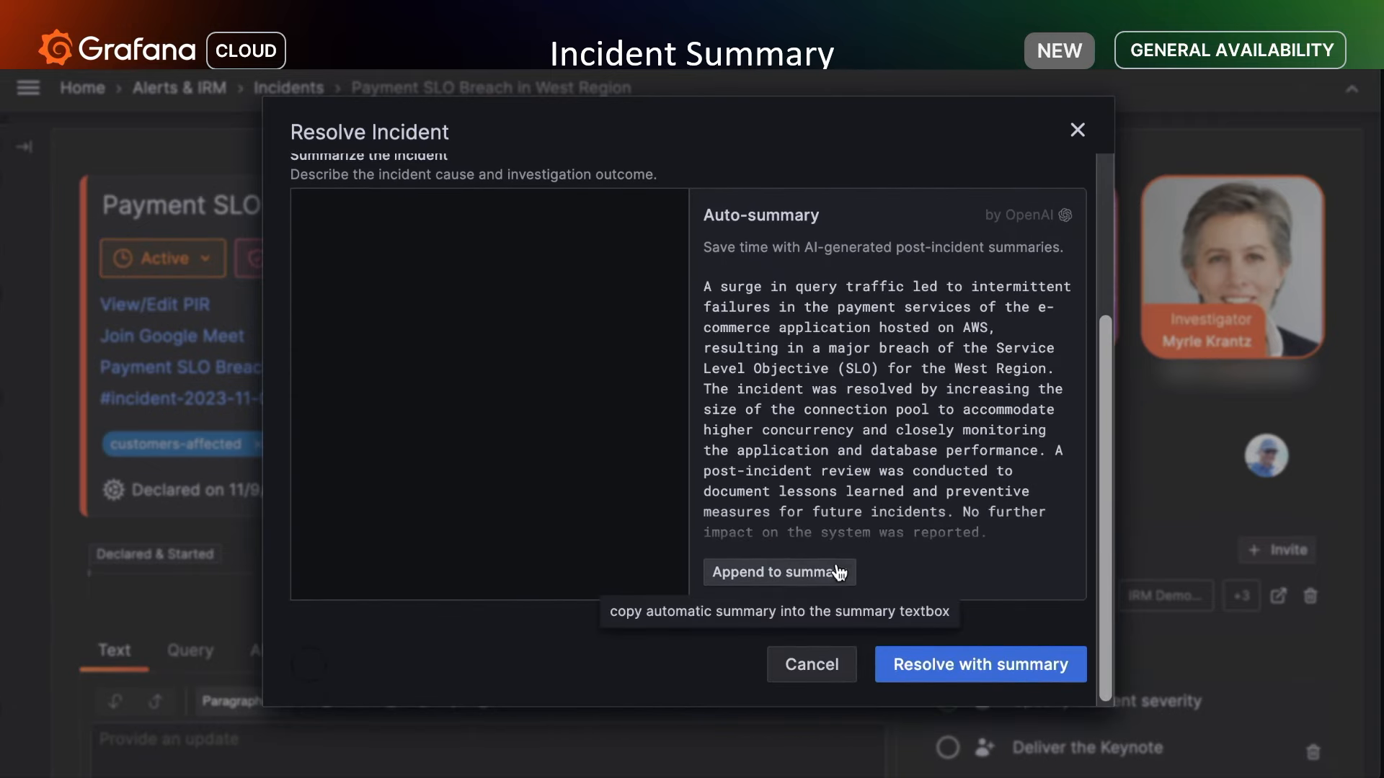
pyautogui.click(778, 572)
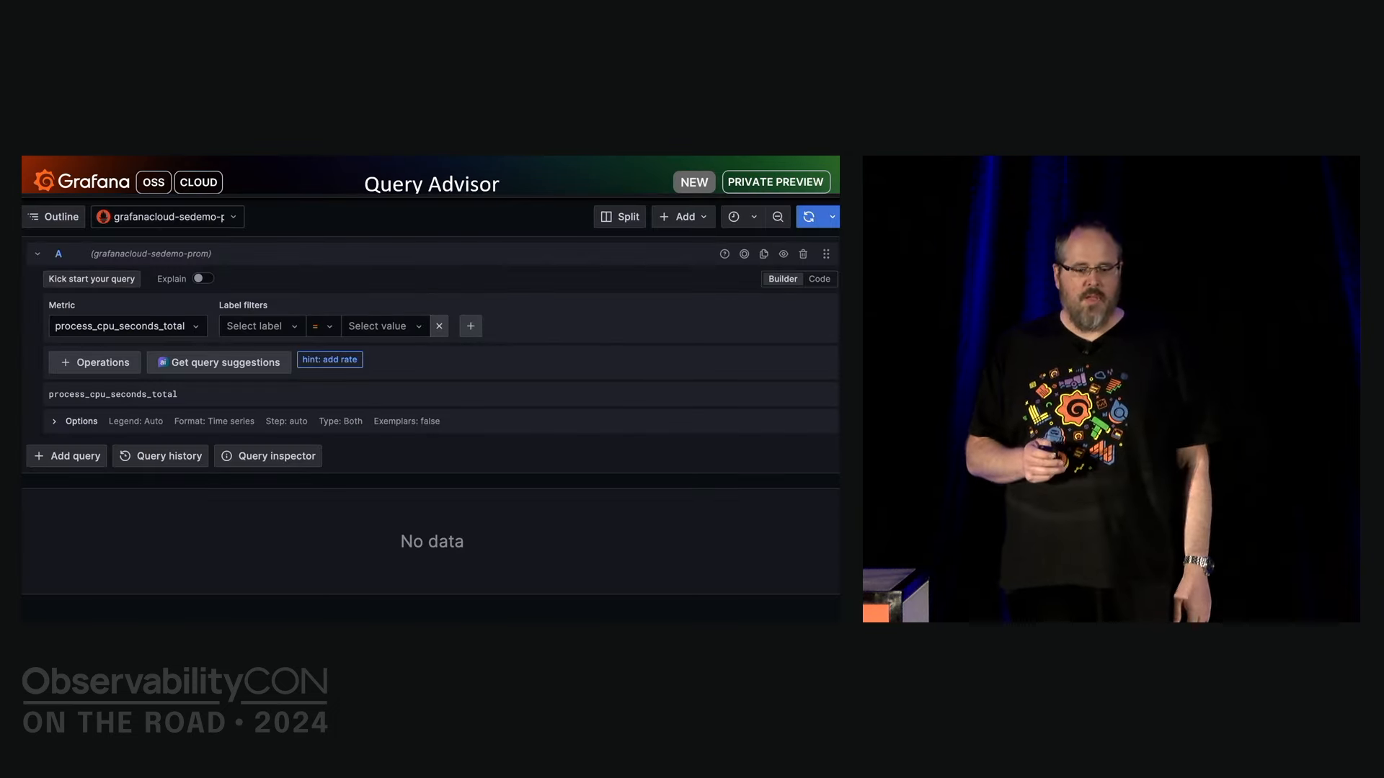
pyautogui.moveTo(371, 394)
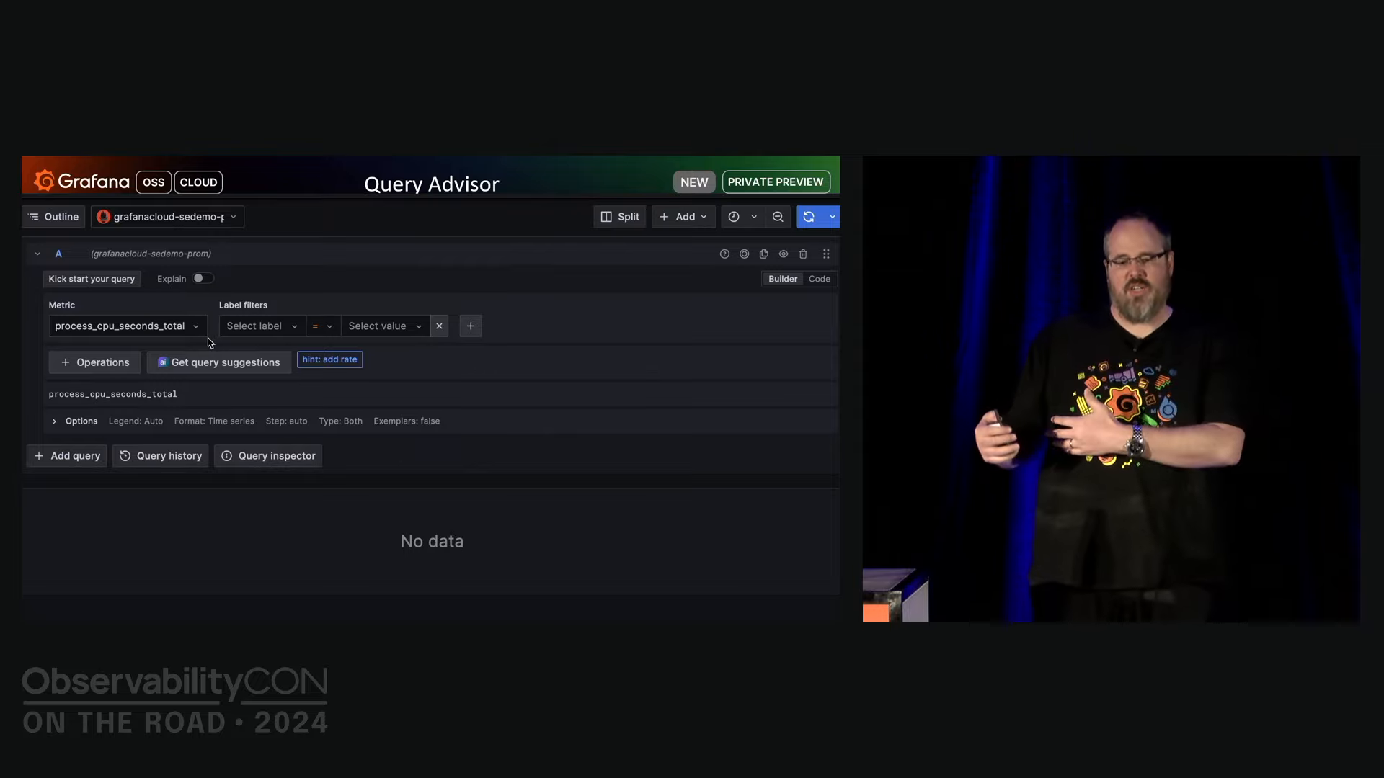
# Get query suggestions for process_cpu_seconds_total with no stated goal and read the fifth suggestion's explainer.
pyautogui.click(218, 362)
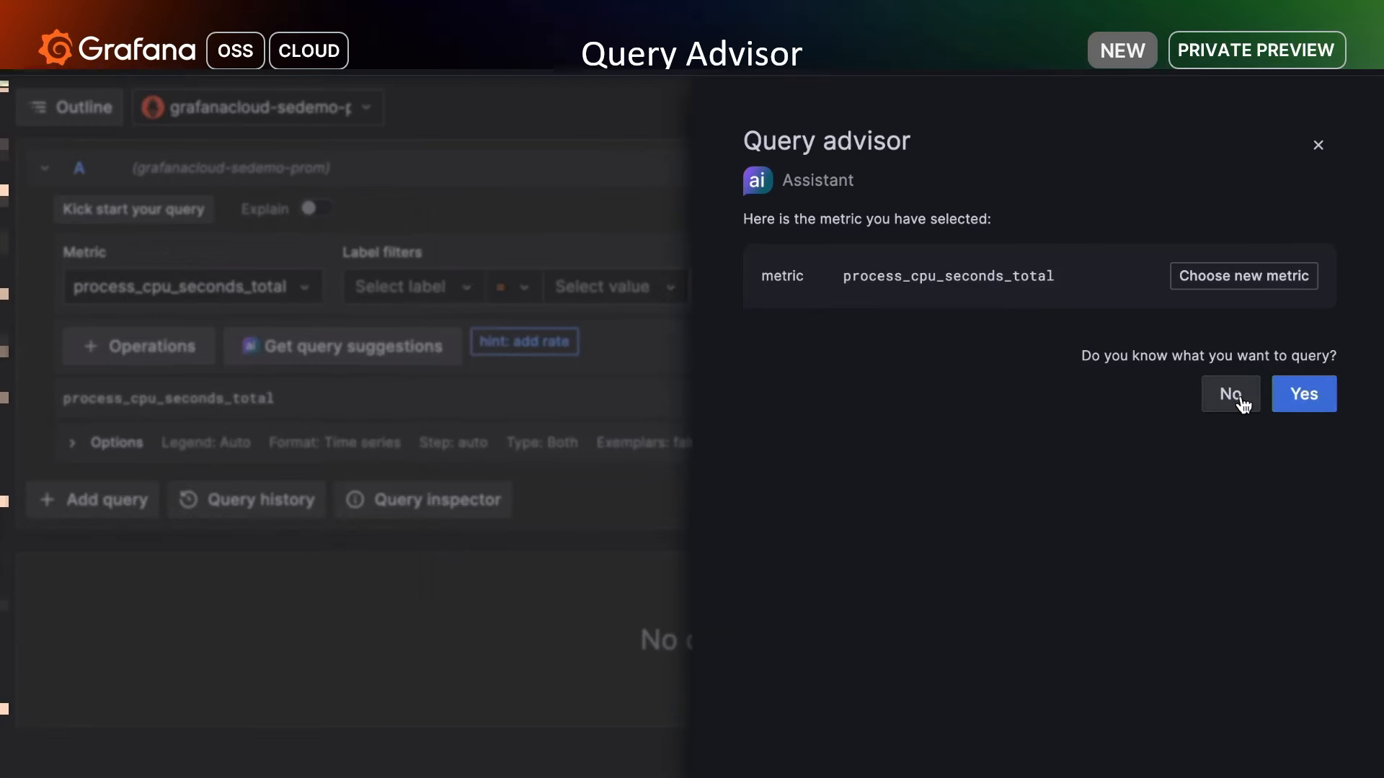
pyautogui.click(1230, 394)
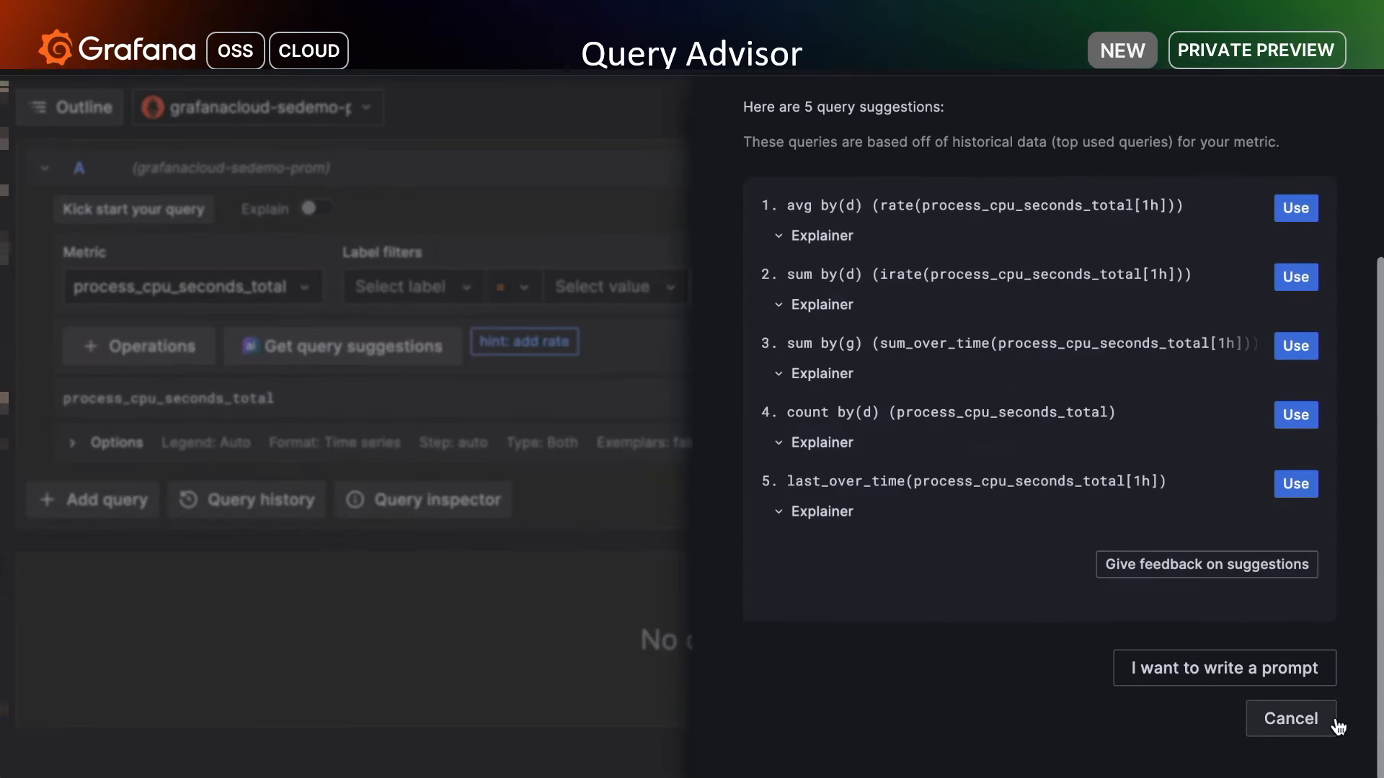
pyautogui.moveTo(858, 583)
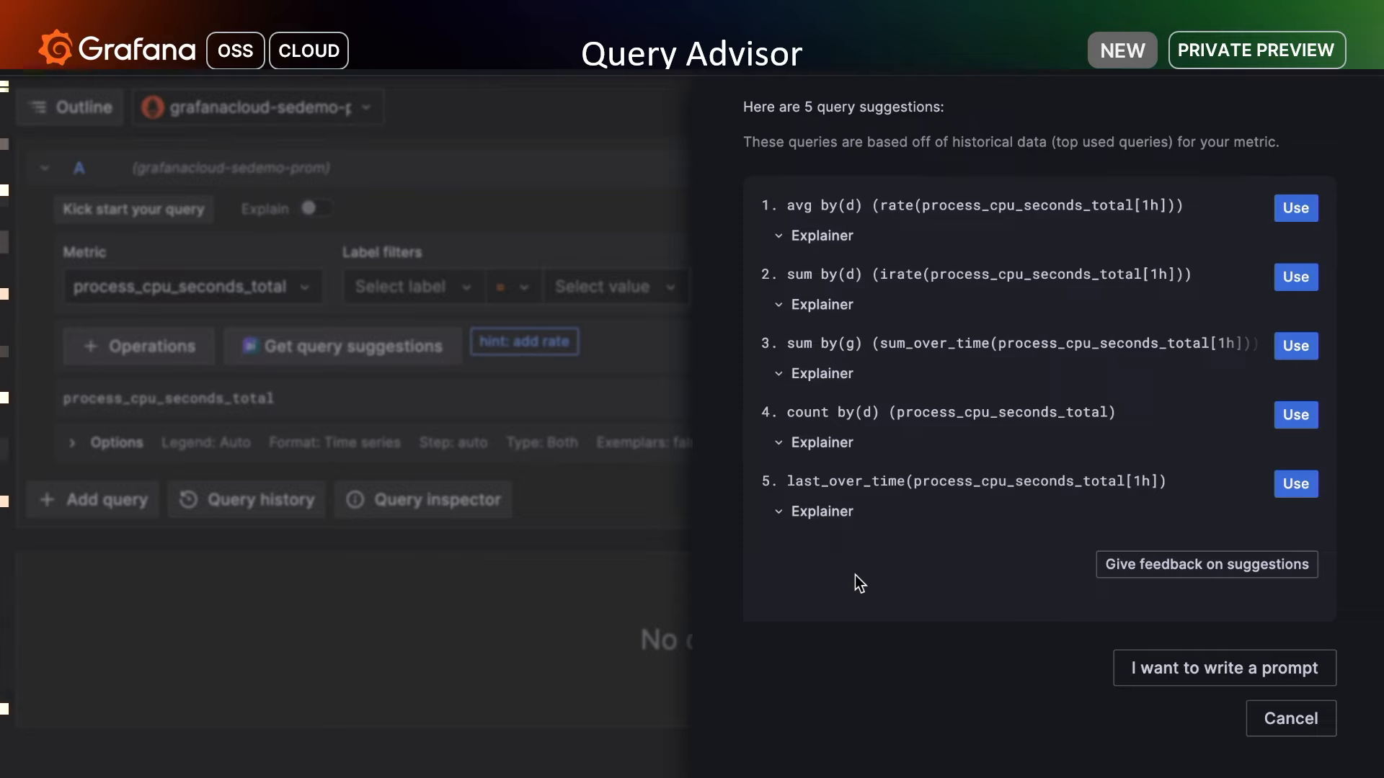
pyautogui.click(820, 511)
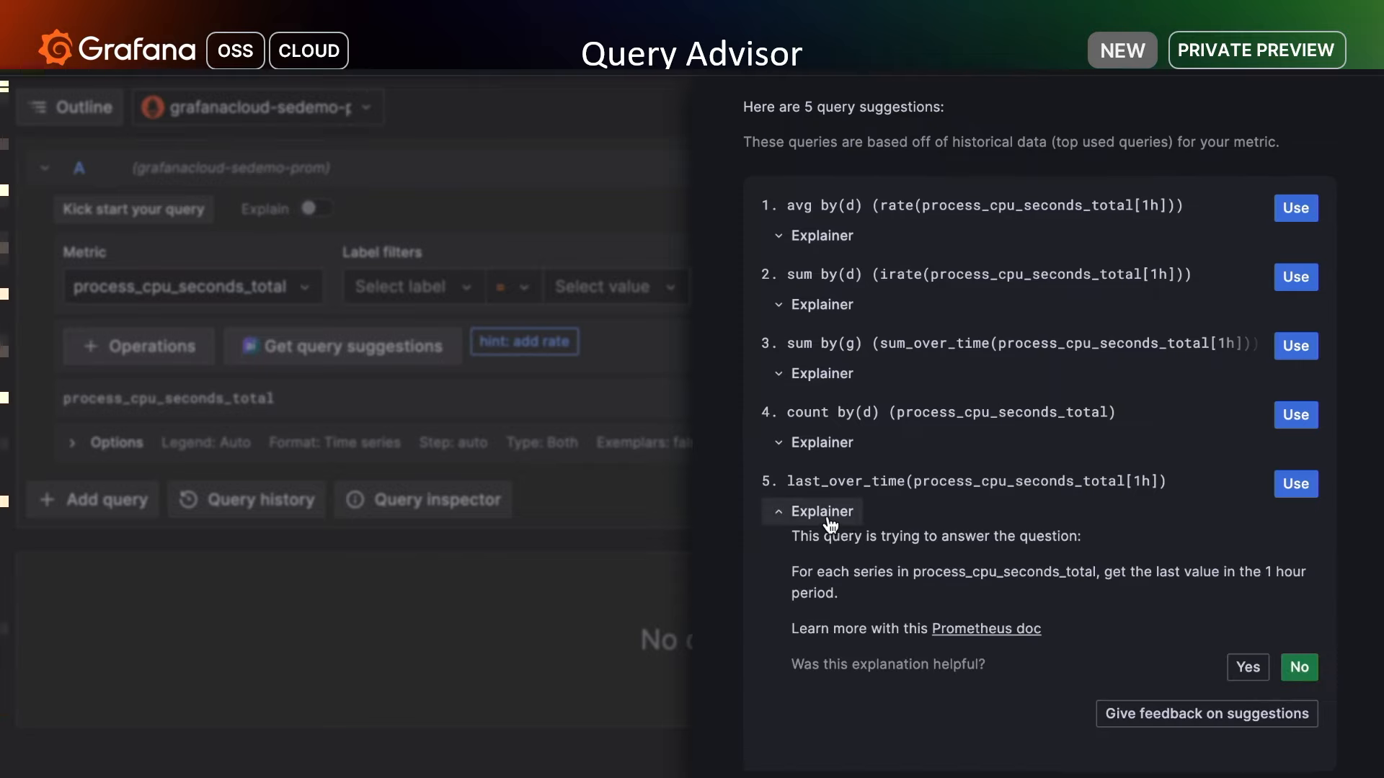
pyautogui.moveTo(1339, 610)
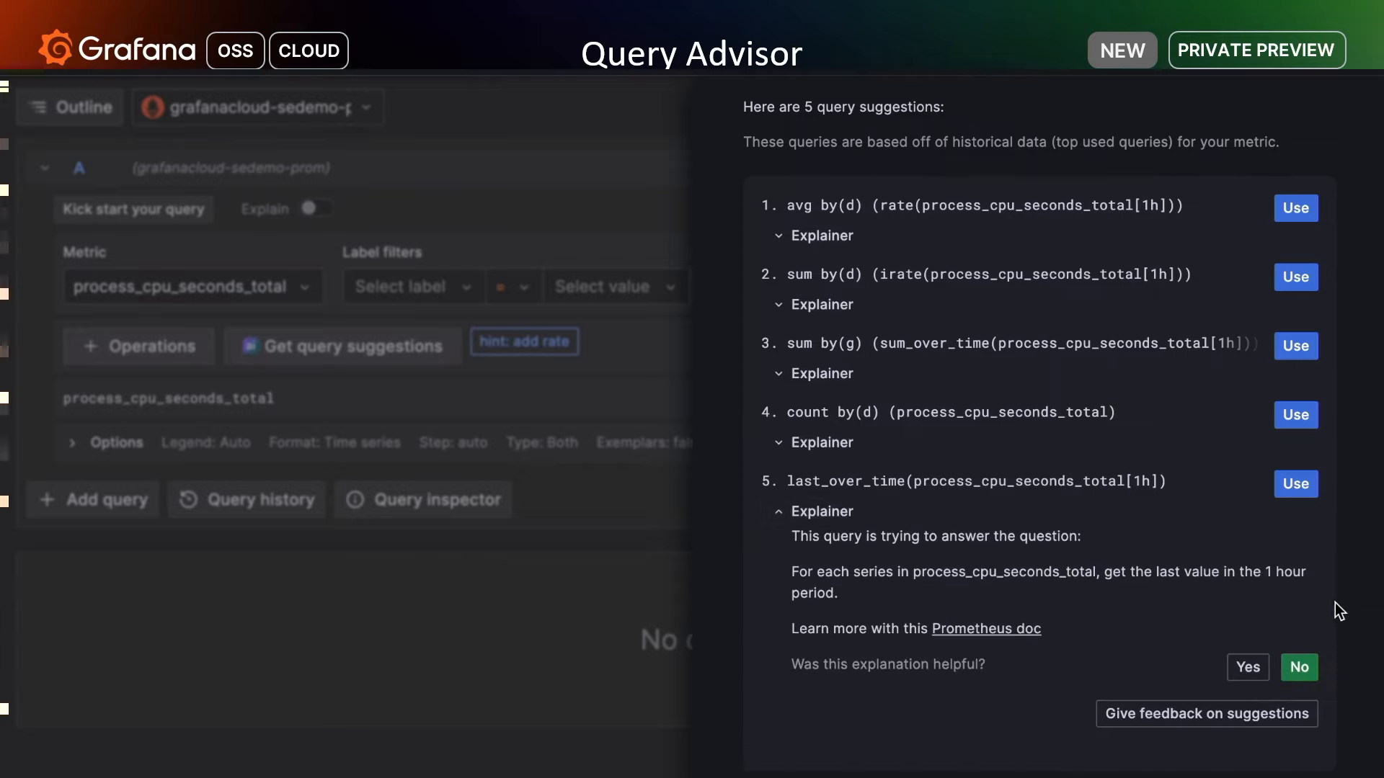
pyautogui.moveTo(1342, 732)
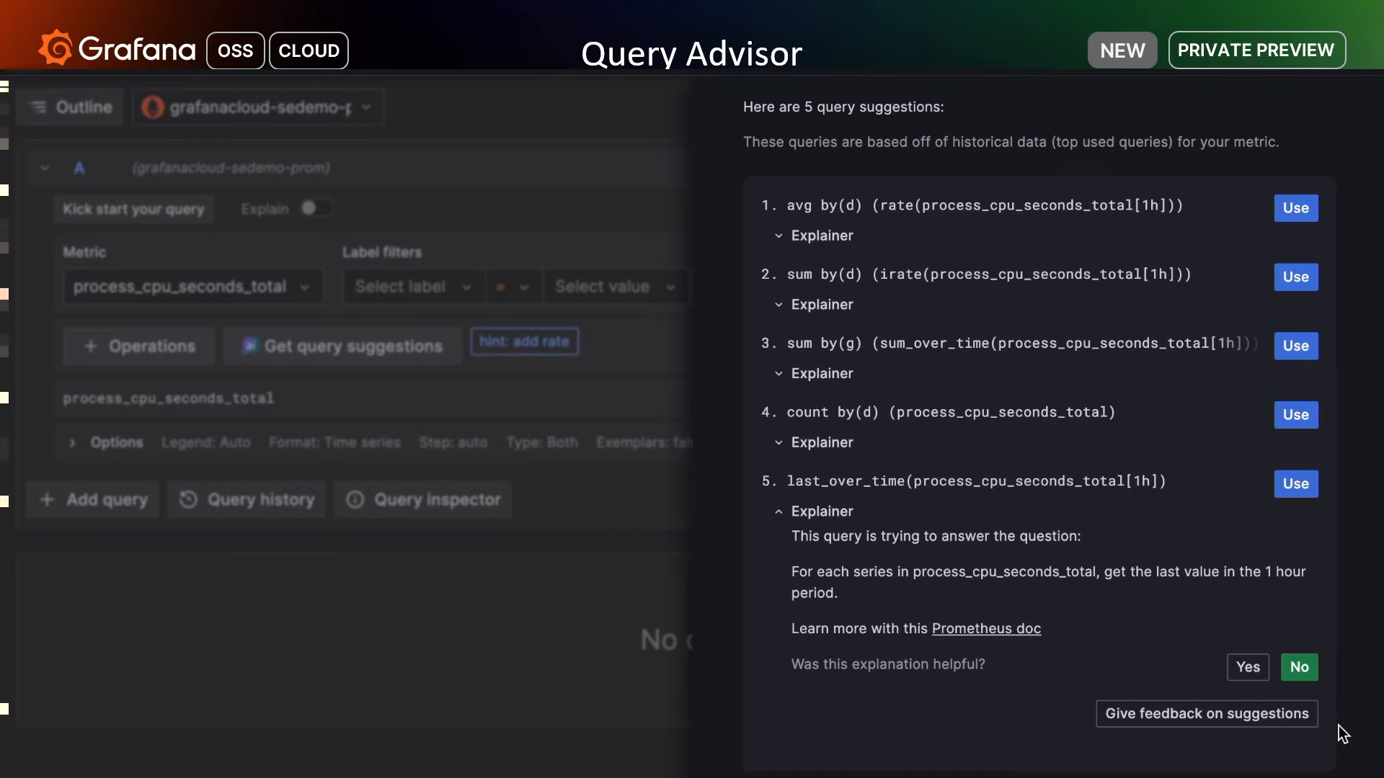
# Switch the Query Advisor to describing the wanted data with a written prompt.
pyautogui.click(1205, 713)
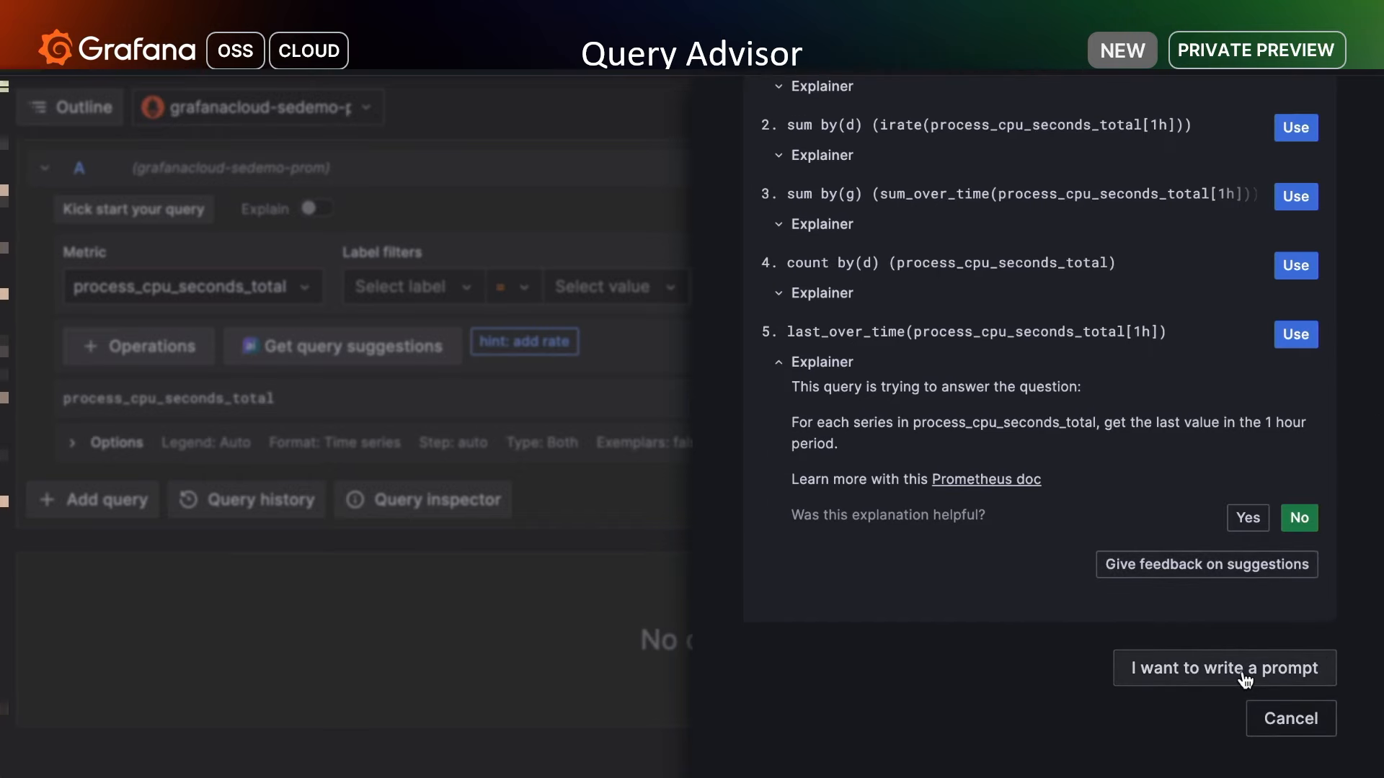
pyautogui.click(1224, 667)
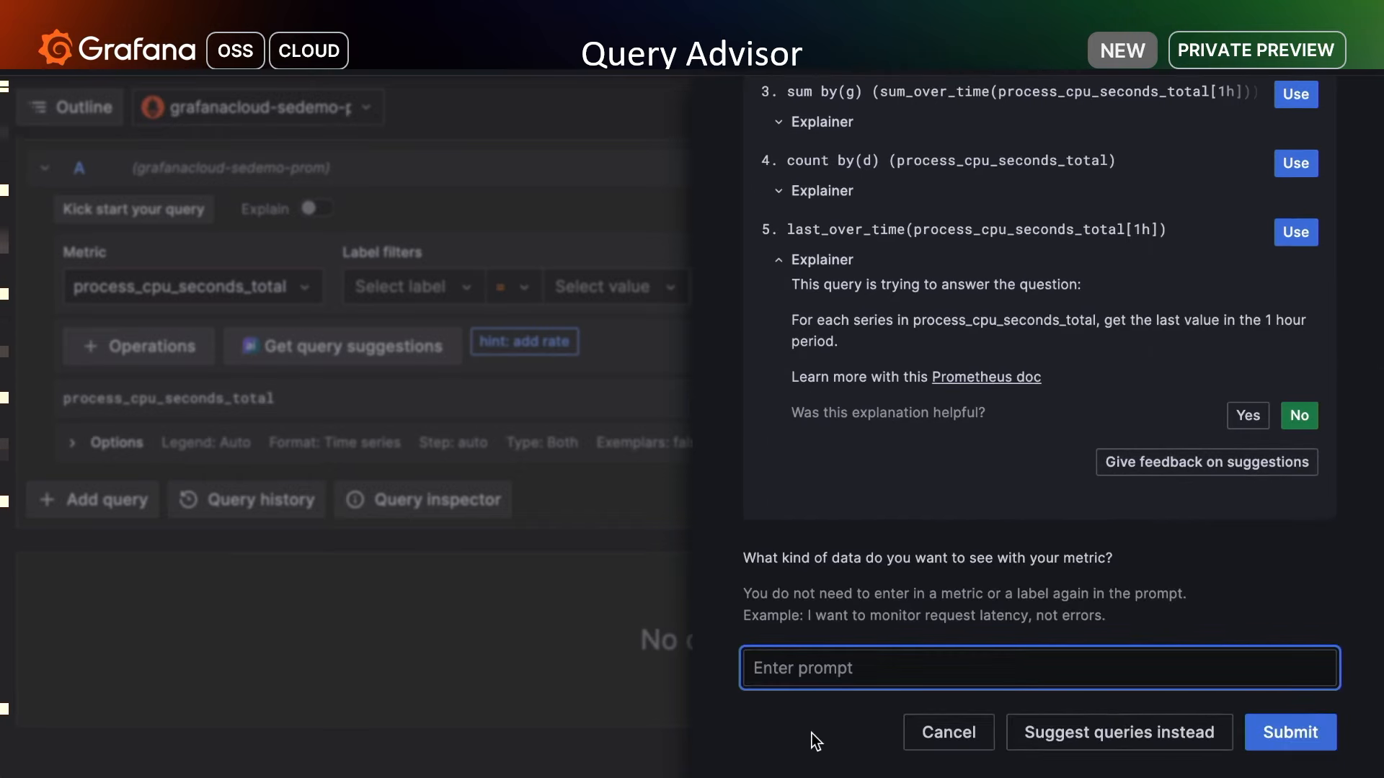
# Ask 'Which jobs are taking the most CPU?' and read the explainer for the suggested per-job CPU rate query.
pyautogui.write('Which jobs are taking the most CPU?')
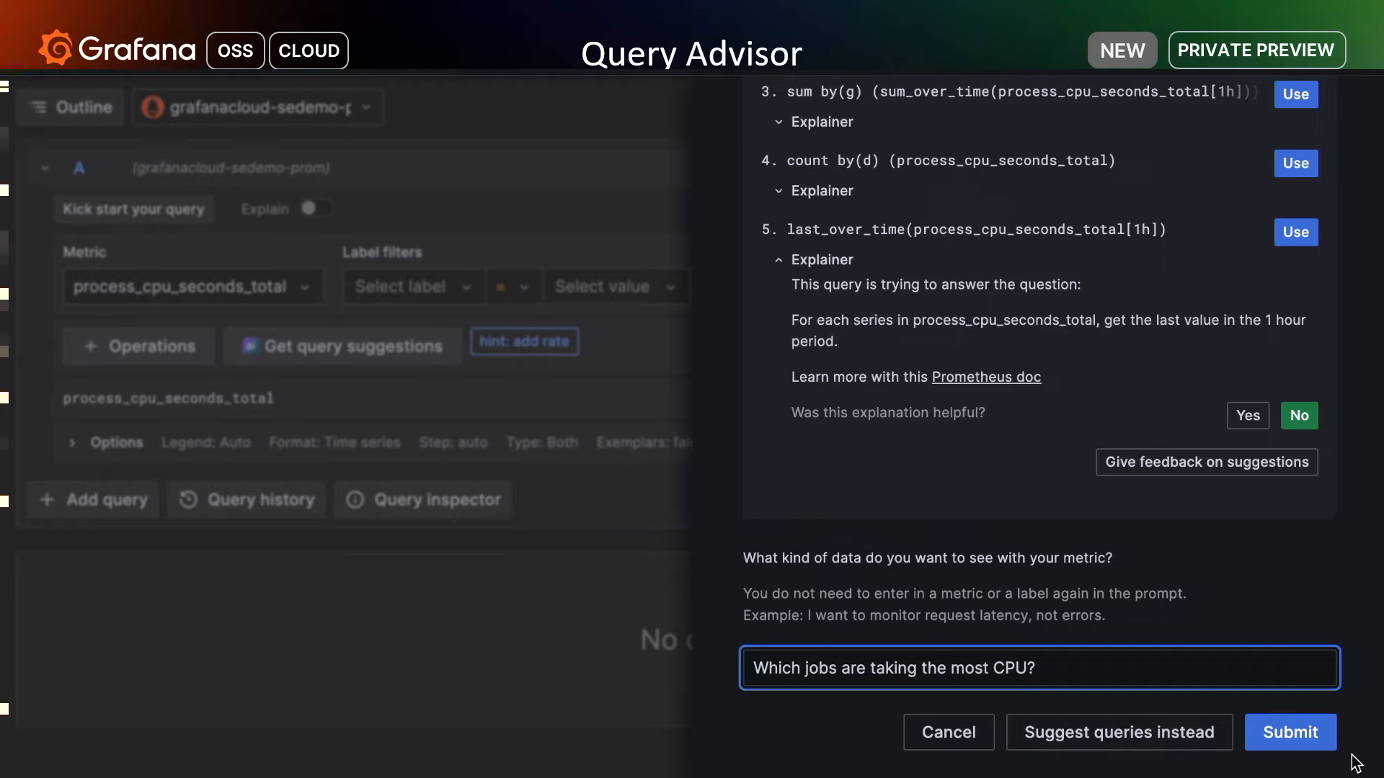
pyautogui.click(1288, 732)
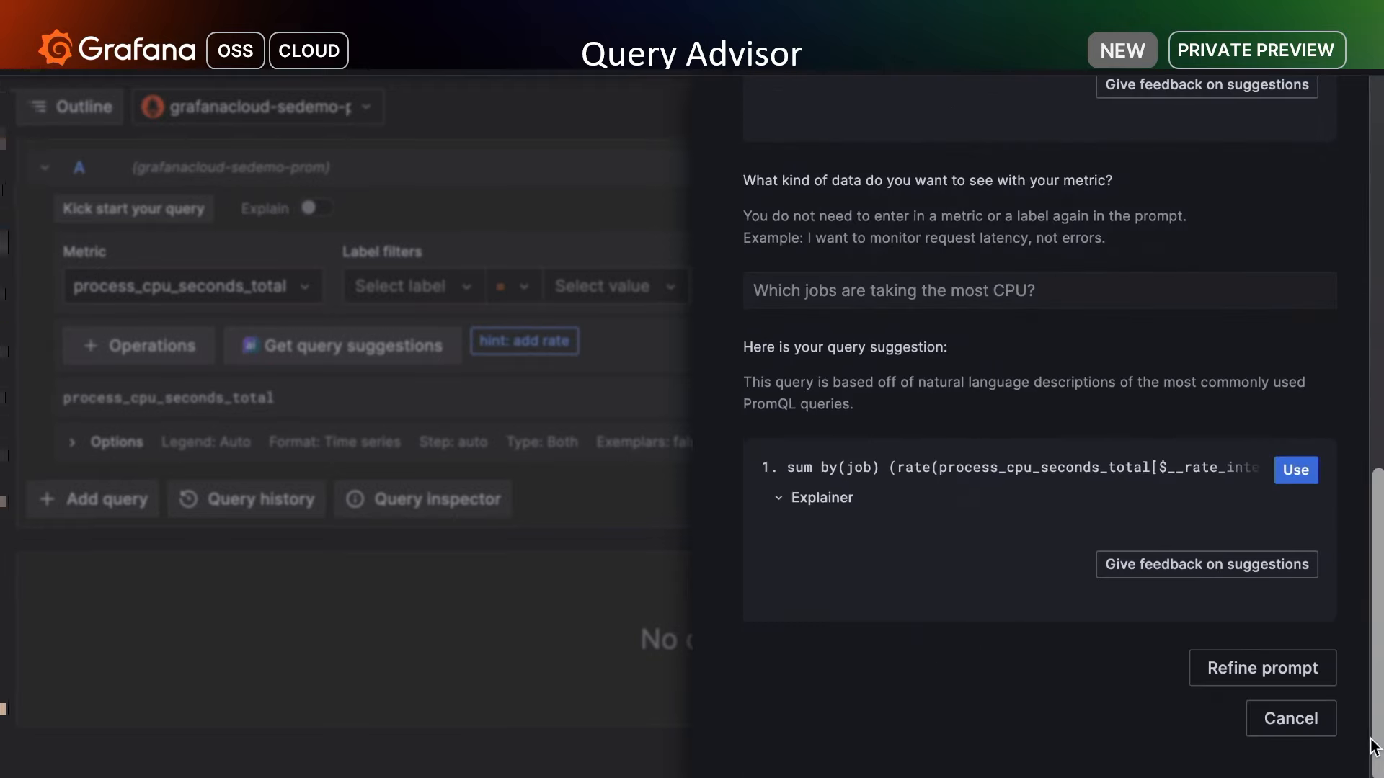
pyautogui.click(820, 497)
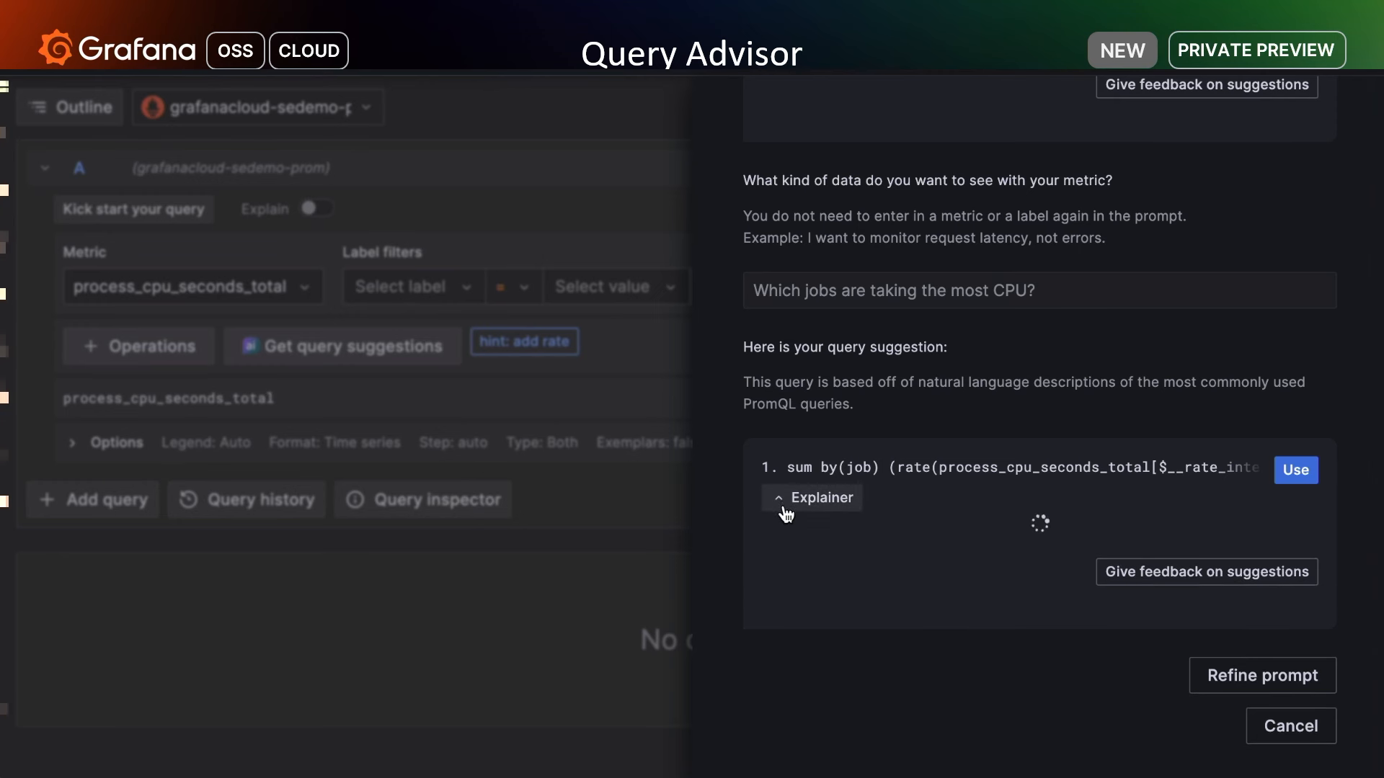
pyautogui.click(813, 497)
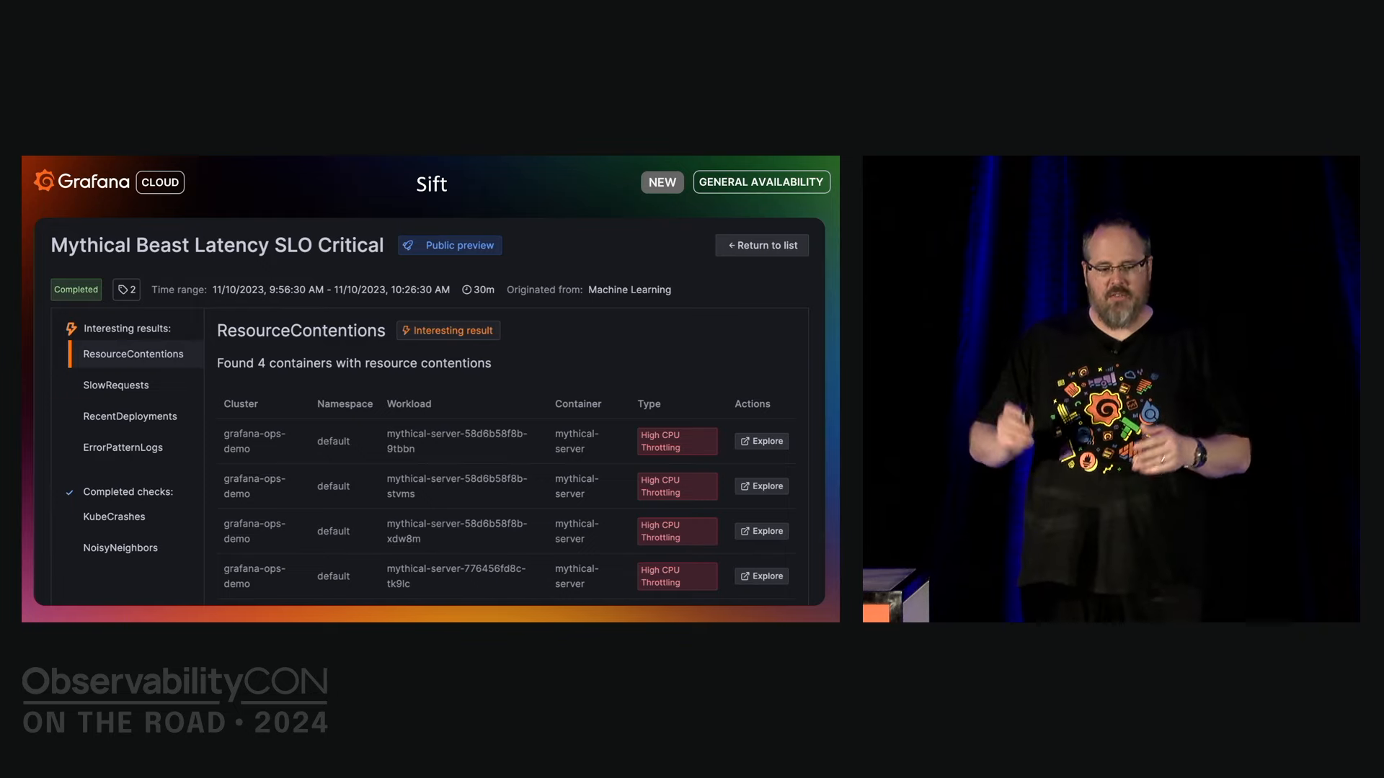
# View the ErrorPatternLogs findings and generate an AI explanation of the eStore password-authentication error pattern.
pyautogui.click(122, 447)
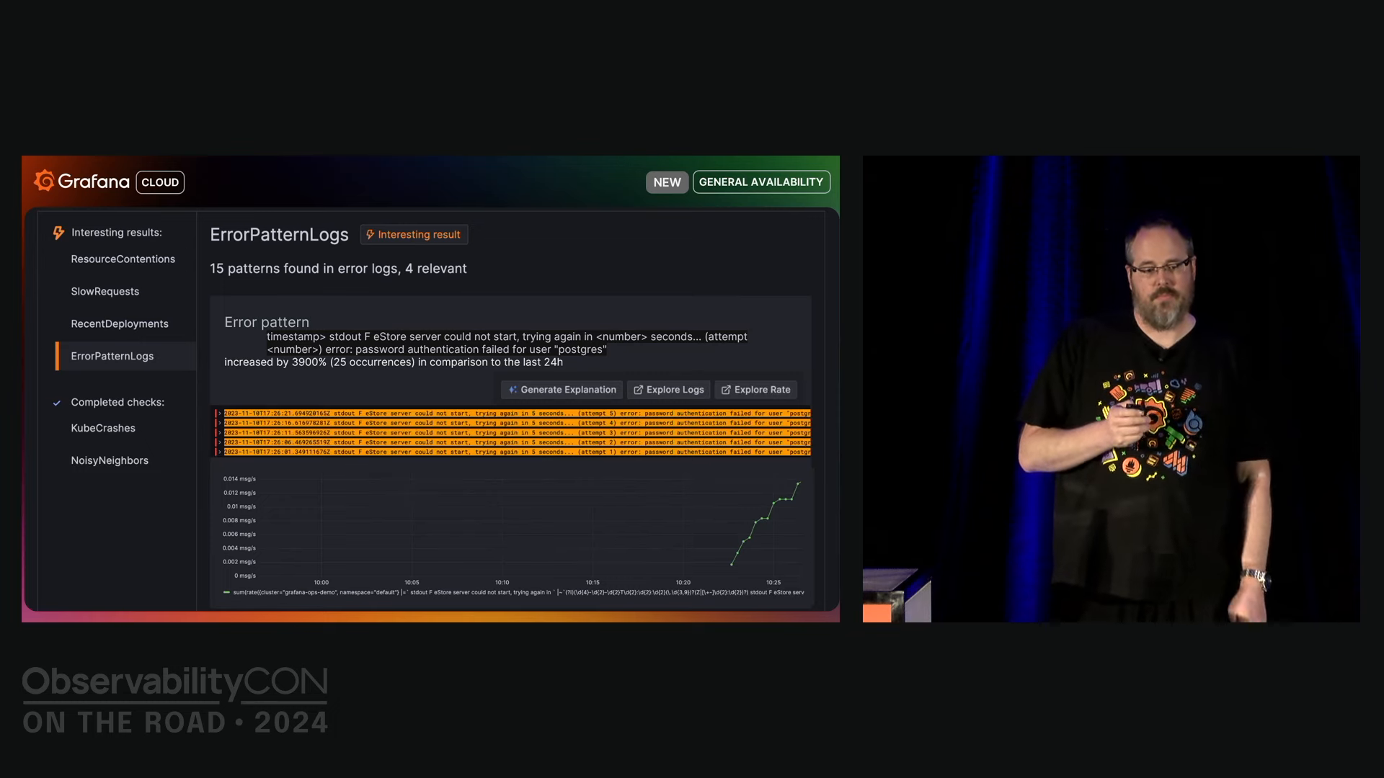
pyautogui.click(561, 389)
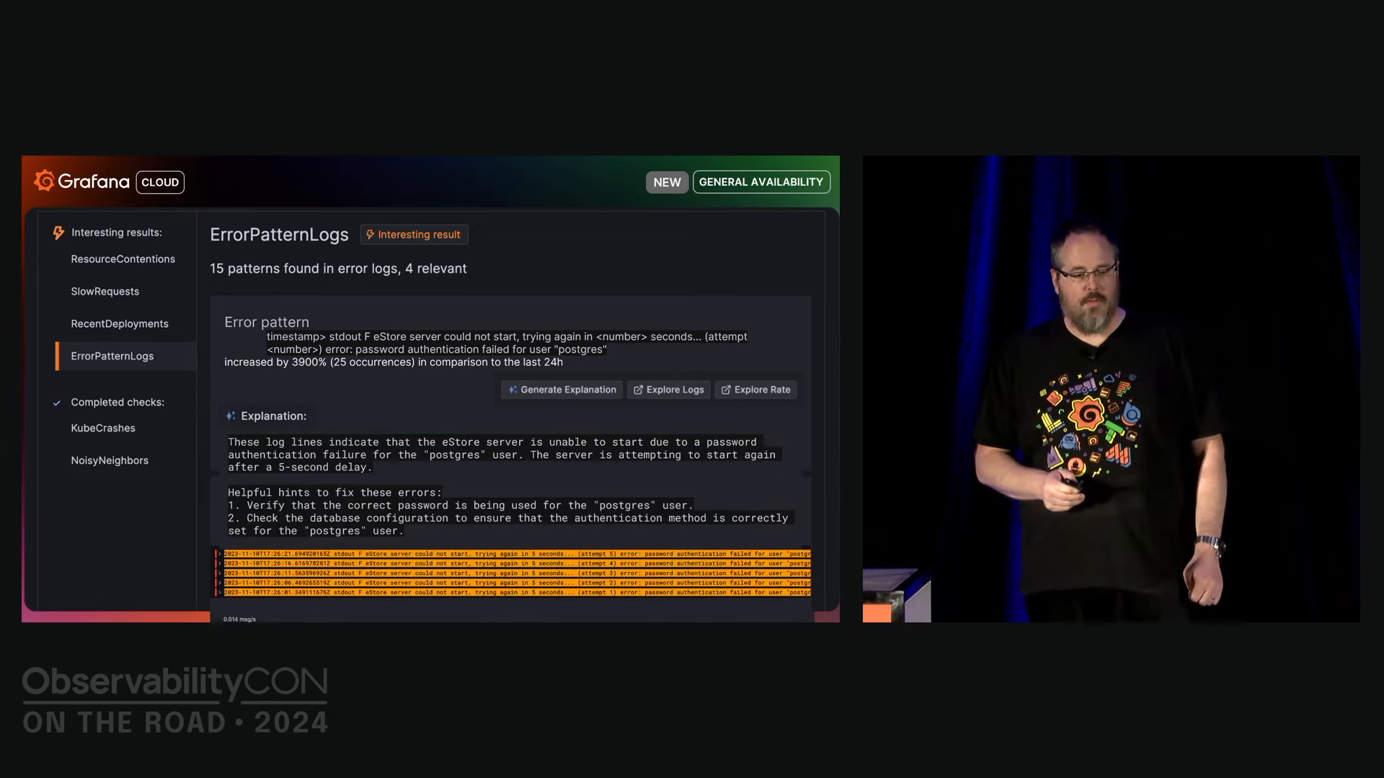